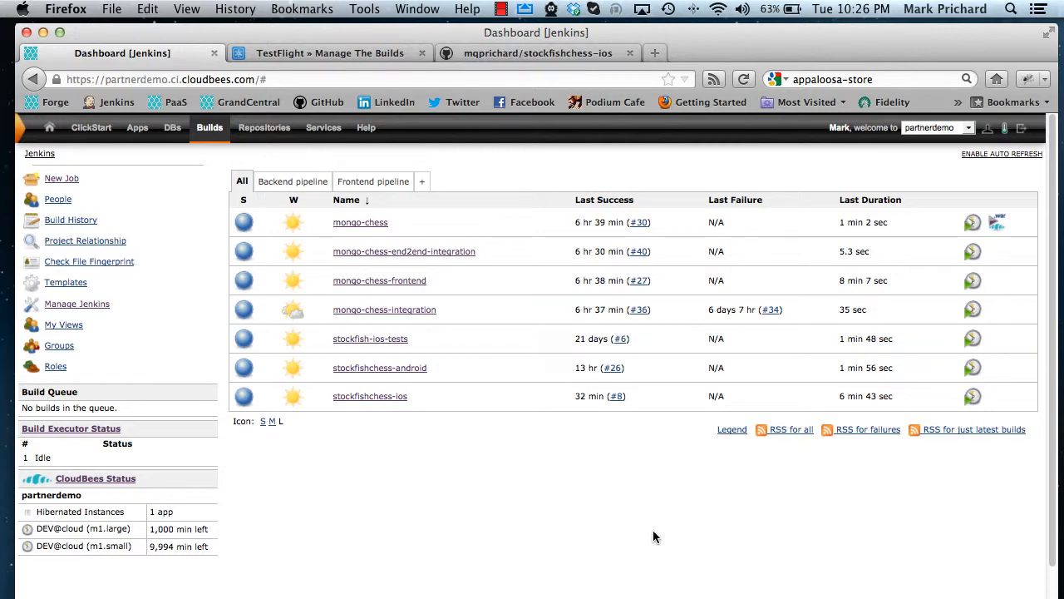
{"action": "mouse_move", "coordinate": [369, 396]}
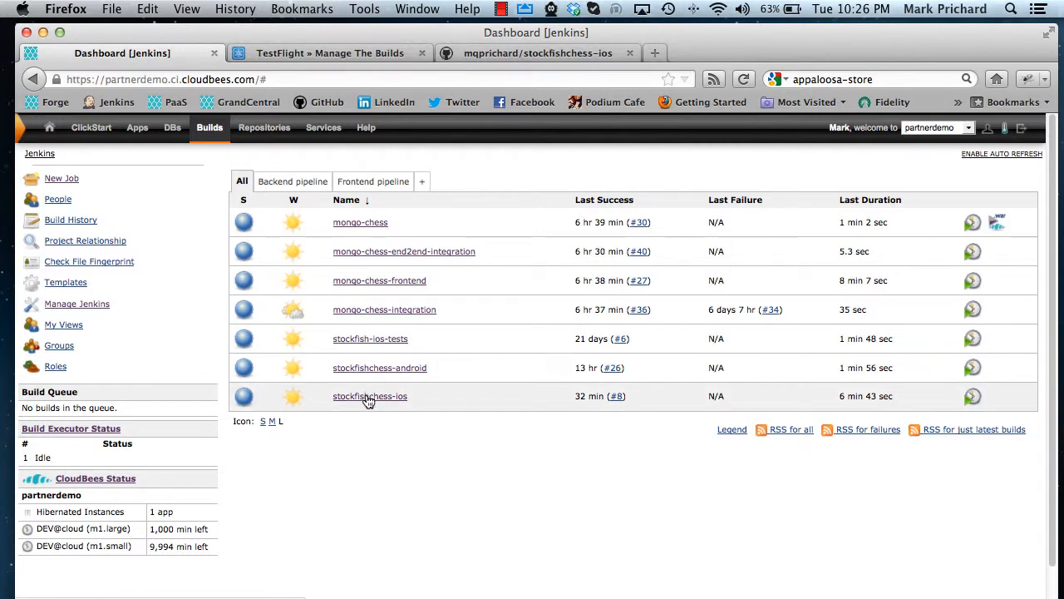
- Open the stockfishchess-ios job from the dashboard and go to its Configure page
{"action": "left_click", "coordinate": [370, 395]}
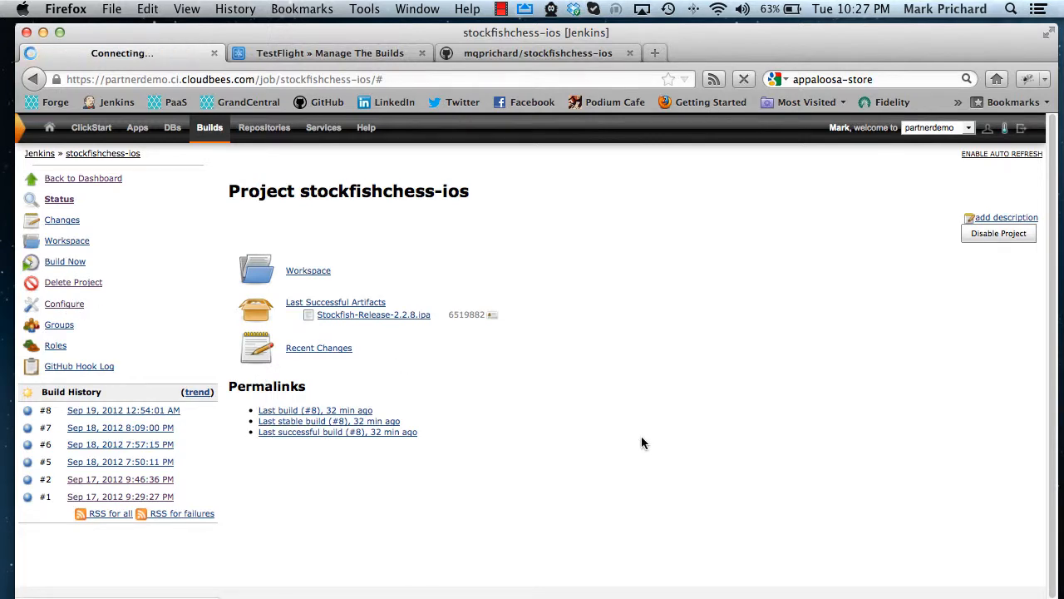
{"action": "left_click", "coordinate": [63, 303]}
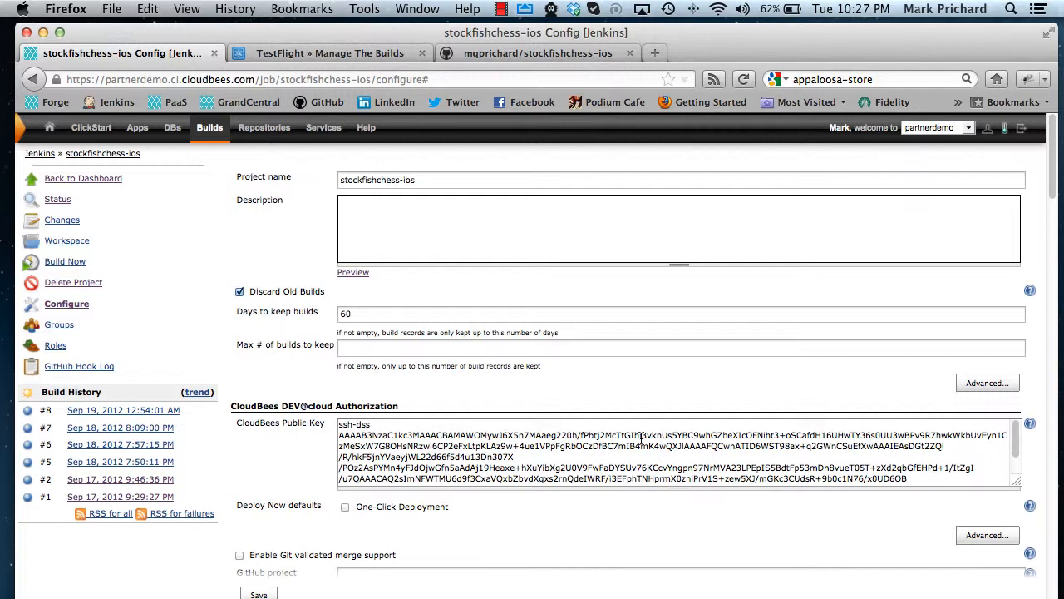
{"action": "mouse_move", "coordinate": [595, 590]}
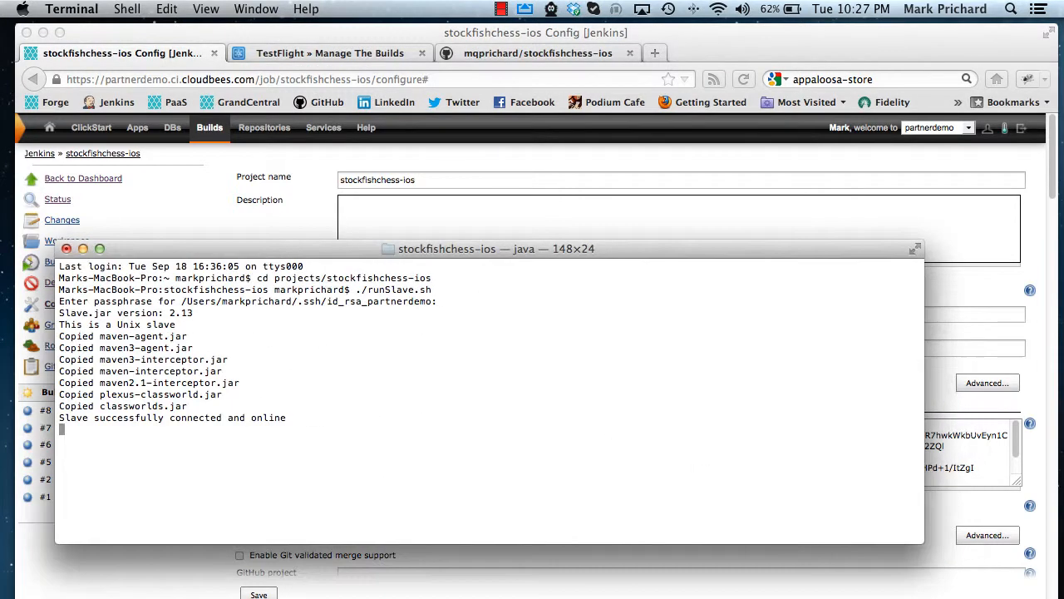
{"action": "mouse_move", "coordinate": [529, 429]}
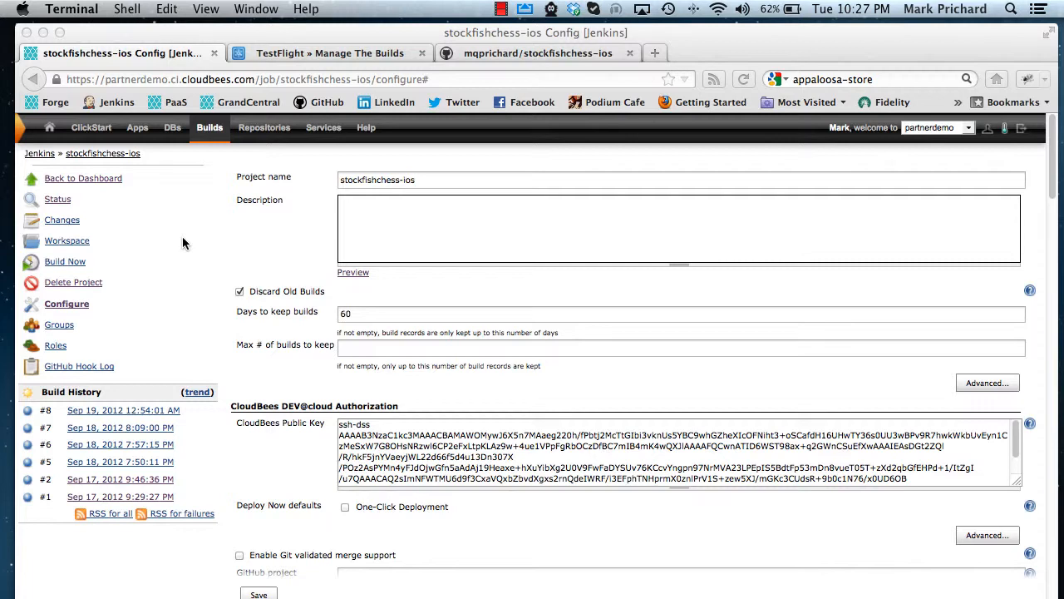
{"action": "mouse_move", "coordinate": [439, 307]}
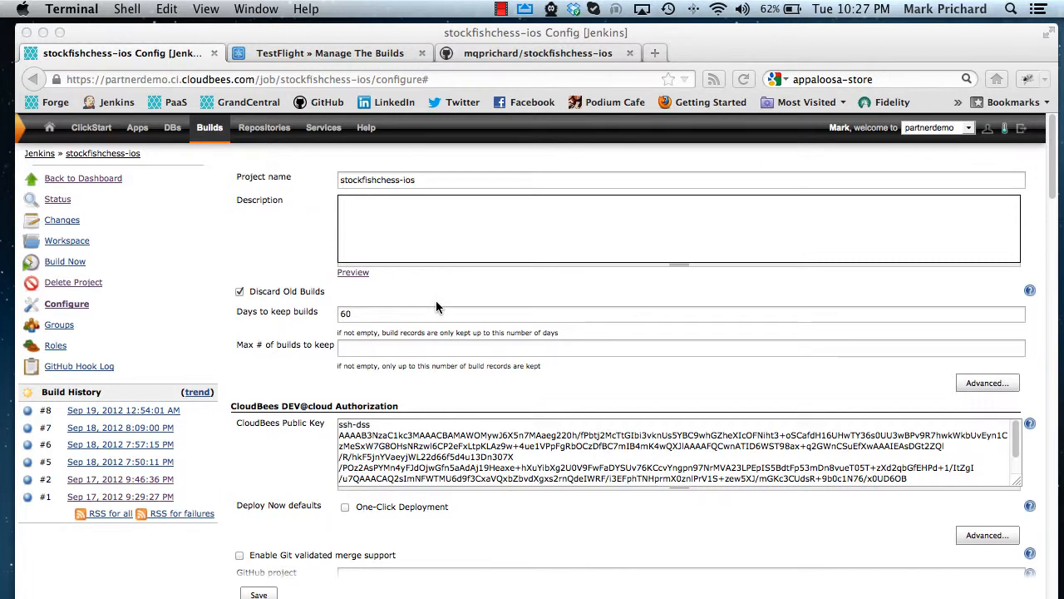
- Scroll the configure page to Source Code Management showing the Git repository URL
{"action": "scroll", "scroll_direction": "down", "scroll_amount": 3}
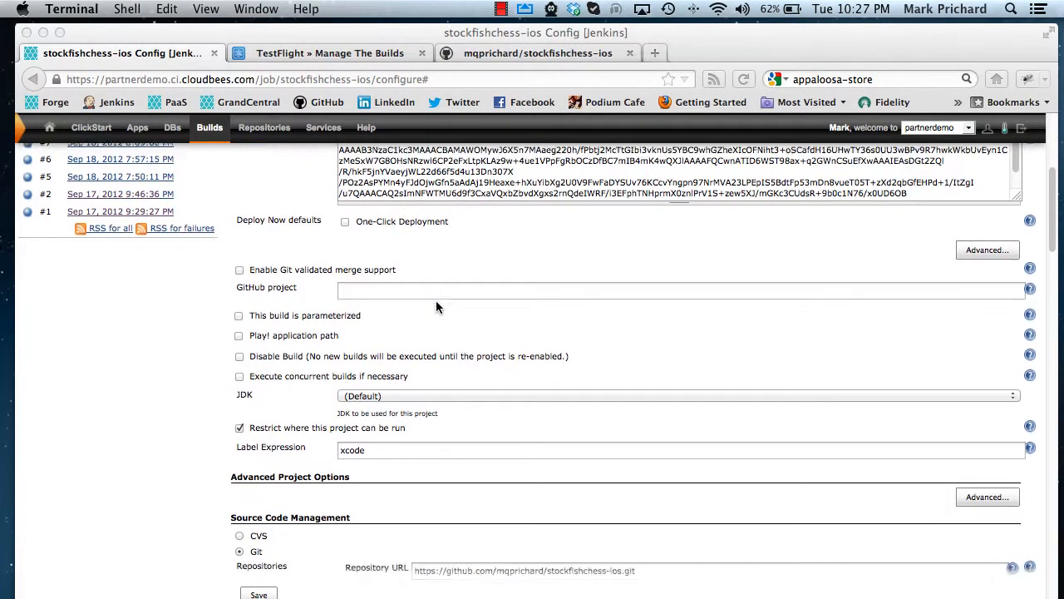
{"action": "scroll", "scroll_direction": "down", "scroll_amount": 3}
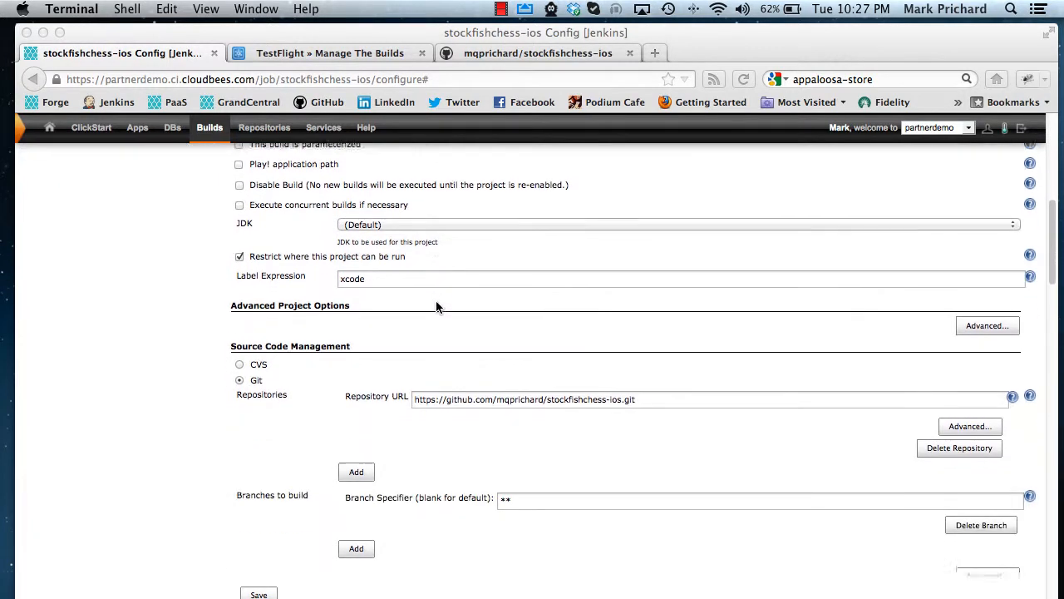
{"action": "scroll", "scroll_direction": "down", "scroll_amount": 3}
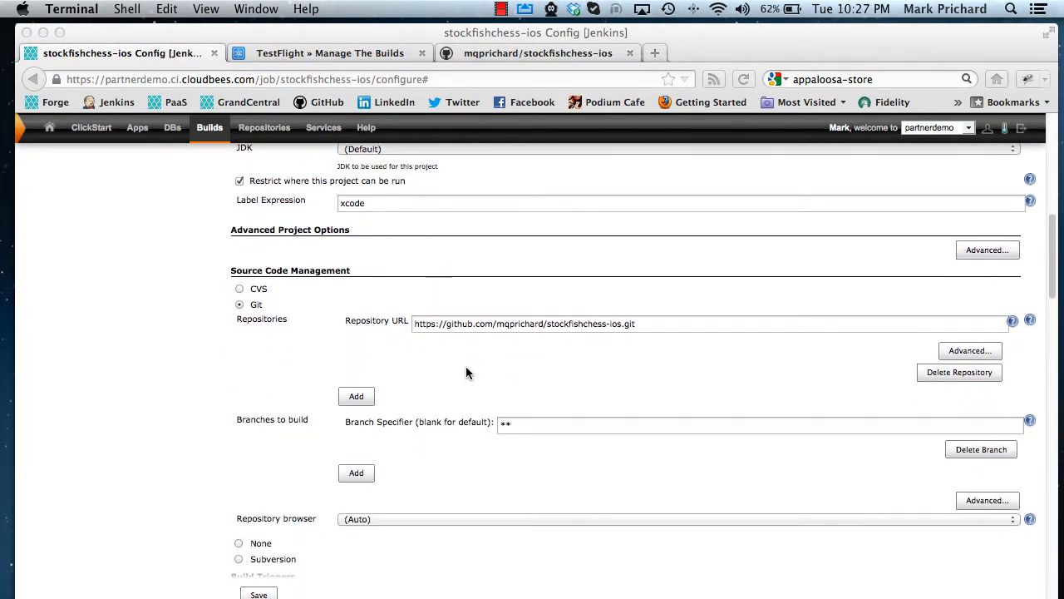
{"action": "mouse_move", "coordinate": [547, 336]}
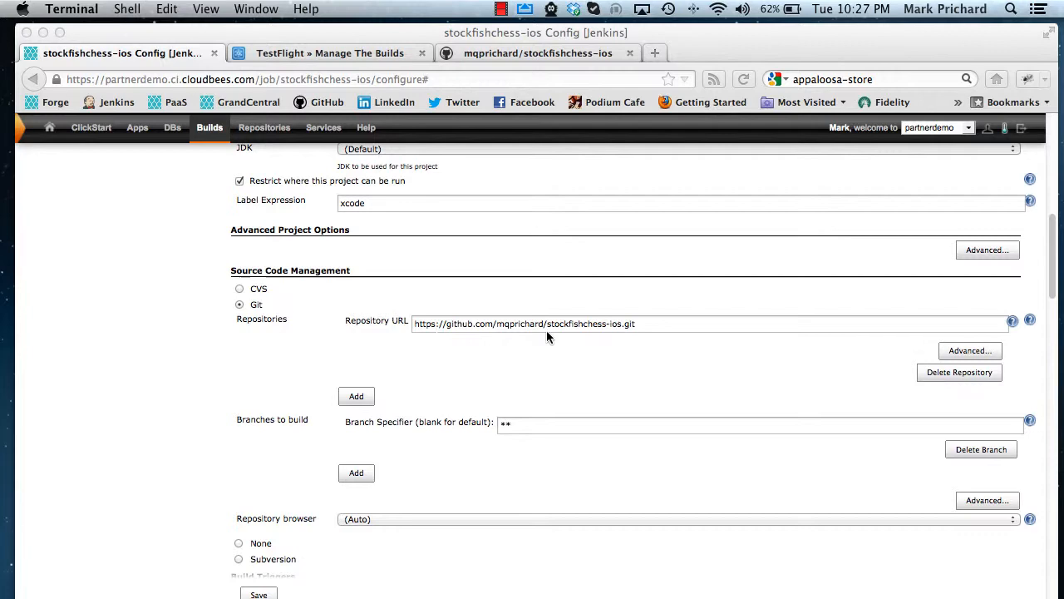
{"action": "left_click", "coordinate": [537, 51]}
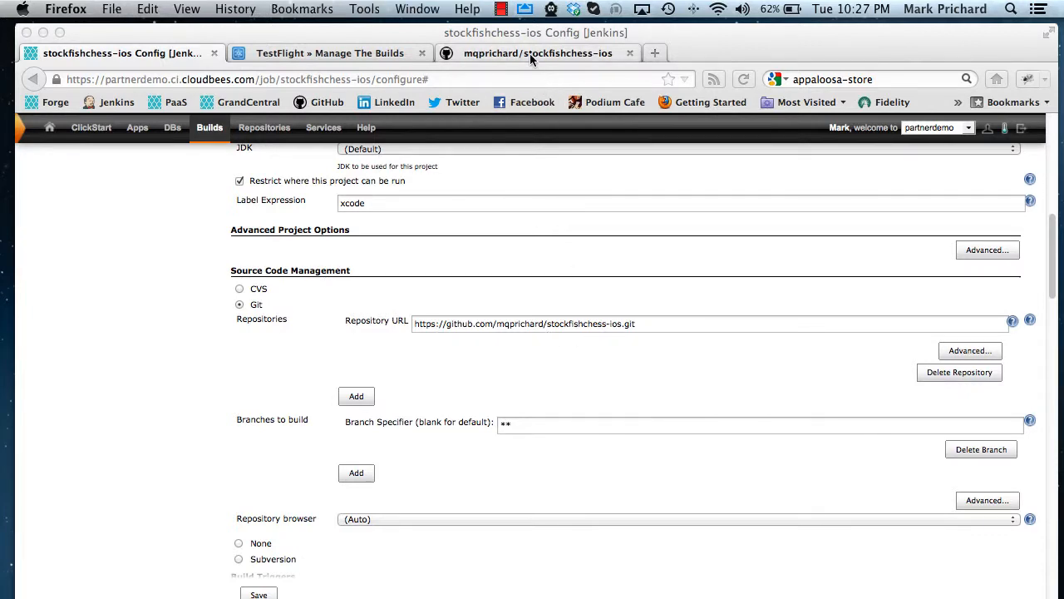
- Switch to the mqprichard/stockfishchess-ios GitHub repository tab
{"action": "left_click", "coordinate": [539, 51]}
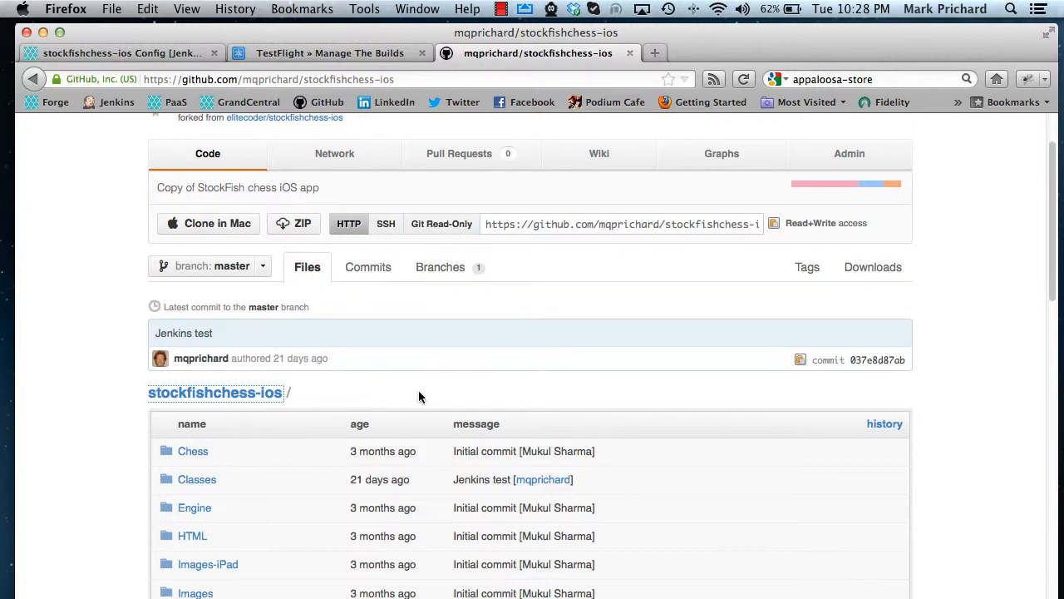
{"action": "mouse_move", "coordinate": [419, 358]}
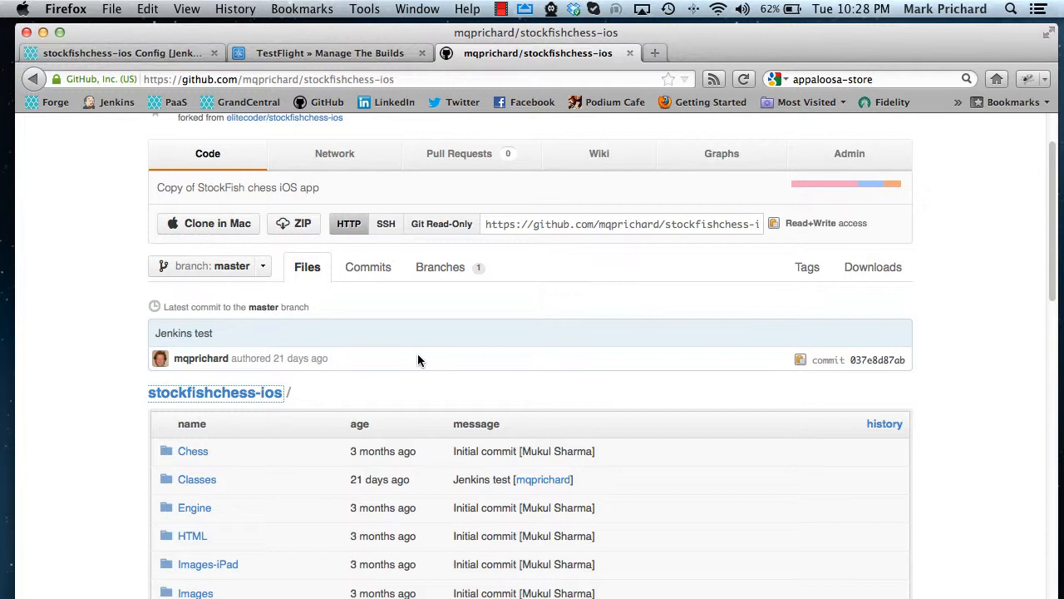
{"action": "mouse_move", "coordinate": [159, 51]}
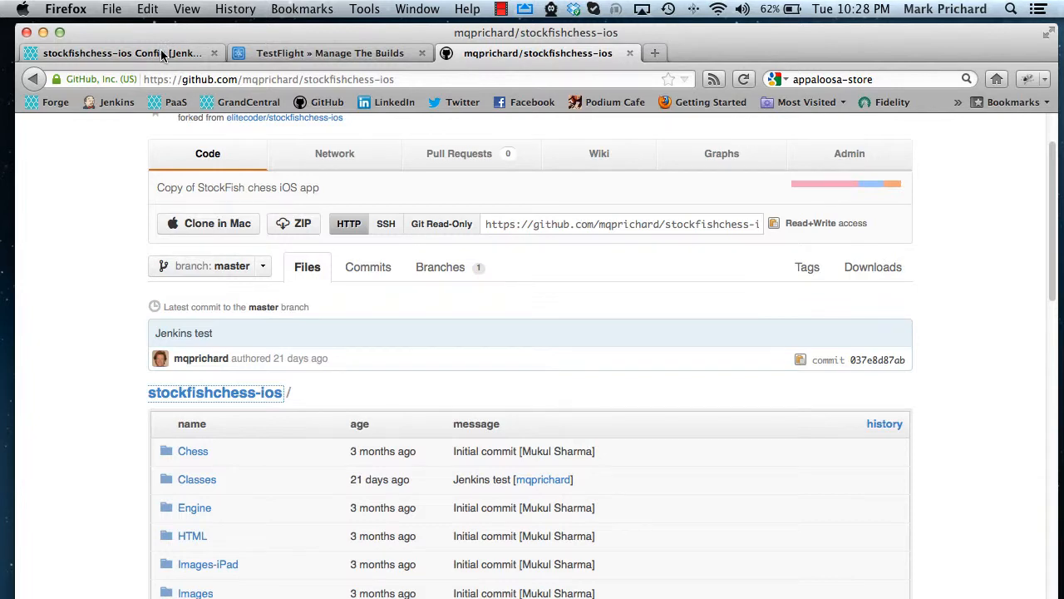
- Return to the Jenkins config tab and scroll to the GitHub push trigger and XCode build step
{"action": "left_click", "coordinate": [119, 51]}
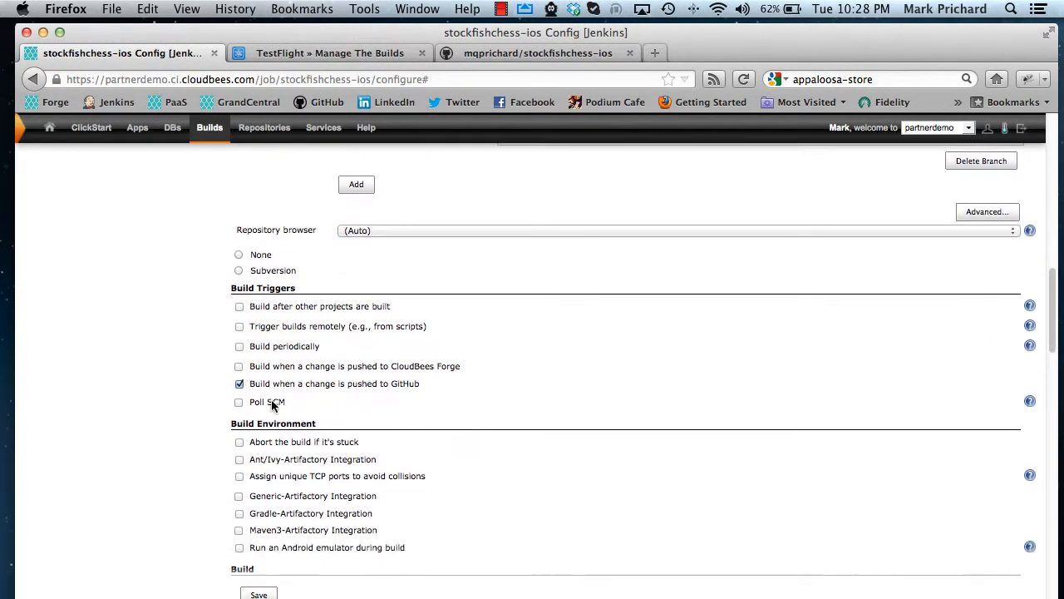
{"action": "mouse_move", "coordinate": [406, 399]}
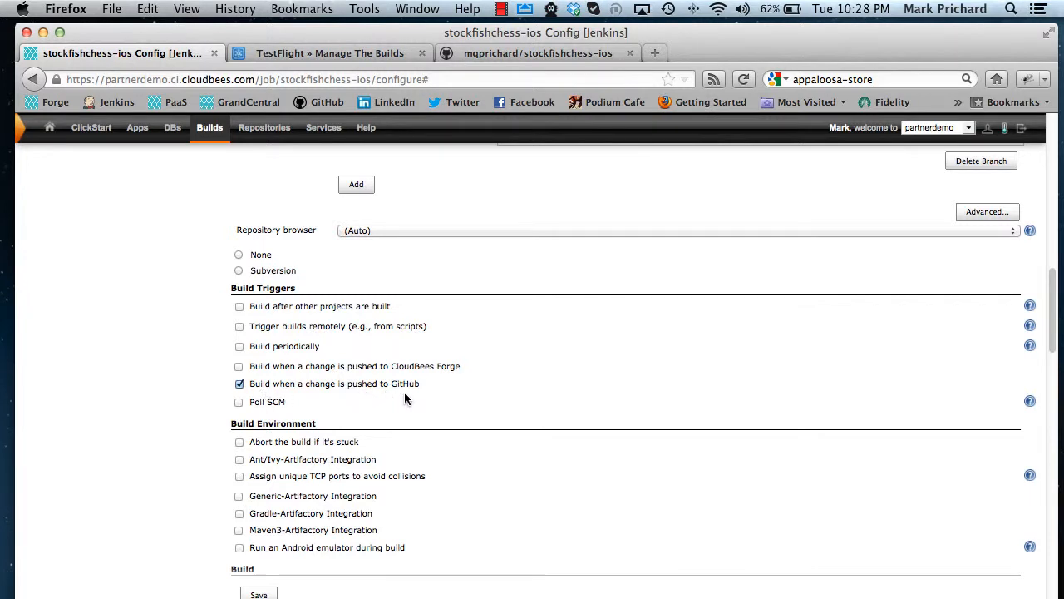
{"action": "scroll", "scroll_direction": "down", "scroll_amount": 3}
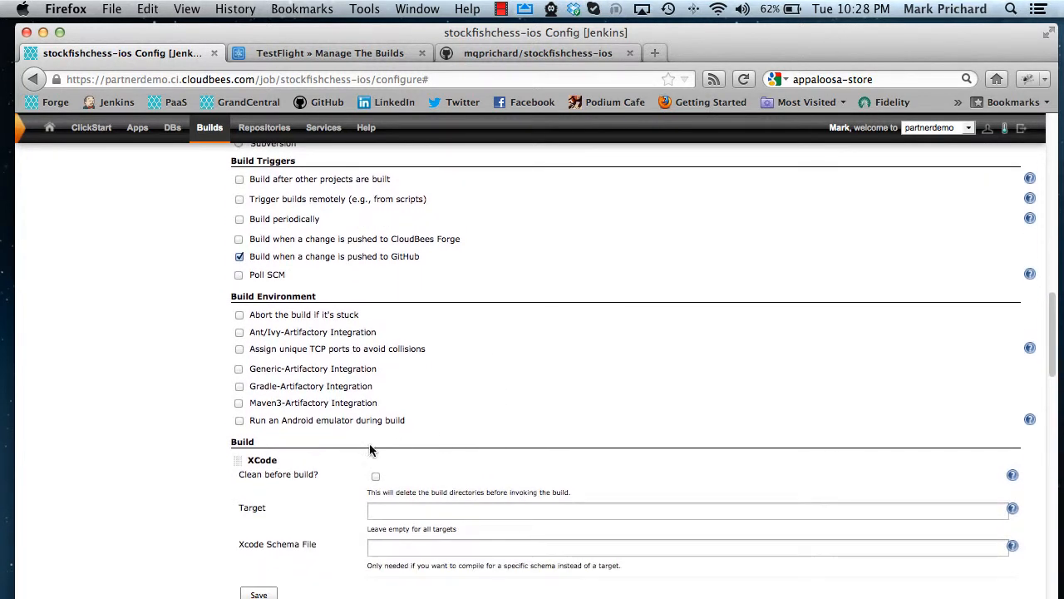
{"action": "scroll", "scroll_direction": "down", "scroll_amount": 3}
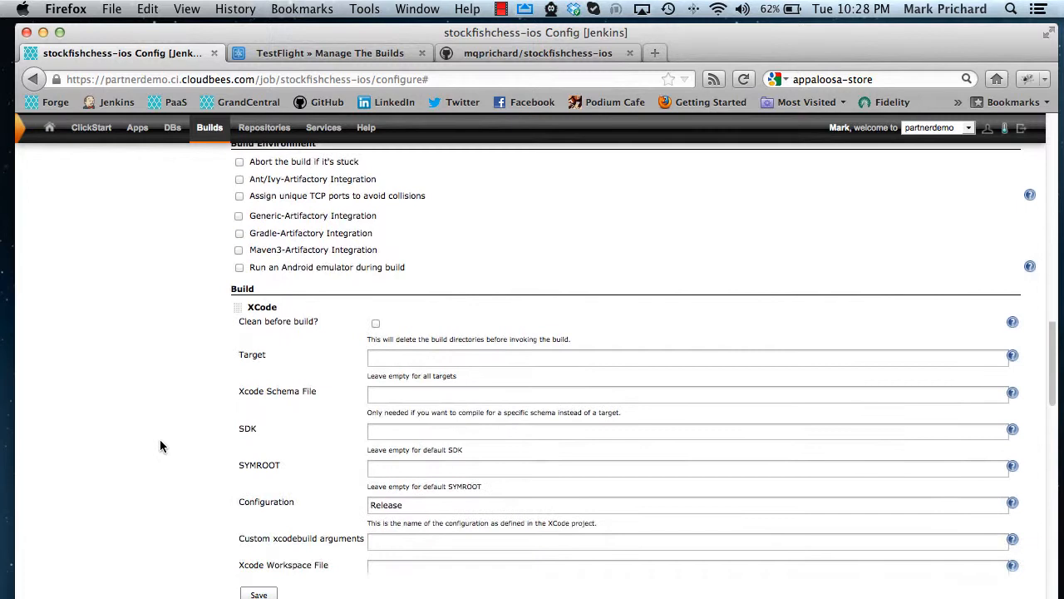
{"action": "mouse_move", "coordinate": [407, 319]}
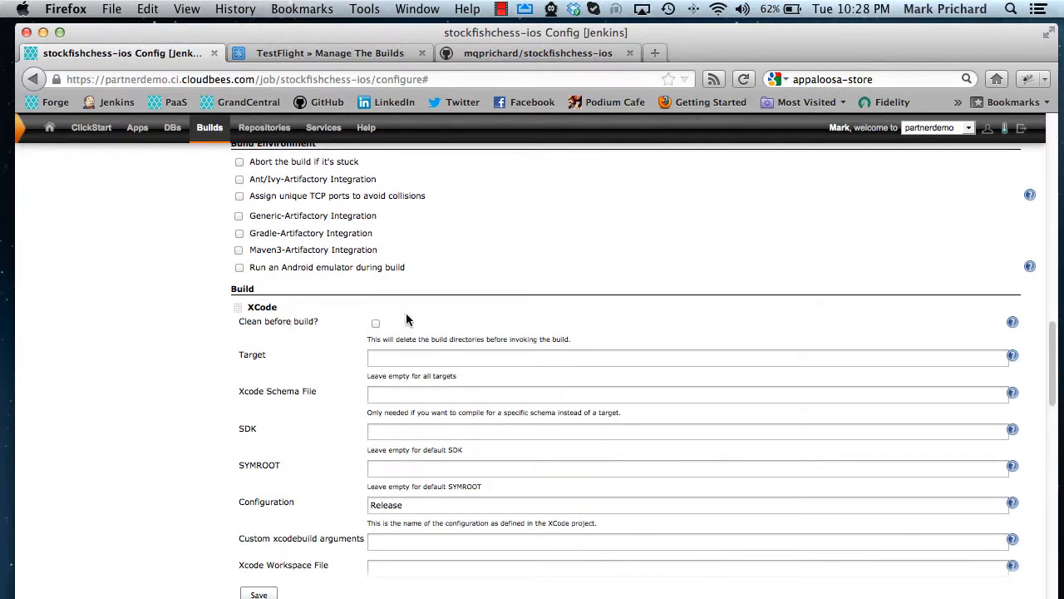
{"action": "mouse_move", "coordinate": [356, 356]}
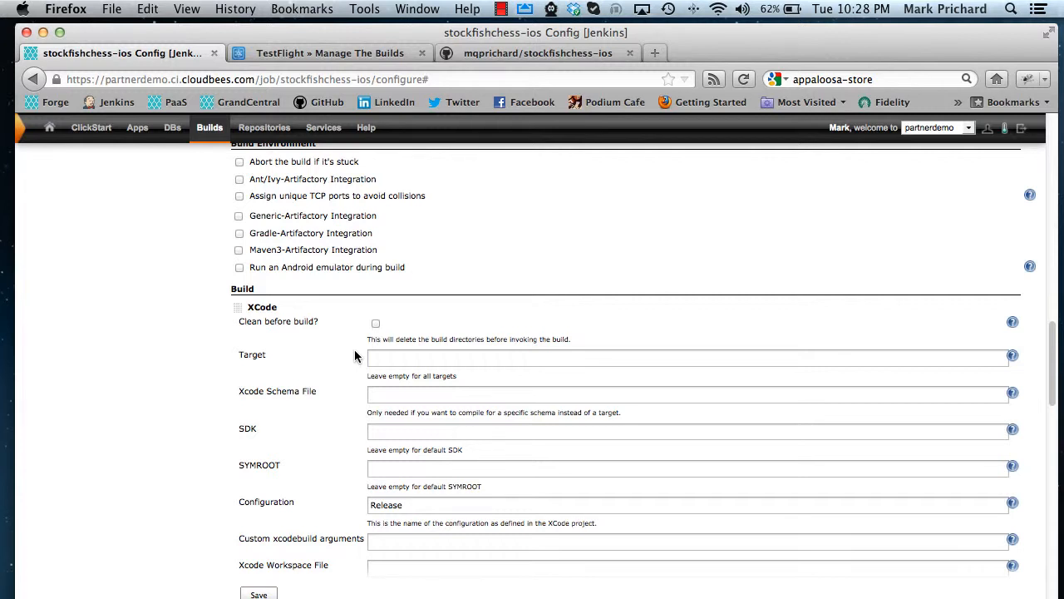
{"action": "scroll", "scroll_direction": "down", "scroll_amount": 3}
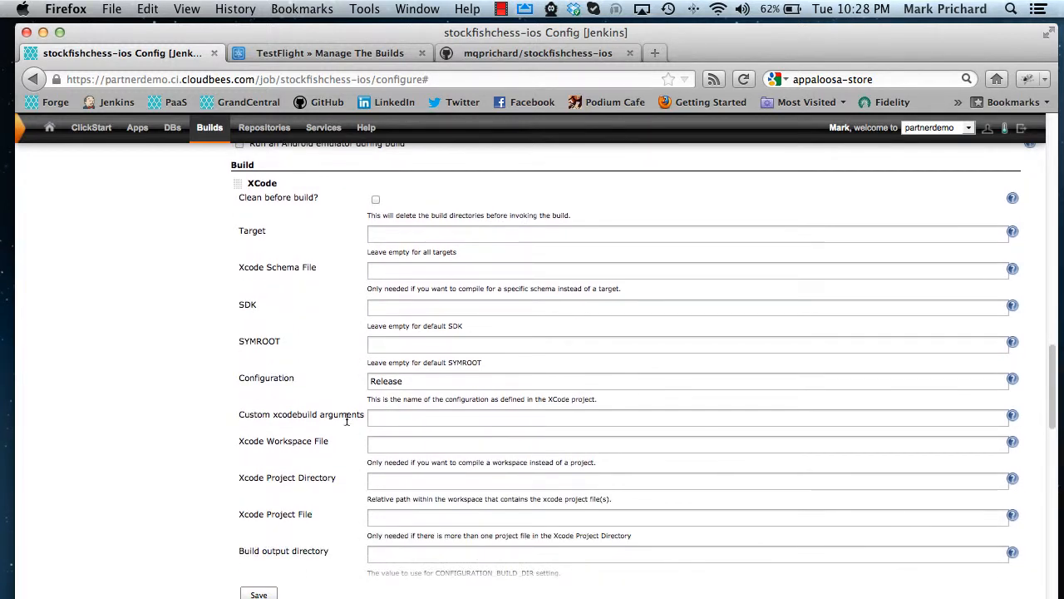
{"action": "mouse_move", "coordinate": [339, 394]}
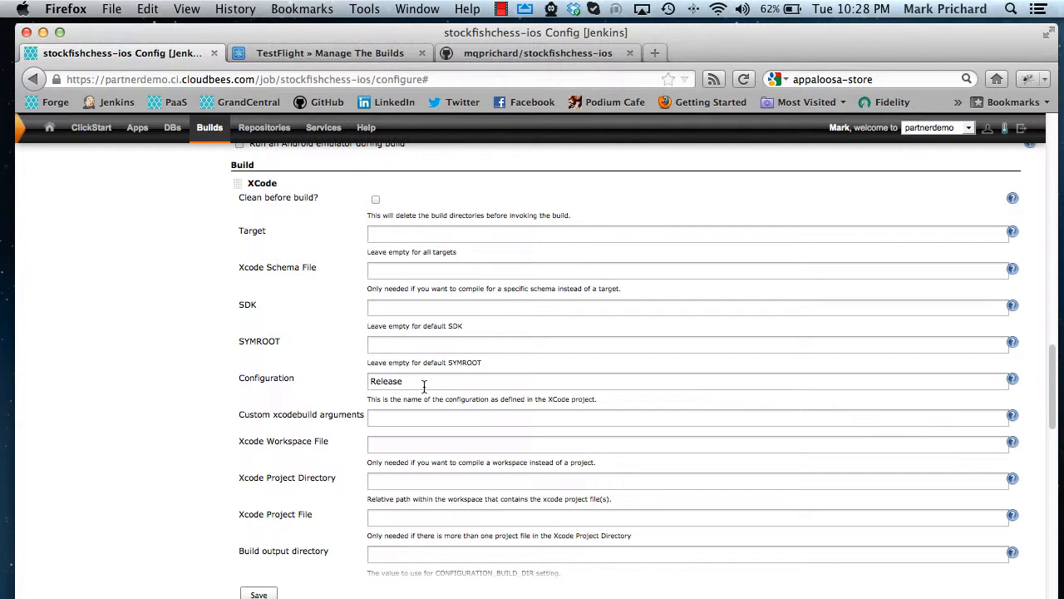
{"action": "scroll", "scroll_direction": "down", "scroll_amount": 3}
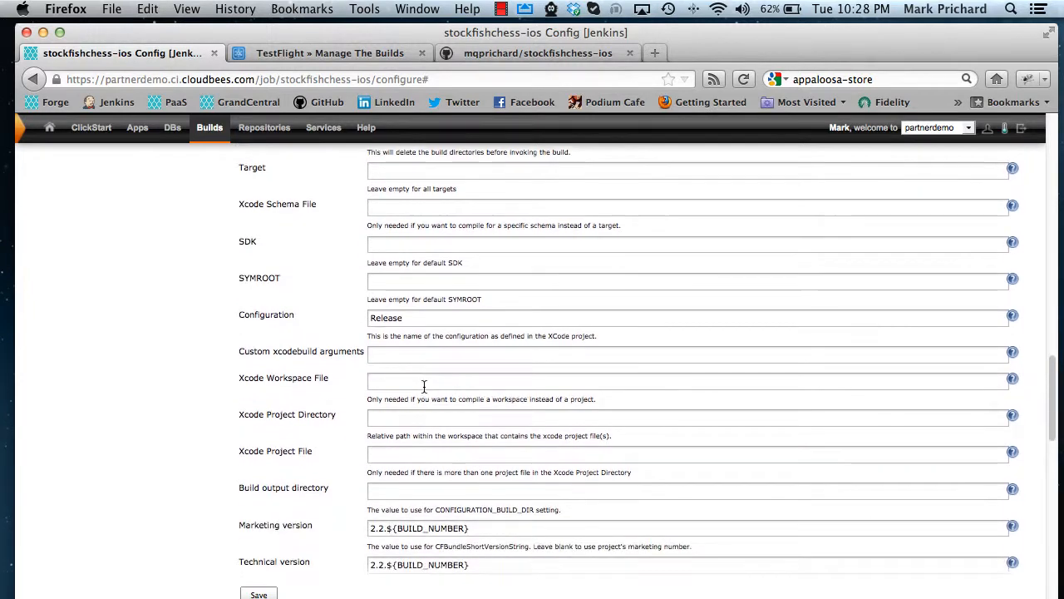
{"action": "scroll", "scroll_direction": "down", "scroll_amount": 3}
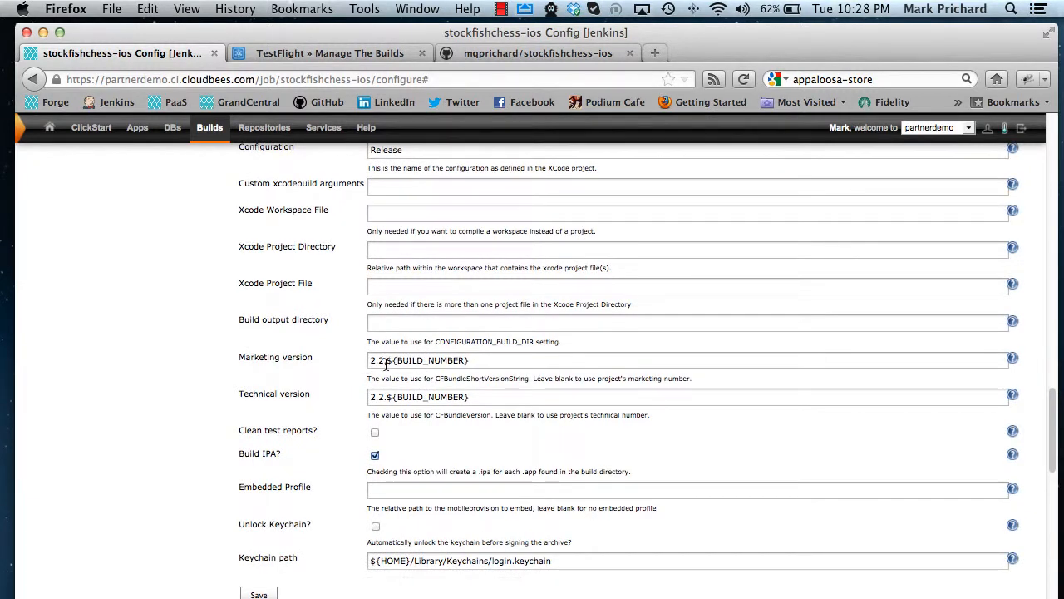
{"action": "left_click", "coordinate": [472, 359]}
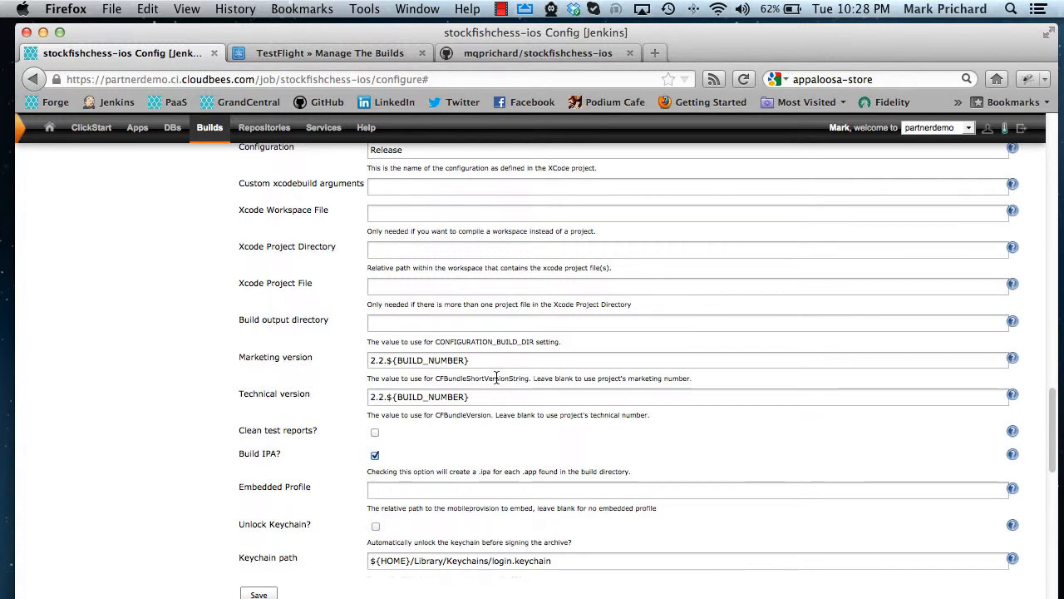
{"action": "mouse_move", "coordinate": [502, 391]}
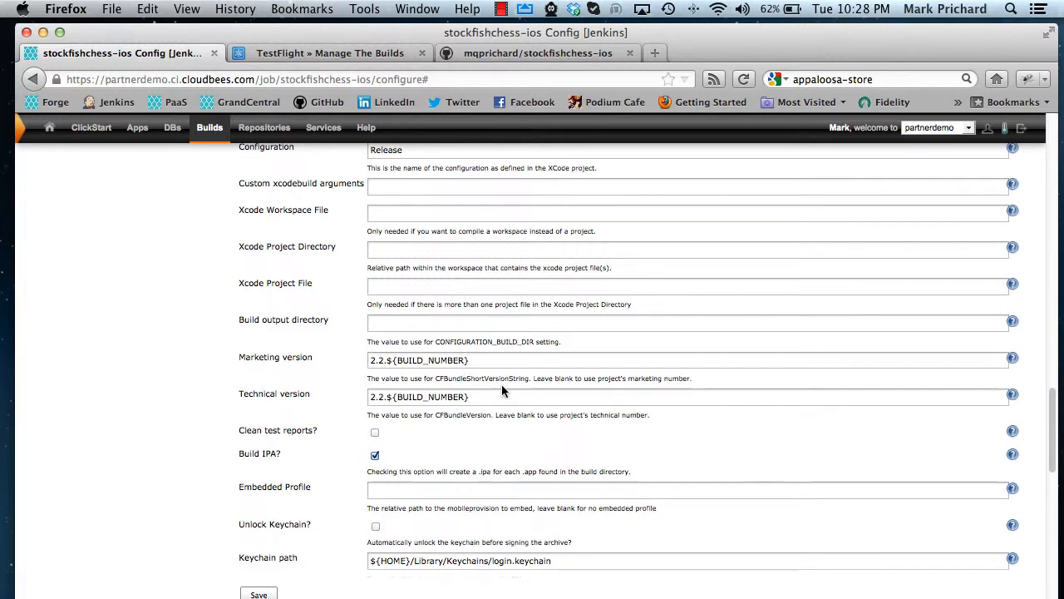
{"action": "scroll", "scroll_direction": "down", "scroll_amount": 3}
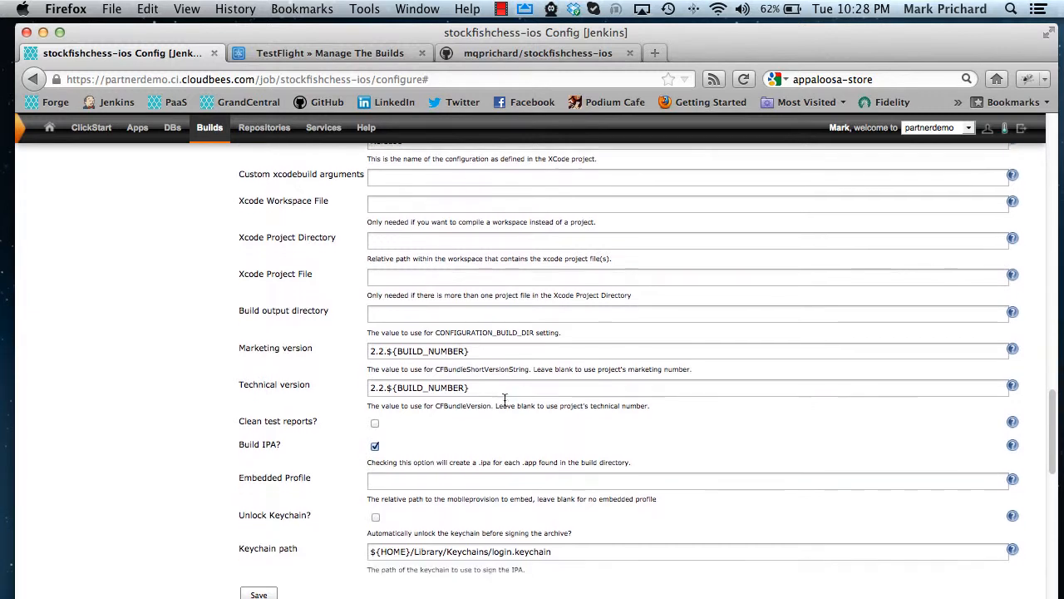
{"action": "scroll", "scroll_direction": "down", "scroll_amount": 3}
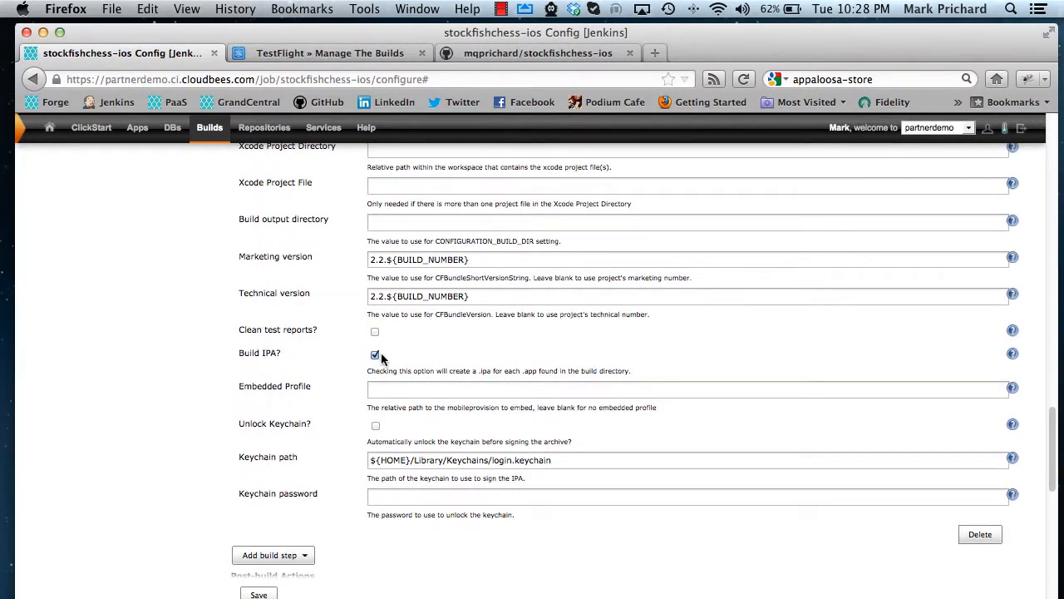
{"action": "mouse_move", "coordinate": [559, 406]}
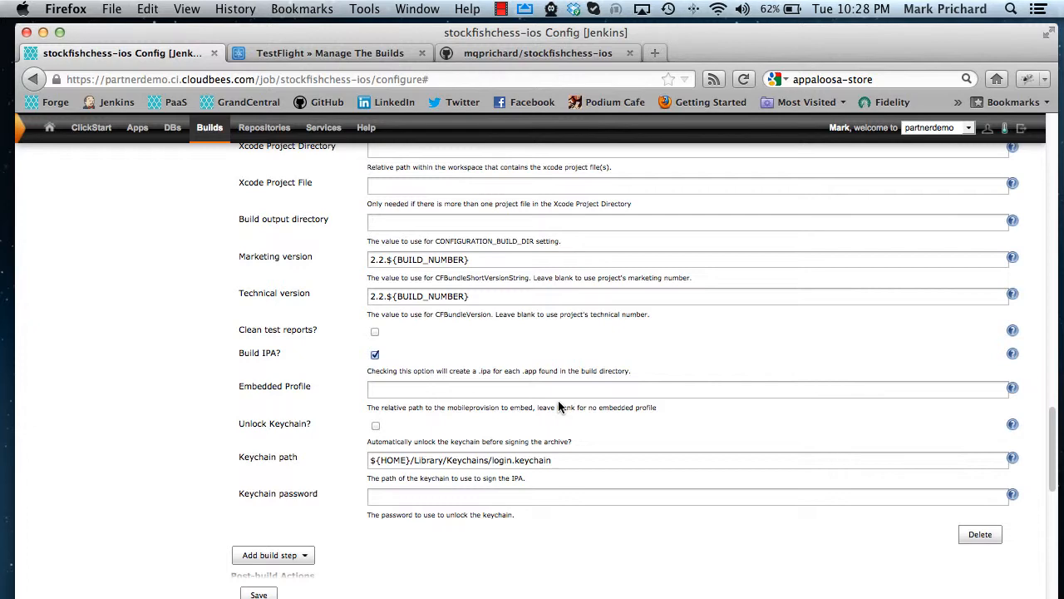
{"action": "scroll", "scroll_direction": "down", "scroll_amount": 3}
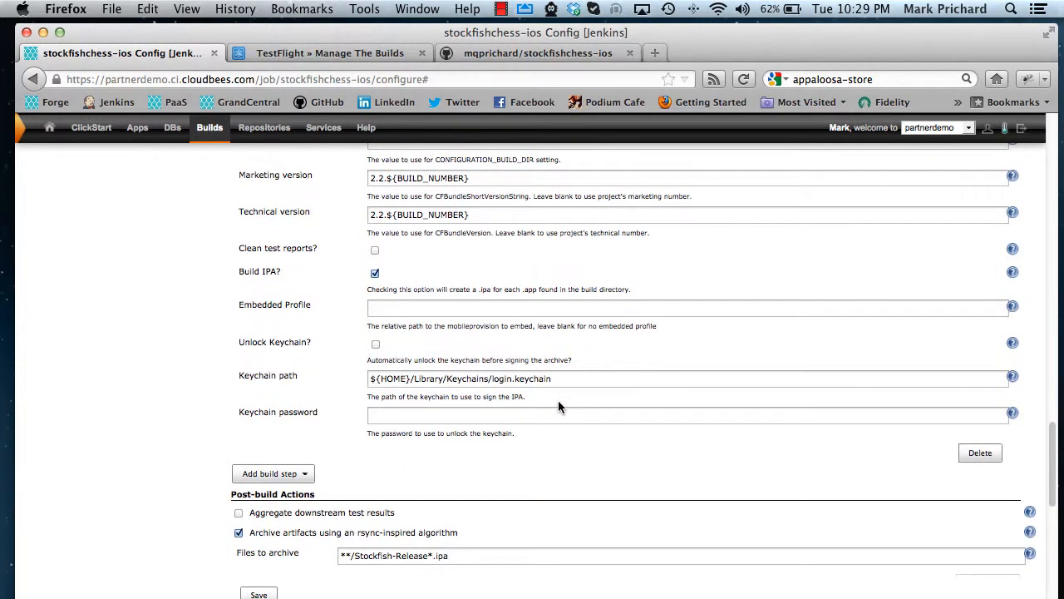
{"action": "scroll", "scroll_direction": "down", "scroll_amount": 3}
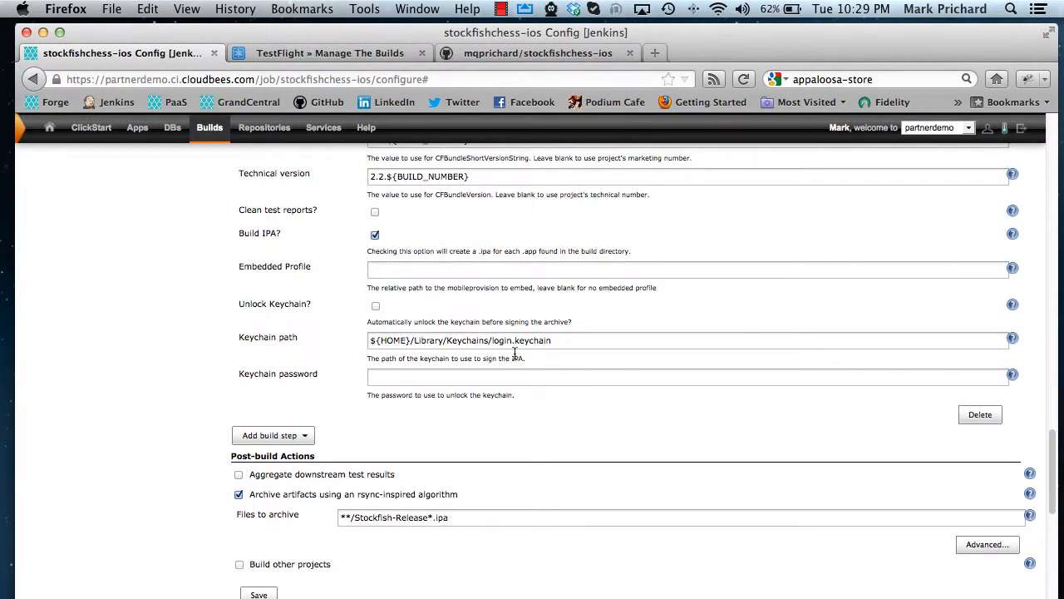
{"action": "mouse_move", "coordinate": [502, 426]}
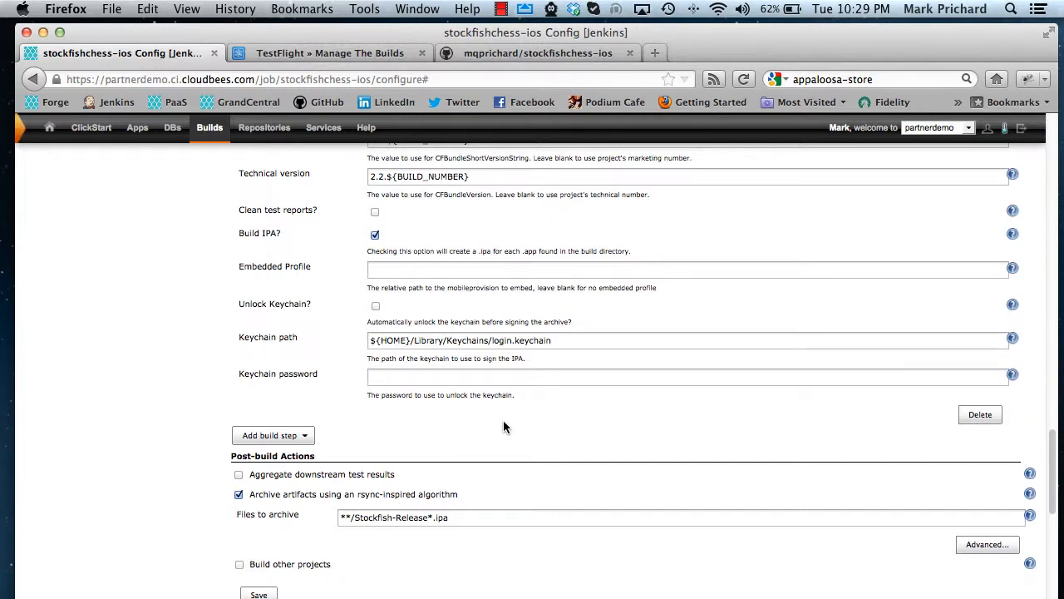
{"action": "scroll", "scroll_direction": "down", "scroll_amount": 3}
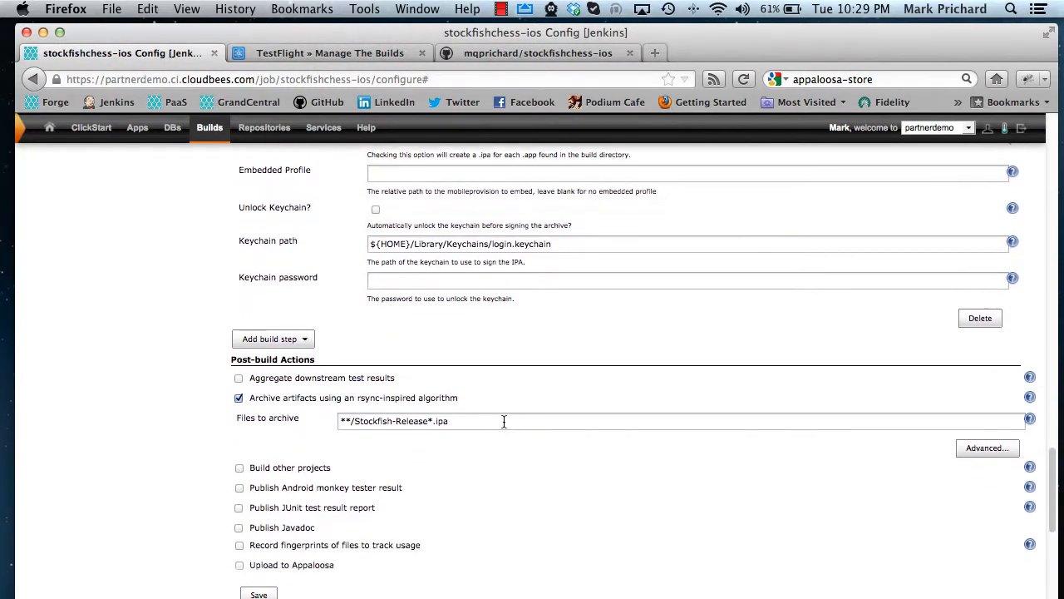
{"action": "scroll", "scroll_direction": "up", "scroll_amount": 3}
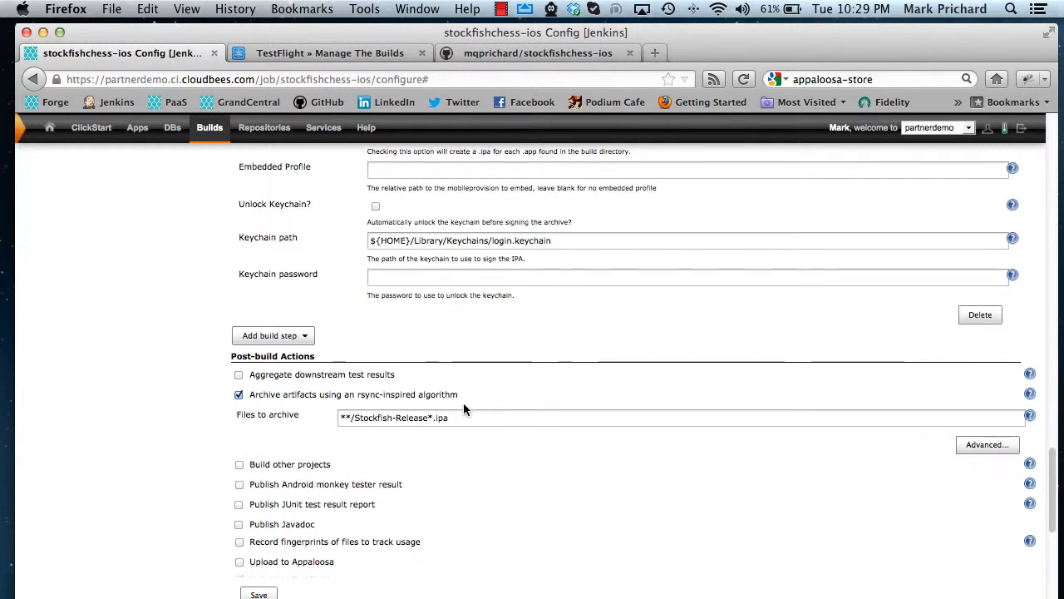
{"action": "mouse_move", "coordinate": [415, 406]}
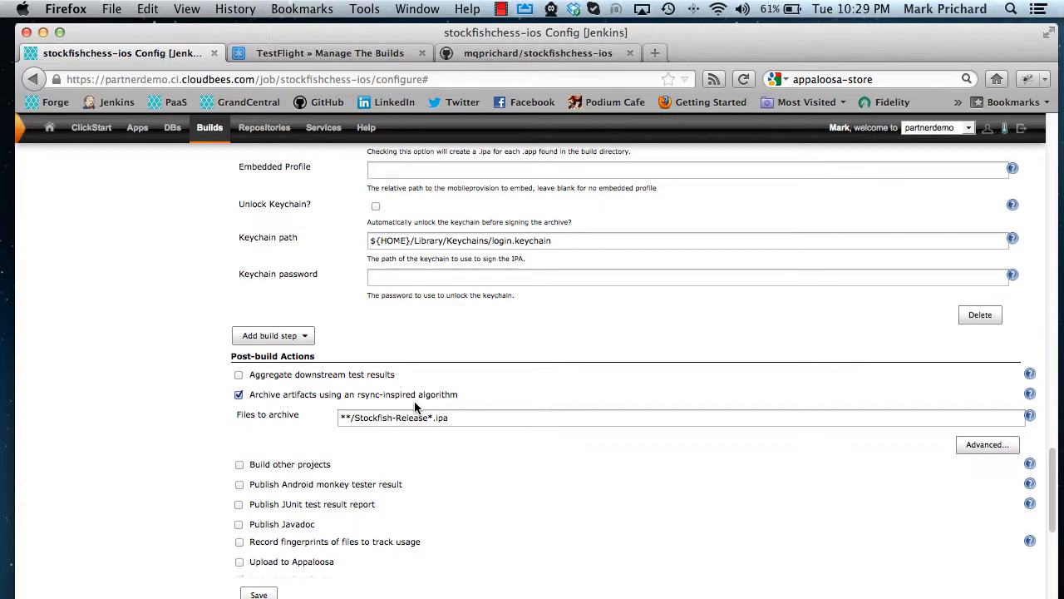
{"action": "mouse_move", "coordinate": [456, 429]}
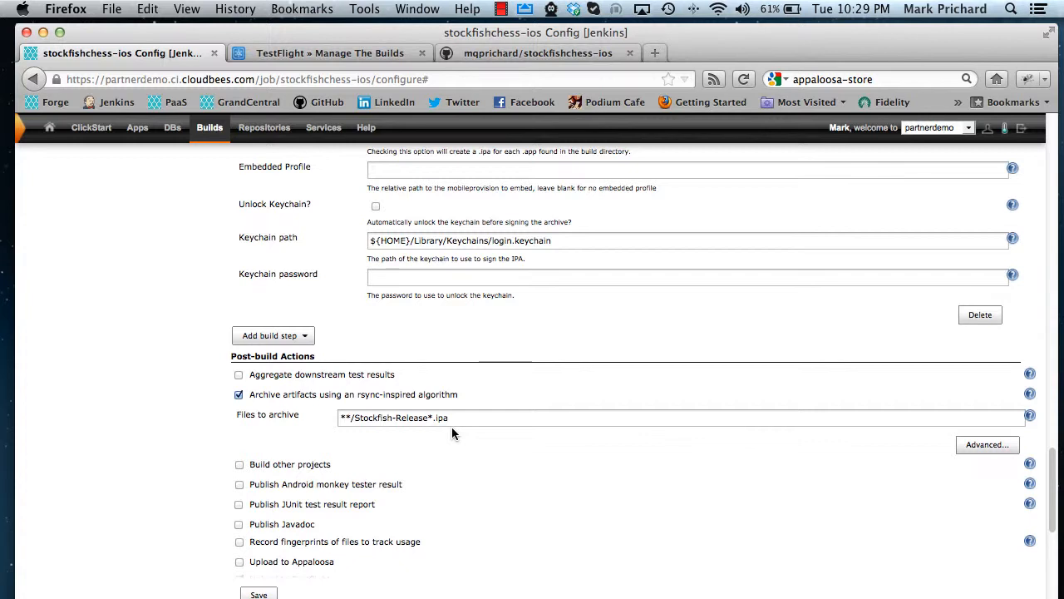
{"action": "mouse_move", "coordinate": [456, 439]}
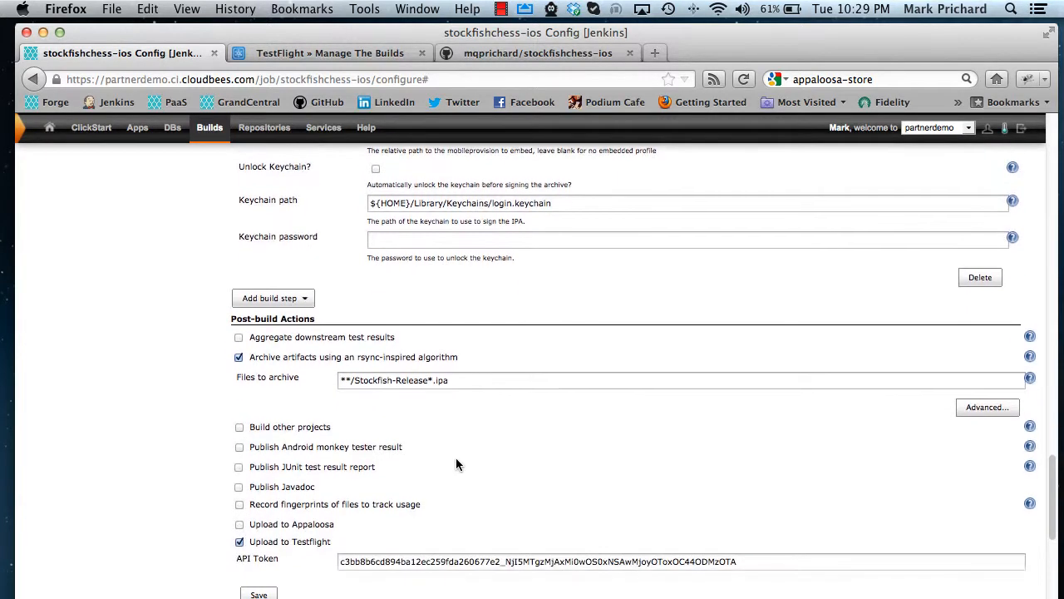
{"action": "scroll", "scroll_direction": "down", "scroll_amount": 3}
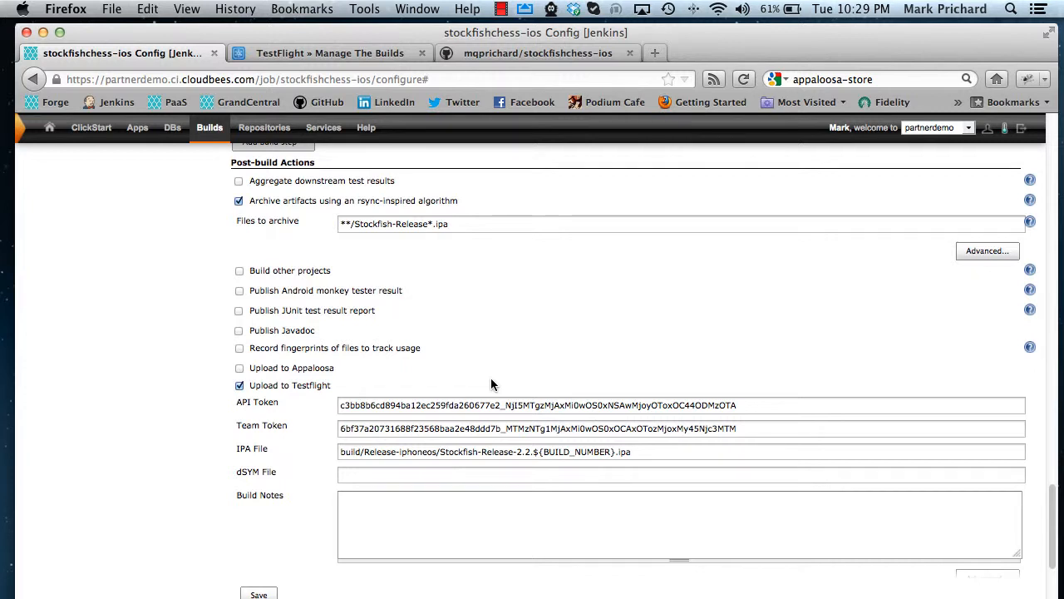
{"action": "mouse_move", "coordinate": [334, 391]}
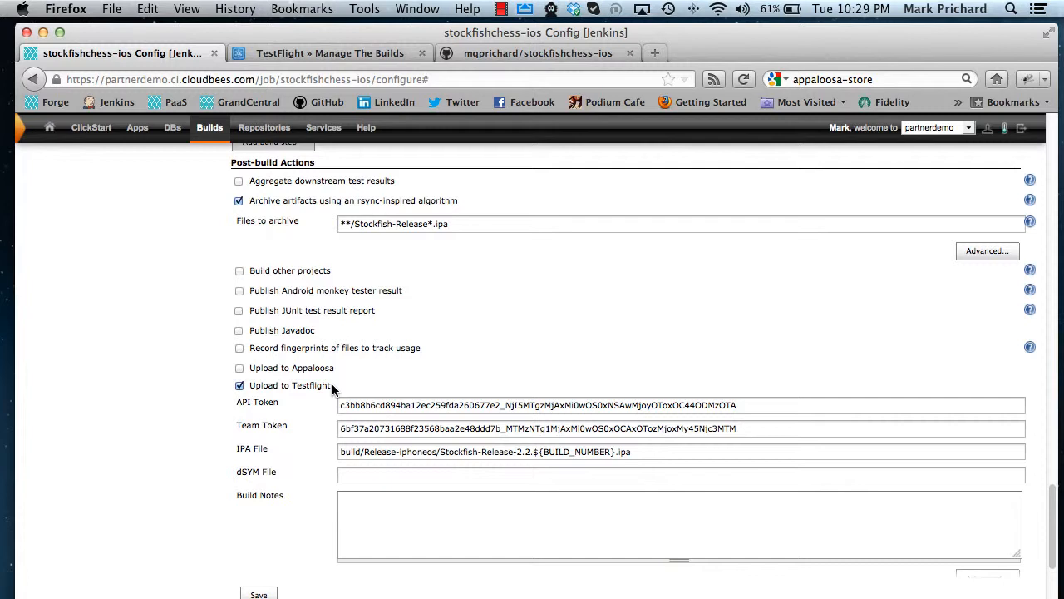
{"action": "left_click", "coordinate": [330, 52]}
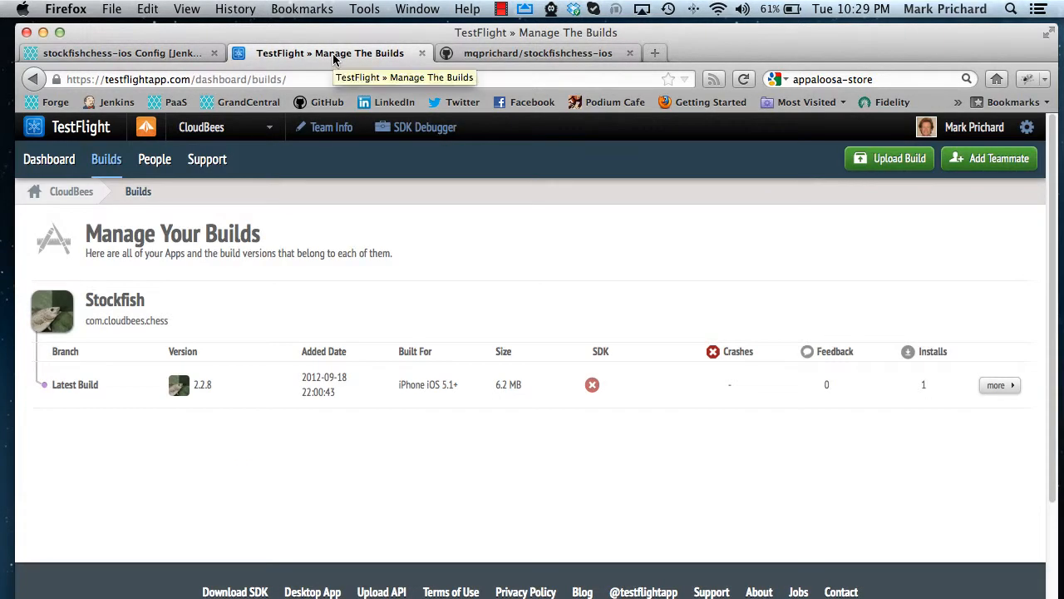
{"action": "mouse_move", "coordinate": [231, 126]}
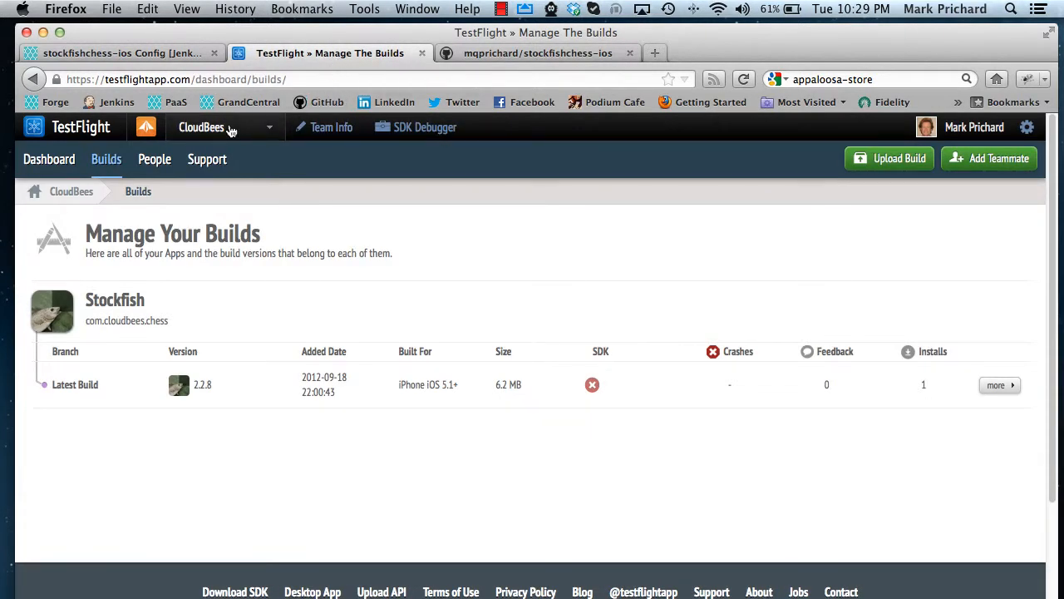
{"action": "mouse_move", "coordinate": [233, 133]}
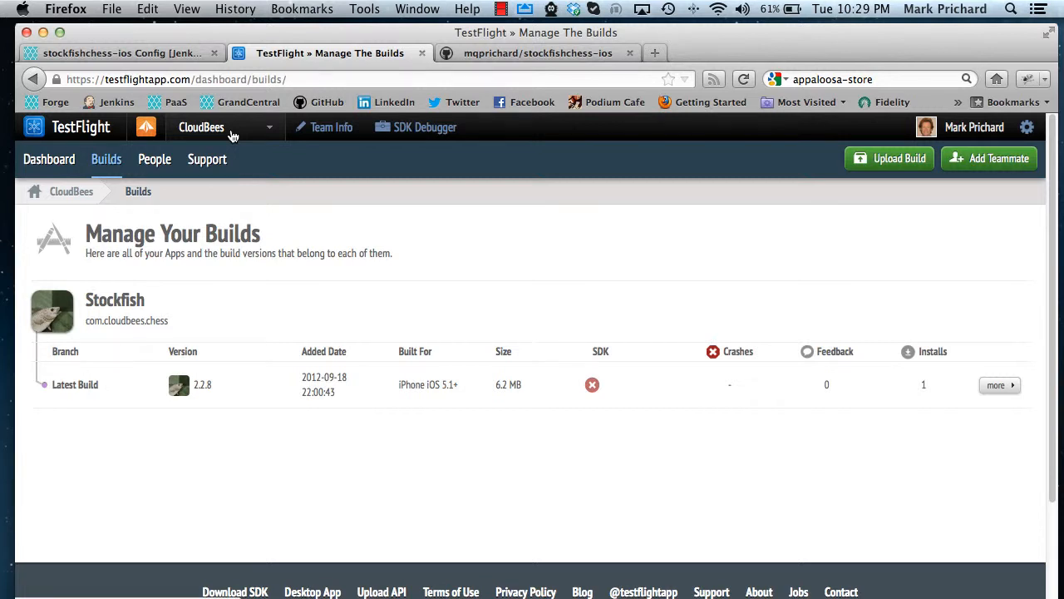
{"action": "mouse_move", "coordinate": [409, 259]}
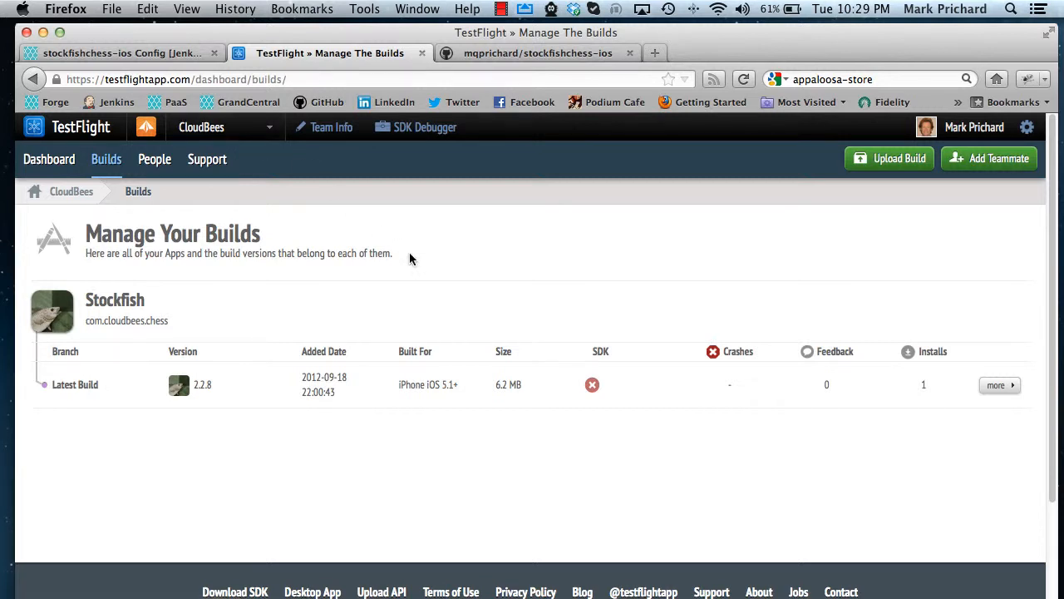
{"action": "mouse_move", "coordinate": [233, 396]}
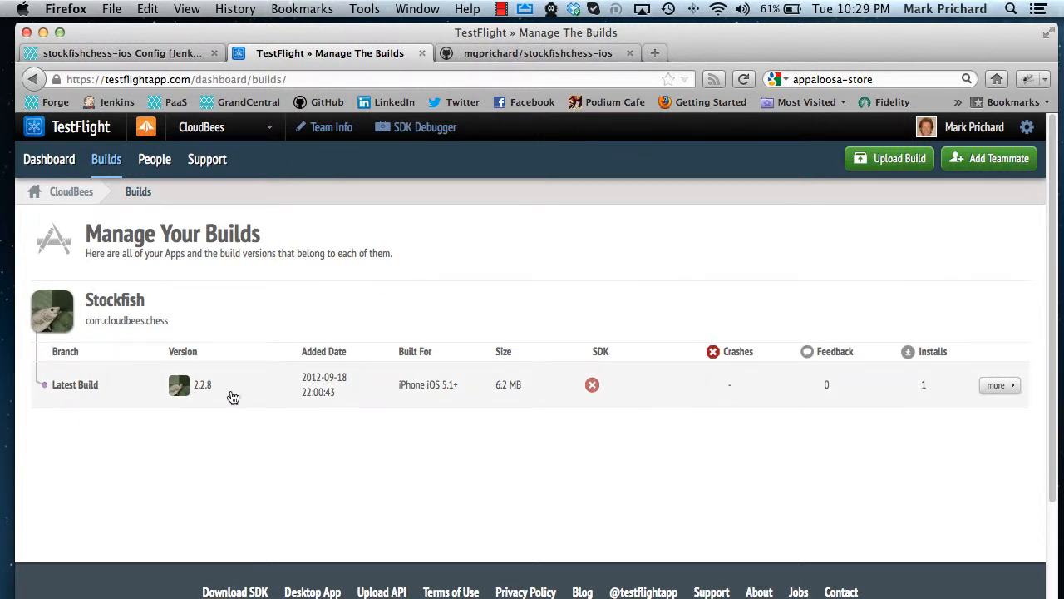
{"action": "mouse_move", "coordinate": [222, 398]}
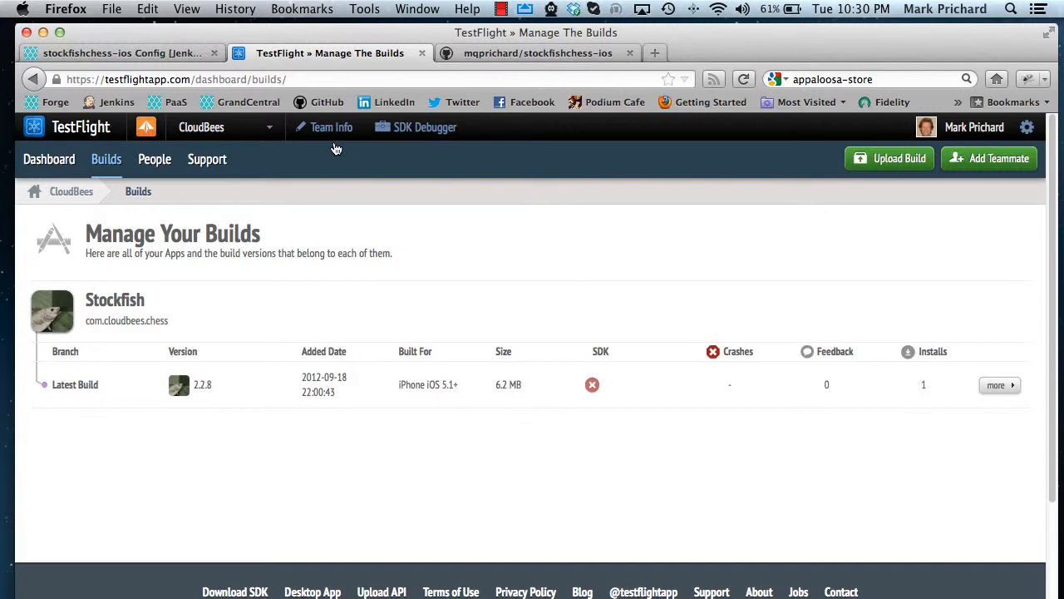
{"action": "left_click", "coordinate": [331, 126]}
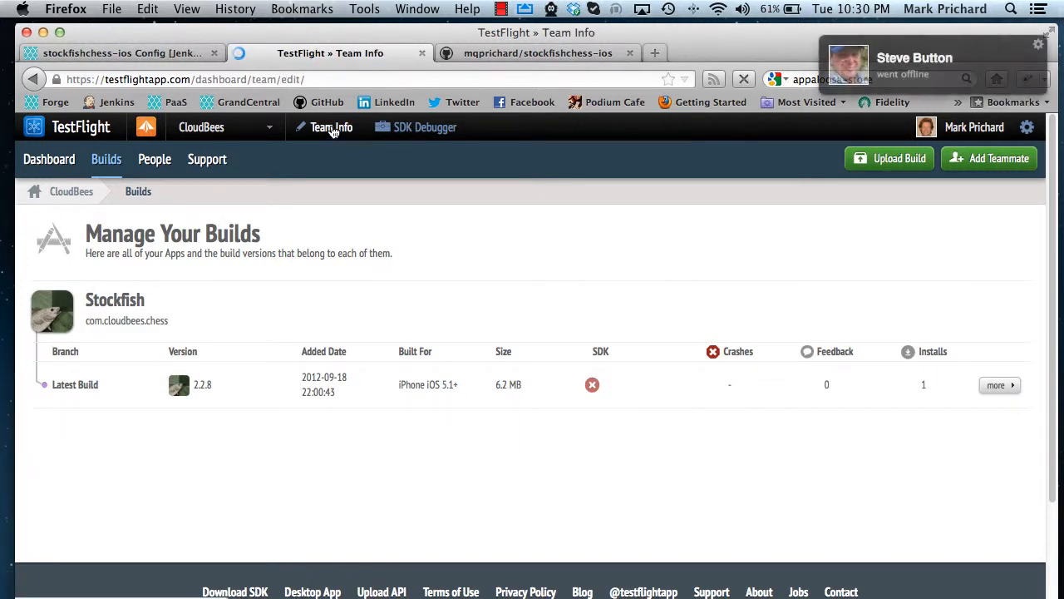
{"action": "left_click", "coordinate": [331, 127]}
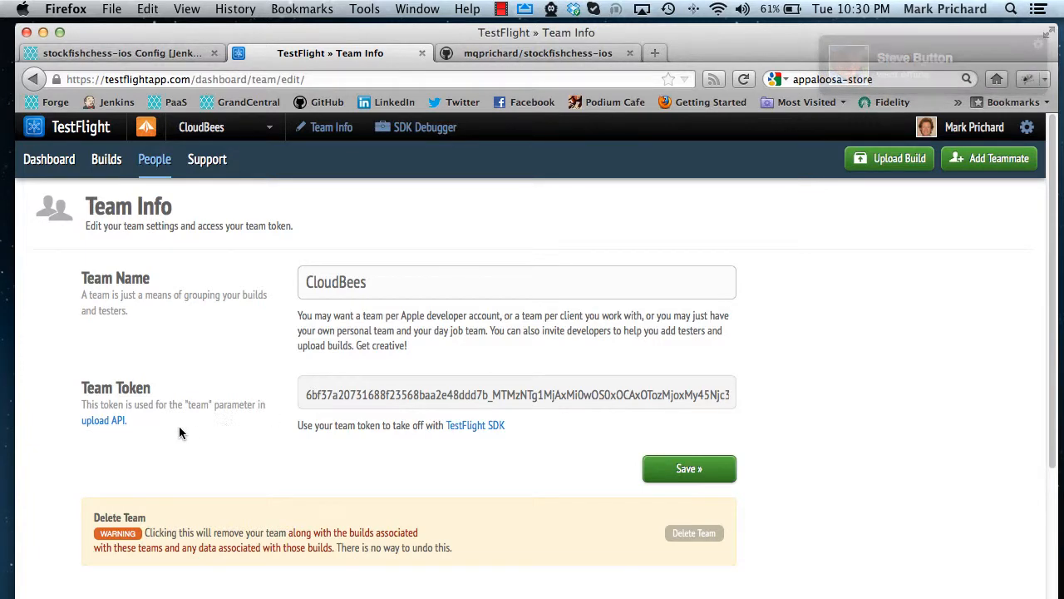
{"action": "left_click", "coordinate": [103, 419]}
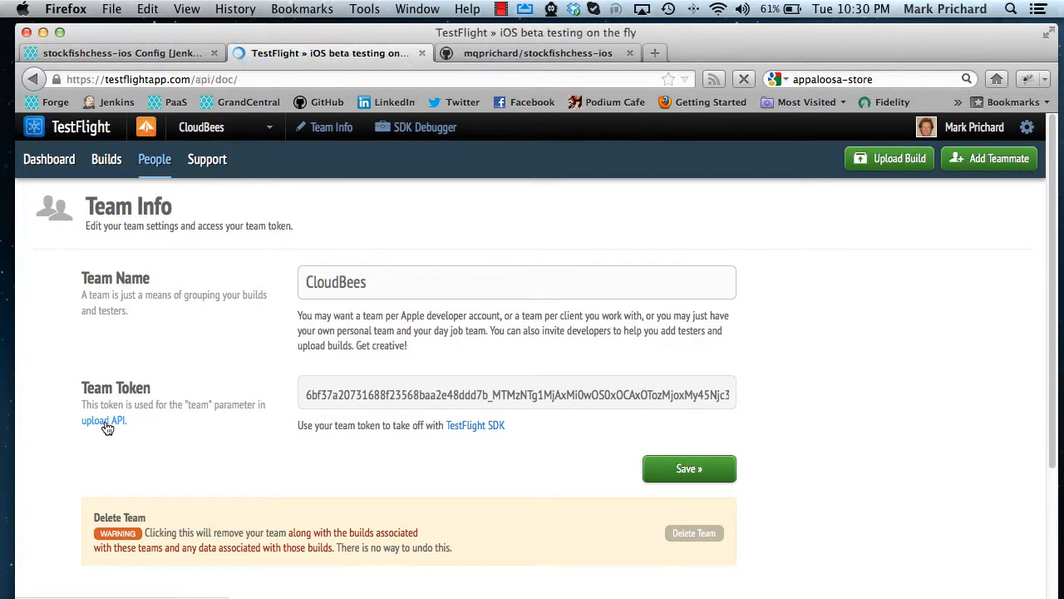
{"action": "left_click", "coordinate": [103, 419]}
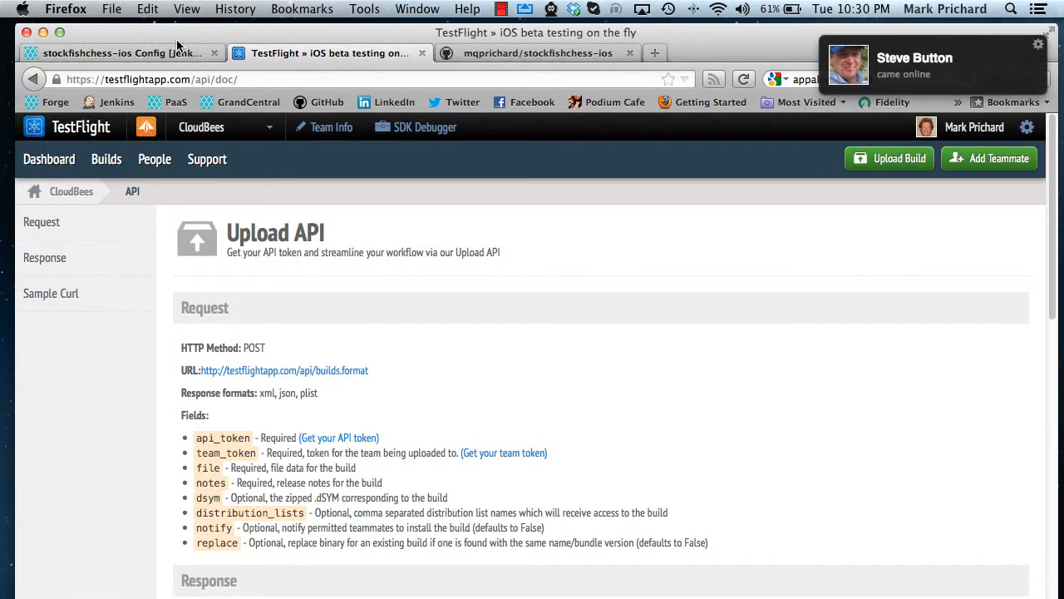
{"action": "left_click", "coordinate": [119, 52]}
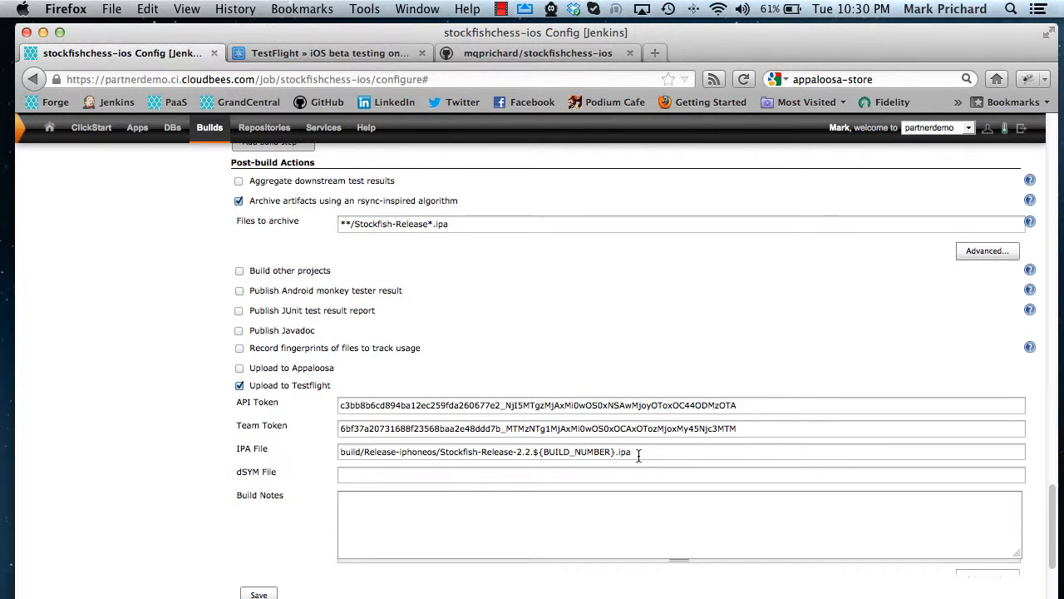
{"action": "mouse_move", "coordinate": [241, 591]}
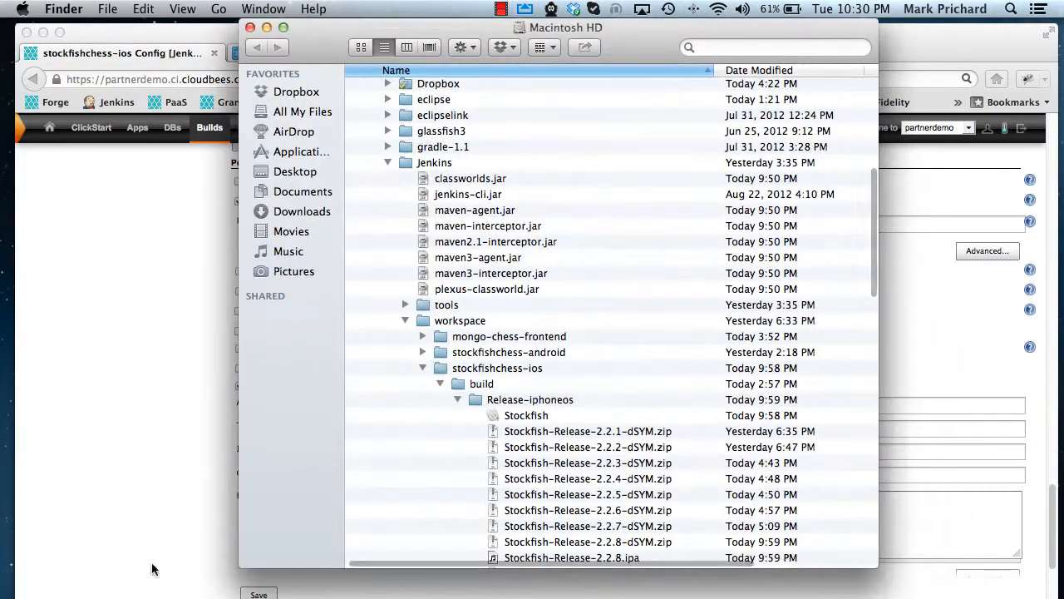
{"action": "mouse_move", "coordinate": [597, 138]}
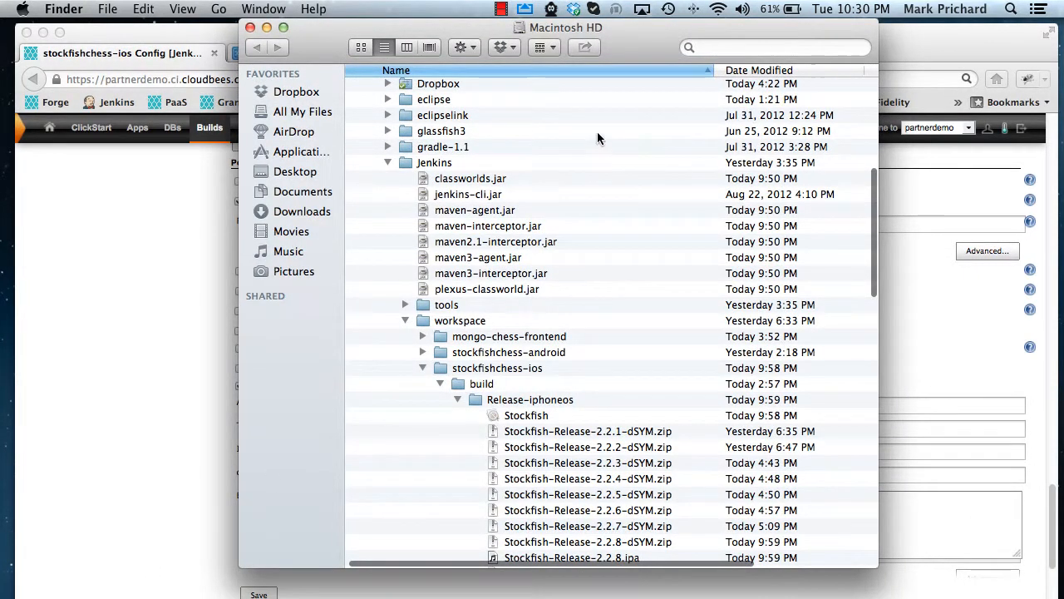
{"action": "mouse_move", "coordinate": [397, 171]}
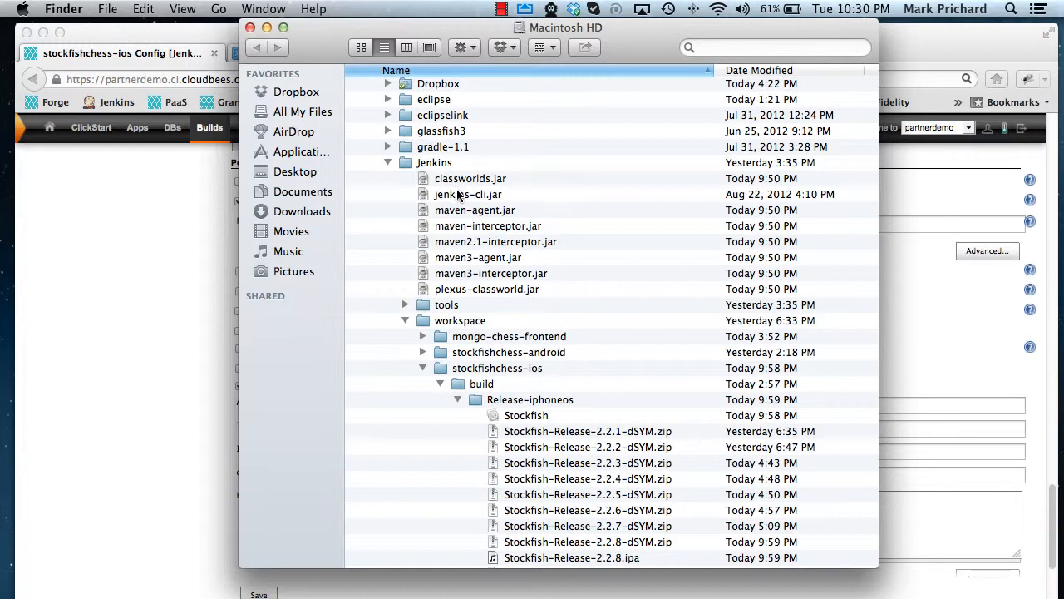
{"action": "mouse_move", "coordinate": [586, 323]}
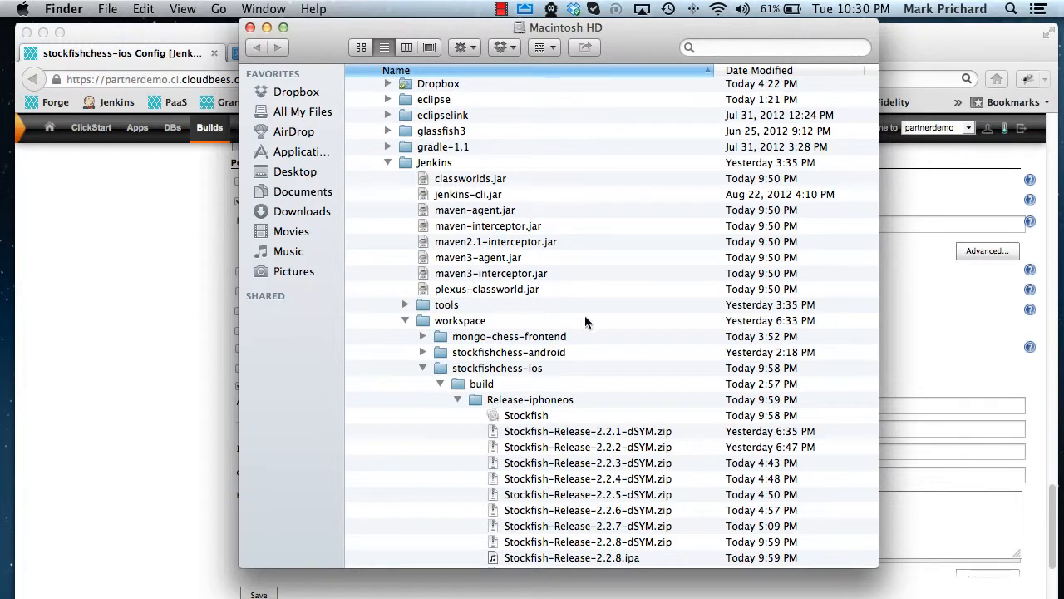
- Scroll the Release-iphoneos folder to view the Stockfish dSYM zips and 2.2.8 IPA
{"action": "scroll", "scroll_direction": "down", "scroll_amount": 3}
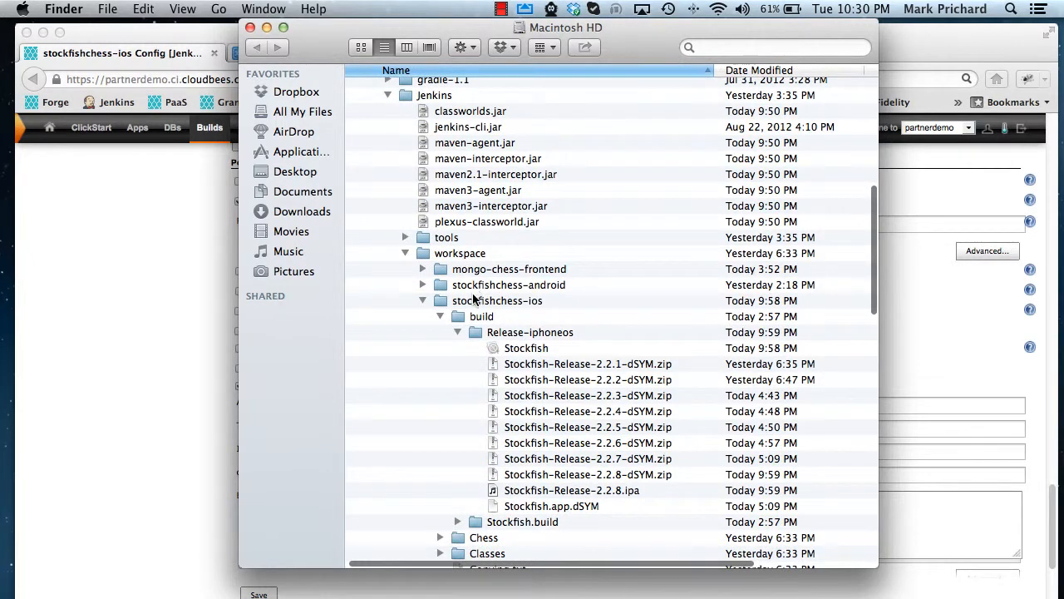
{"action": "mouse_move", "coordinate": [590, 294]}
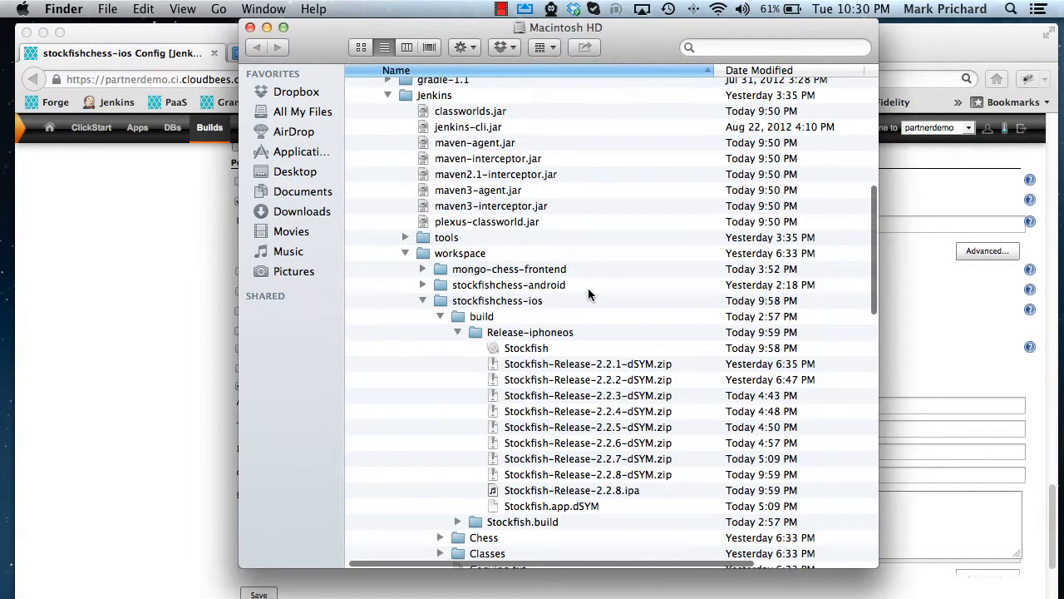
{"action": "mouse_move", "coordinate": [596, 301]}
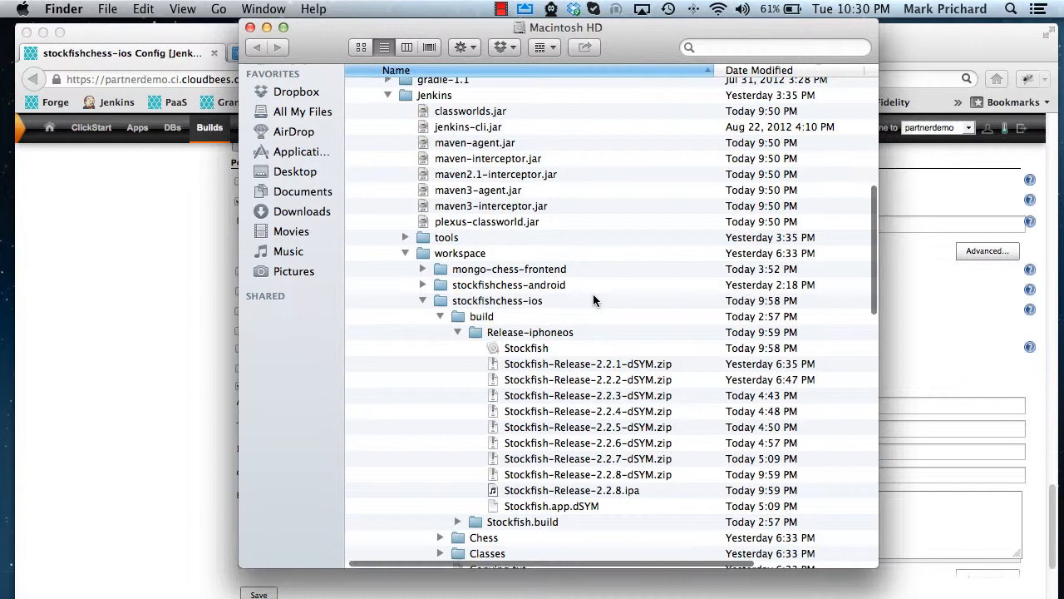
{"action": "scroll", "scroll_direction": "down", "scroll_amount": 3}
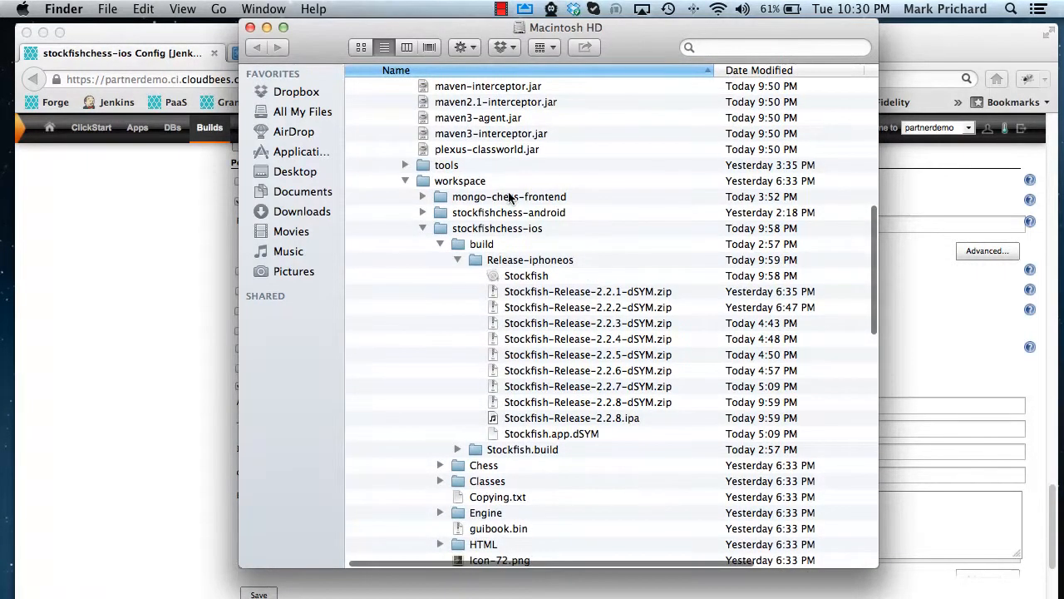
{"action": "mouse_move", "coordinate": [491, 256]}
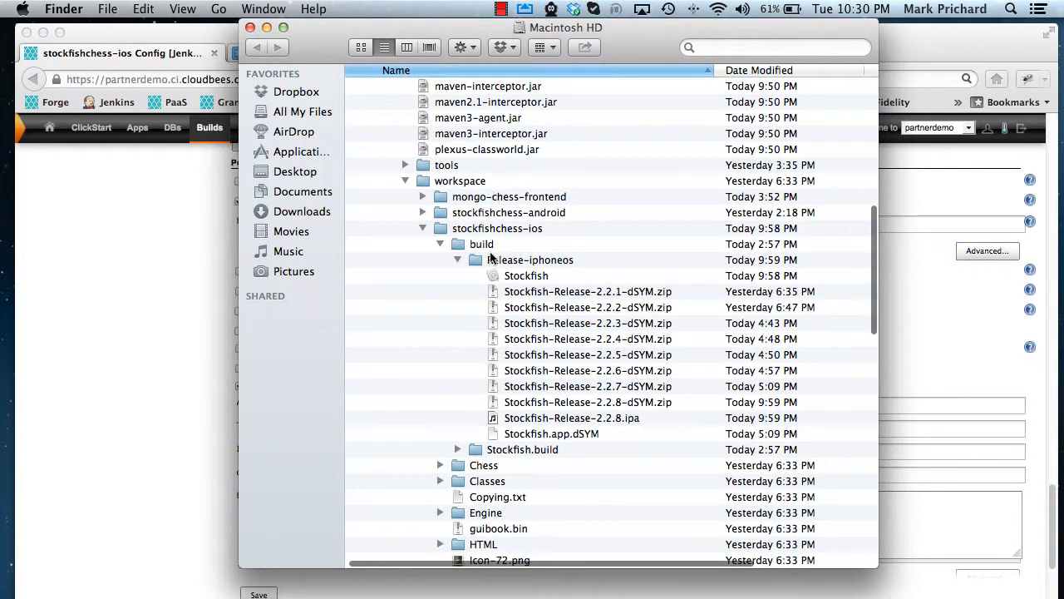
{"action": "mouse_move", "coordinate": [499, 216]}
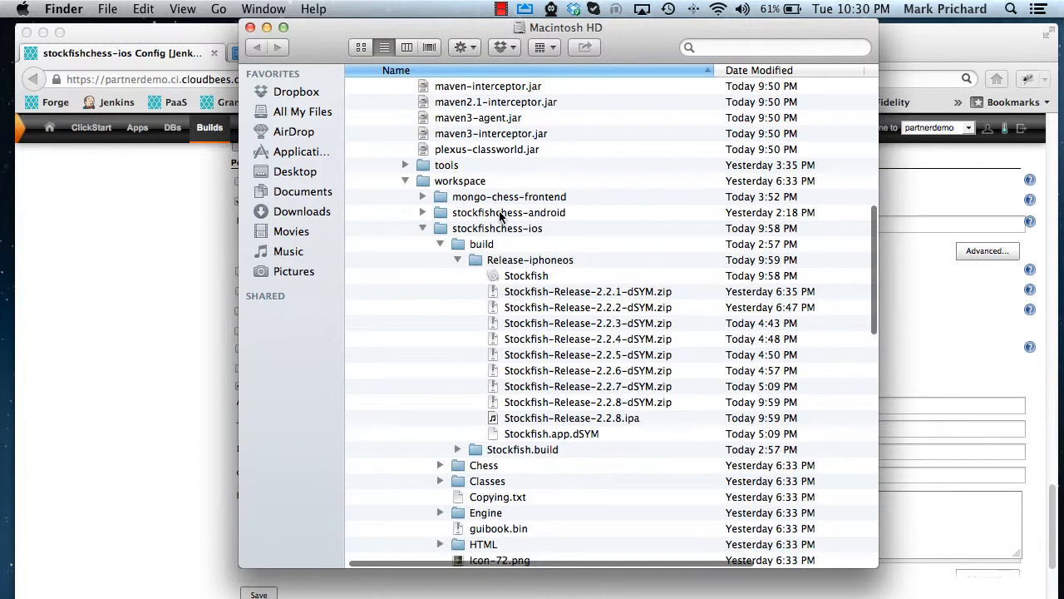
{"action": "mouse_move", "coordinate": [512, 426]}
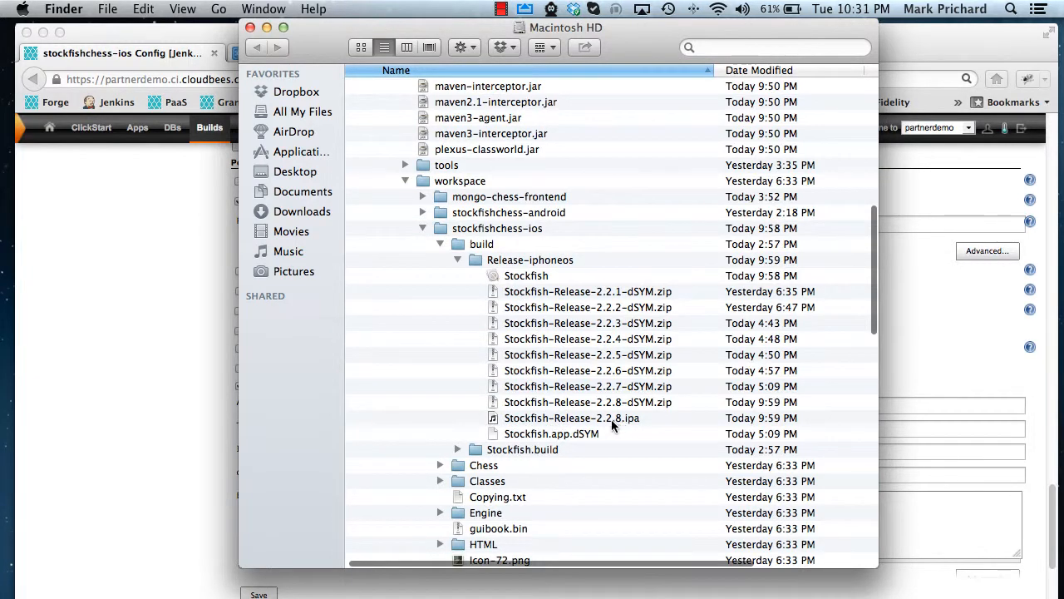
{"action": "mouse_move", "coordinate": [619, 429]}
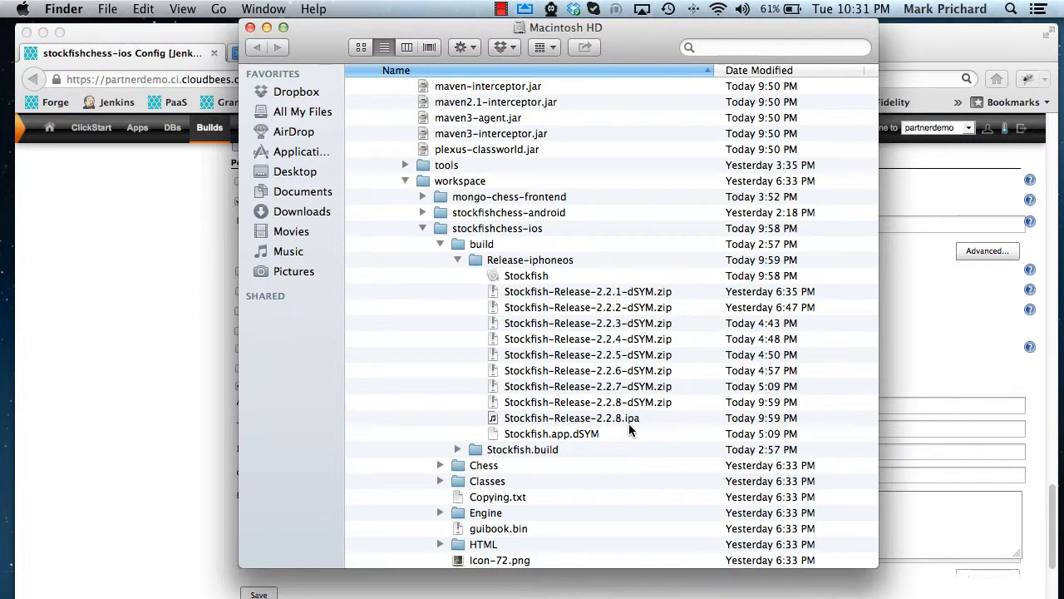
{"action": "mouse_move", "coordinate": [268, 10]}
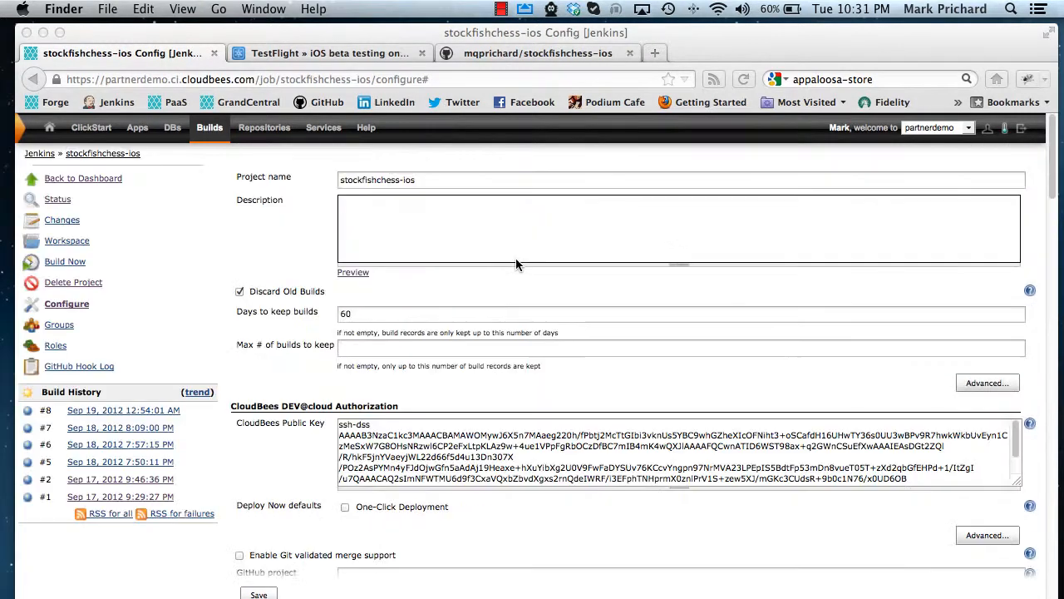
{"action": "mouse_move", "coordinate": [65, 261]}
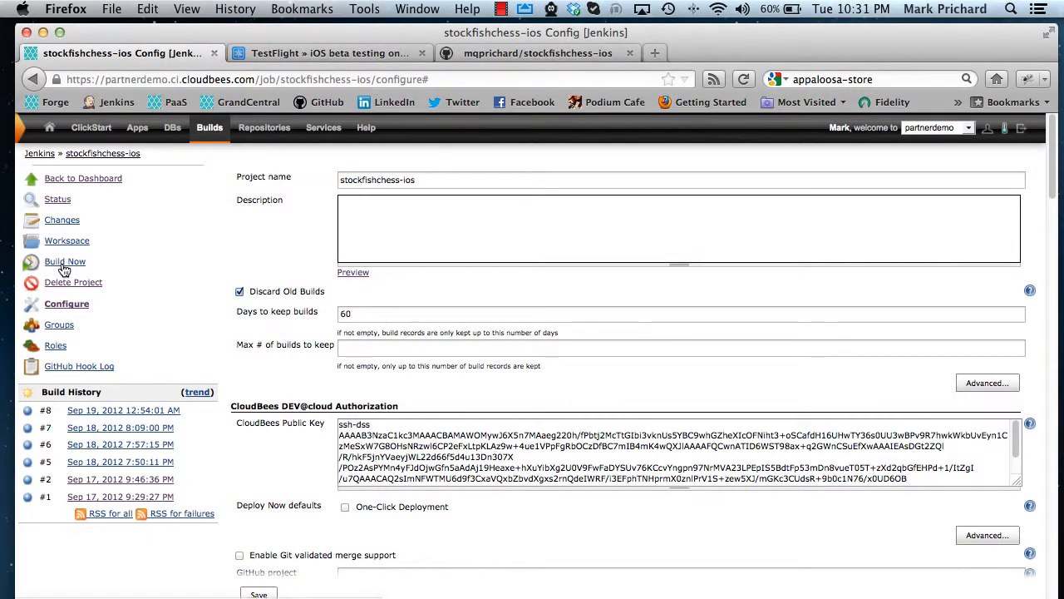
- Start build #9 with Build Now and open its console output from Build History
{"action": "left_click", "coordinate": [65, 261]}
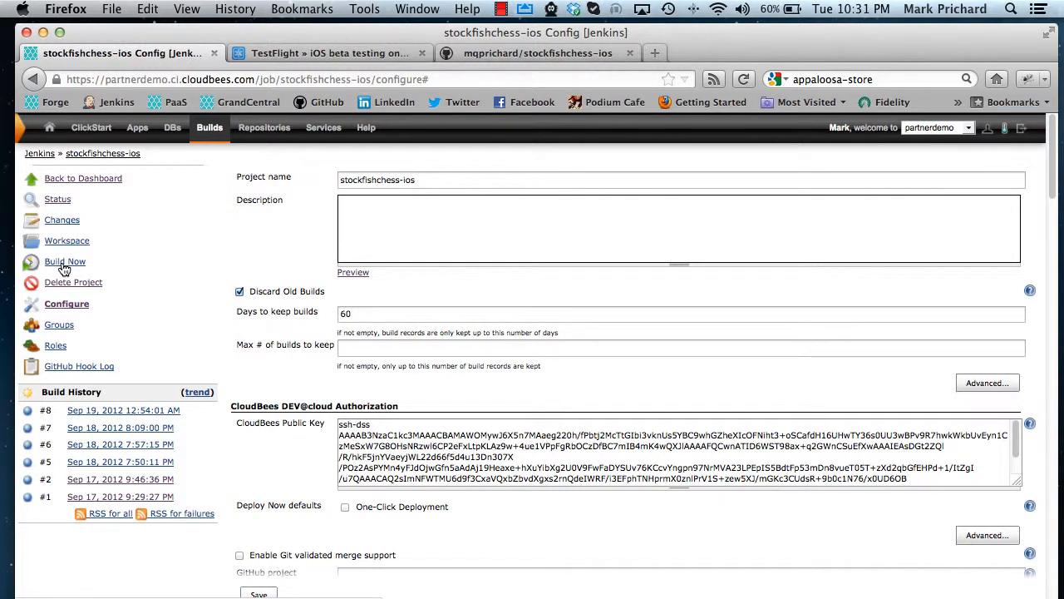
{"action": "left_click", "coordinate": [65, 261]}
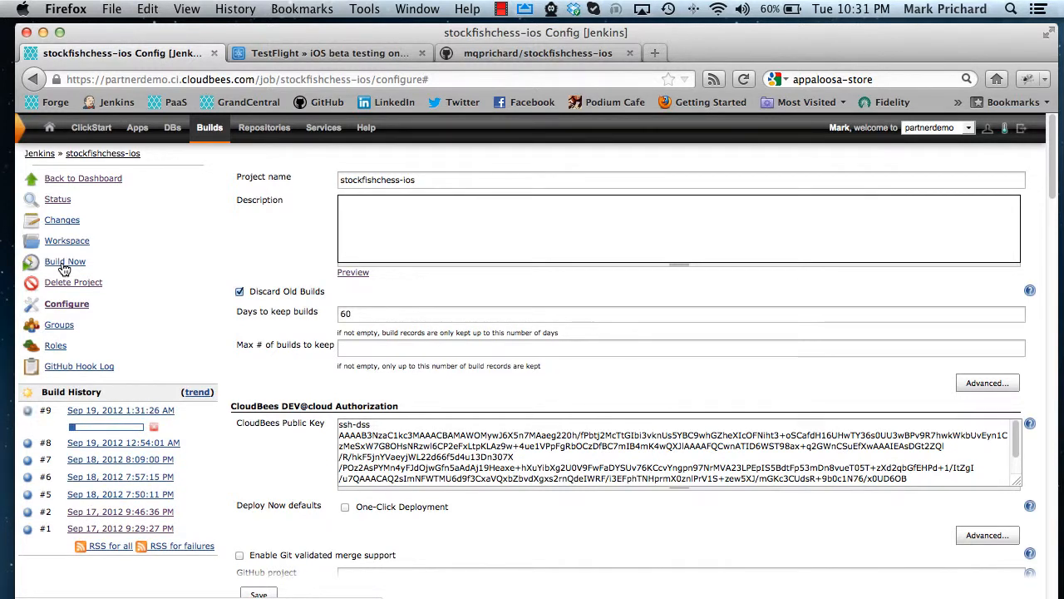
{"action": "mouse_move", "coordinate": [127, 429]}
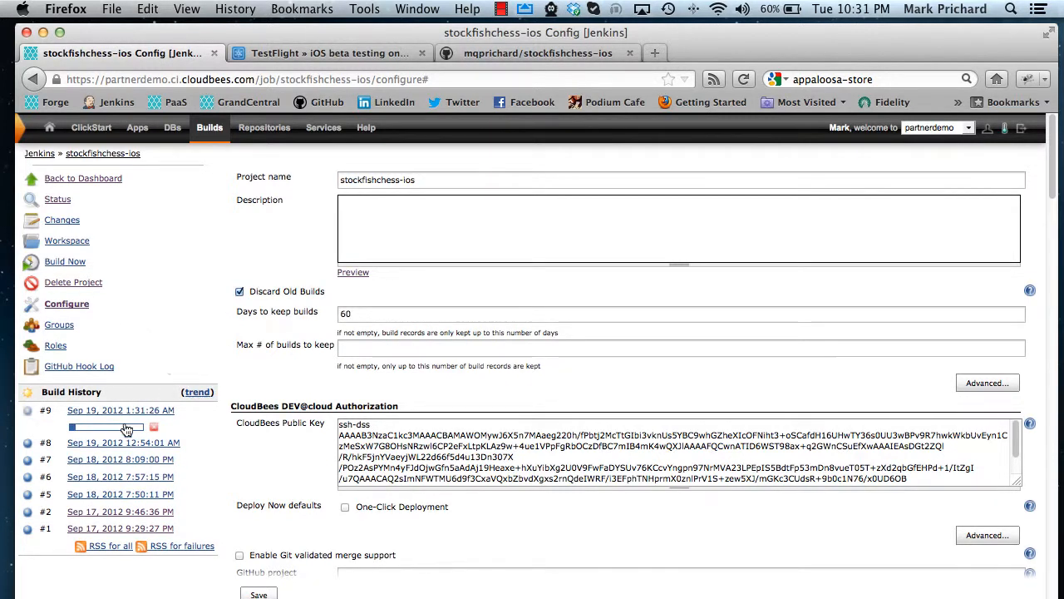
{"action": "mouse_move", "coordinate": [91, 431]}
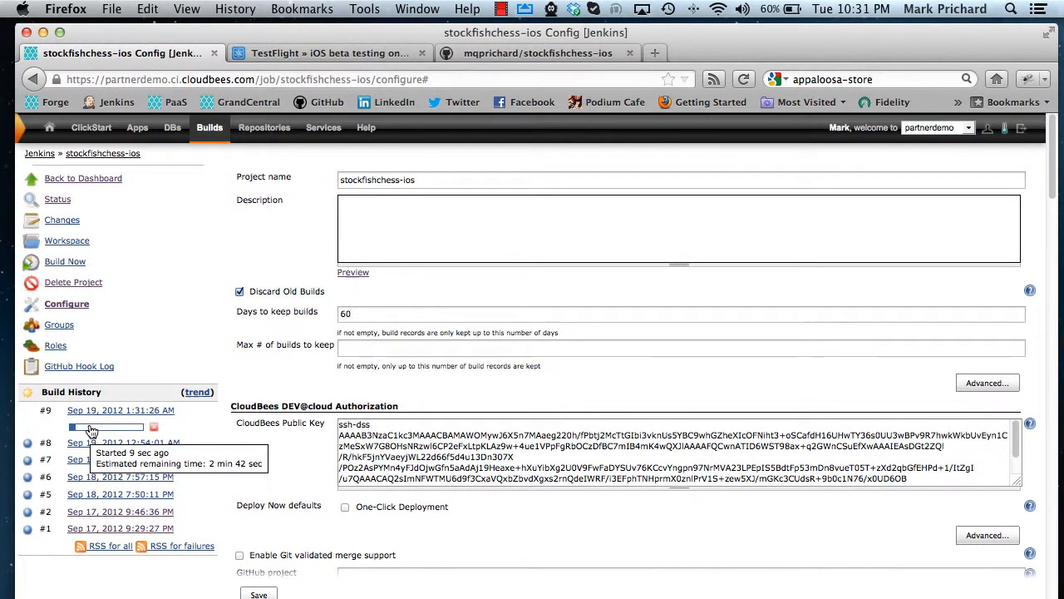
{"action": "left_click", "coordinate": [120, 409]}
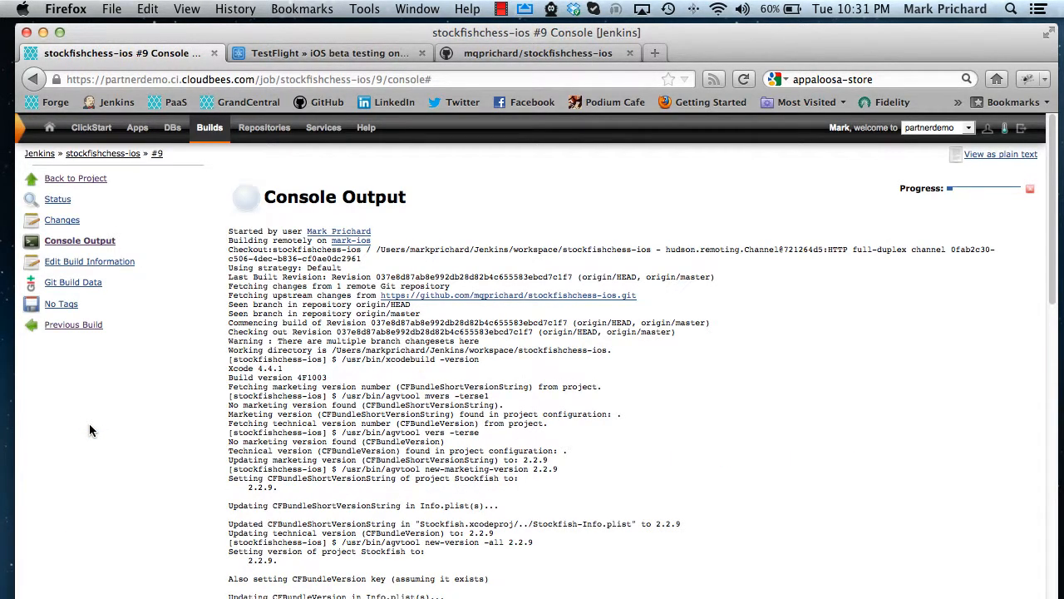
{"action": "mouse_move", "coordinate": [445, 309]}
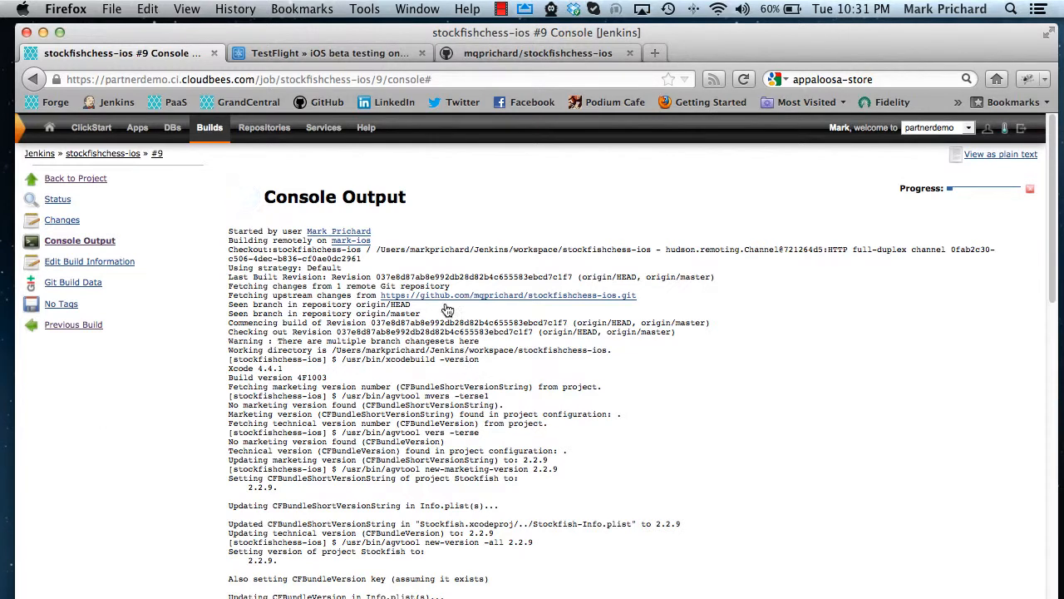
- Scroll the #9 console output to 'Uploading to testflight' and 'Finished: SUCCESS'
{"action": "scroll", "scroll_direction": "down", "scroll_amount": 3}
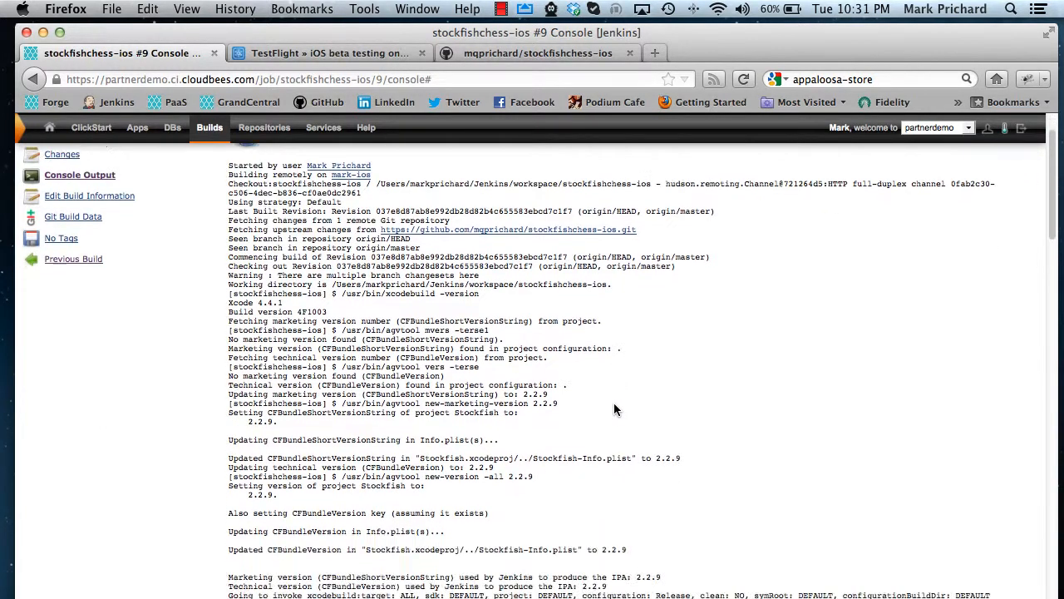
{"action": "scroll", "scroll_direction": "down", "scroll_amount": 3}
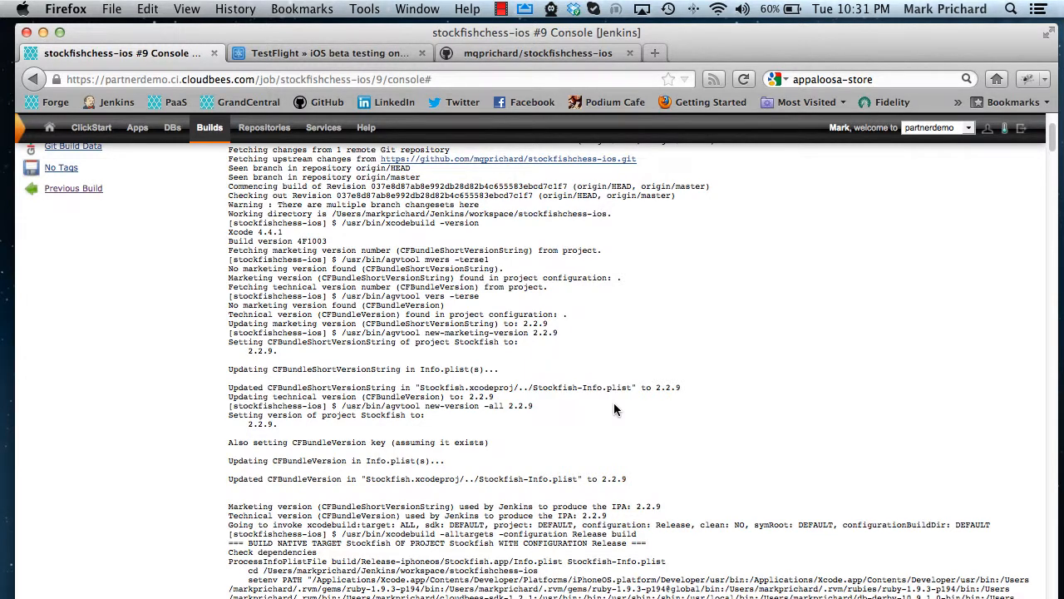
{"action": "scroll", "scroll_direction": "down", "scroll_amount": 3}
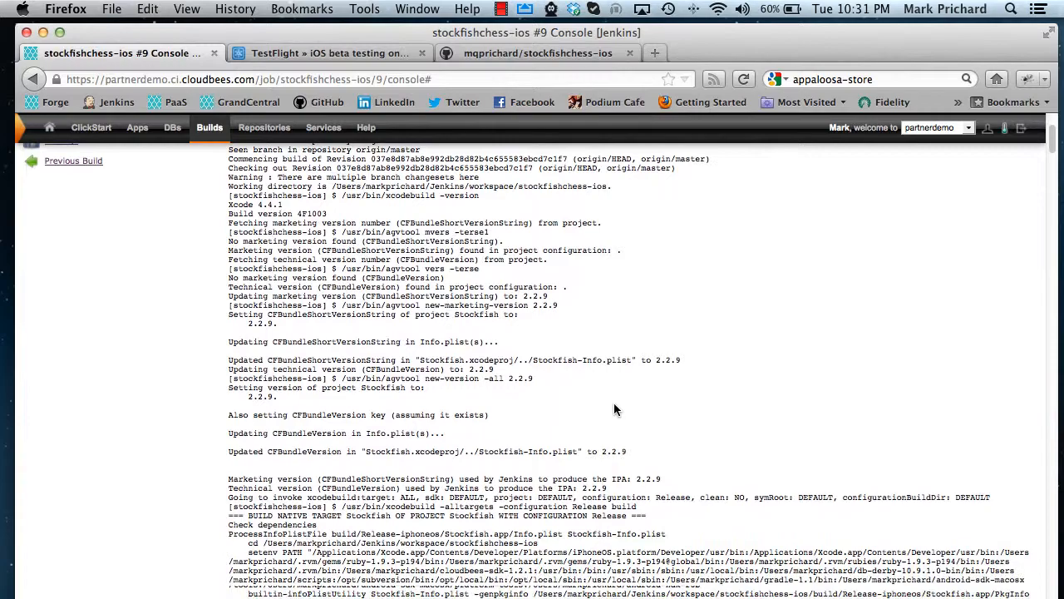
{"action": "scroll", "scroll_direction": "down", "scroll_amount": 3}
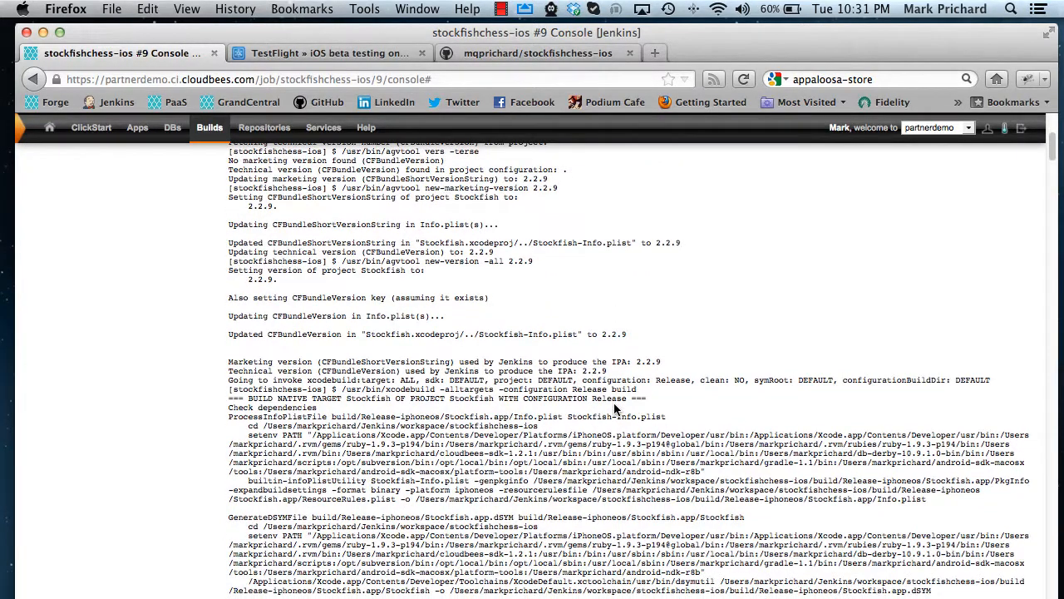
{"action": "scroll", "scroll_direction": "down", "scroll_amount": 3}
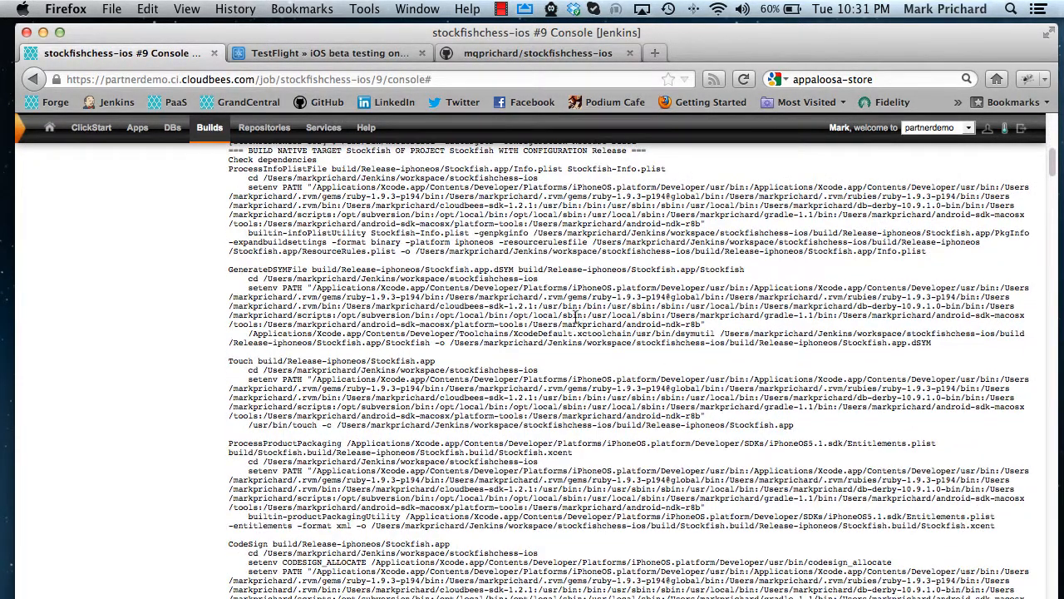
{"action": "scroll", "scroll_direction": "down", "scroll_amount": 3}
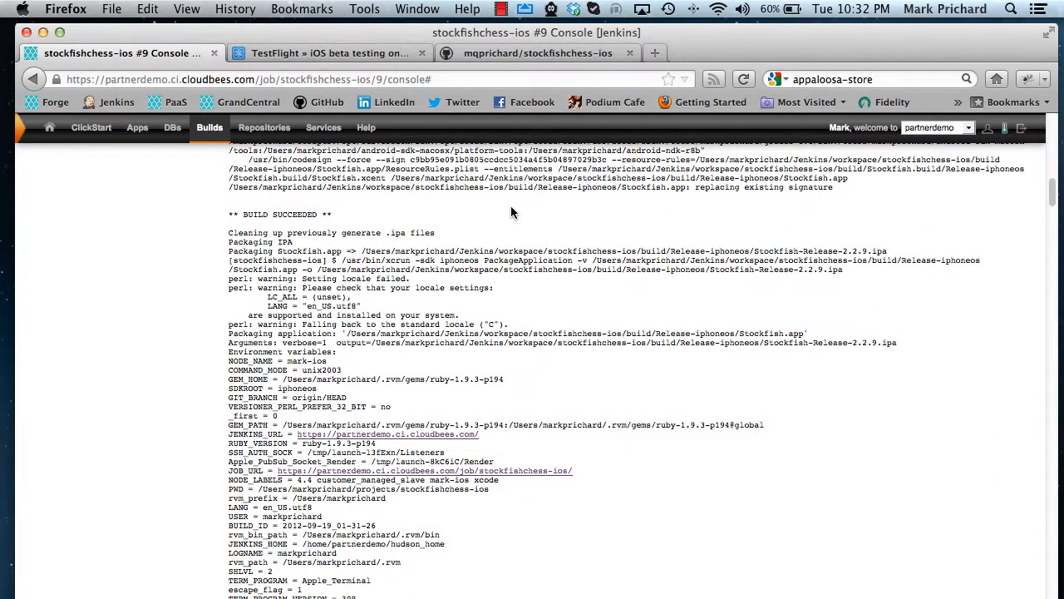
{"action": "mouse_move", "coordinate": [495, 270]}
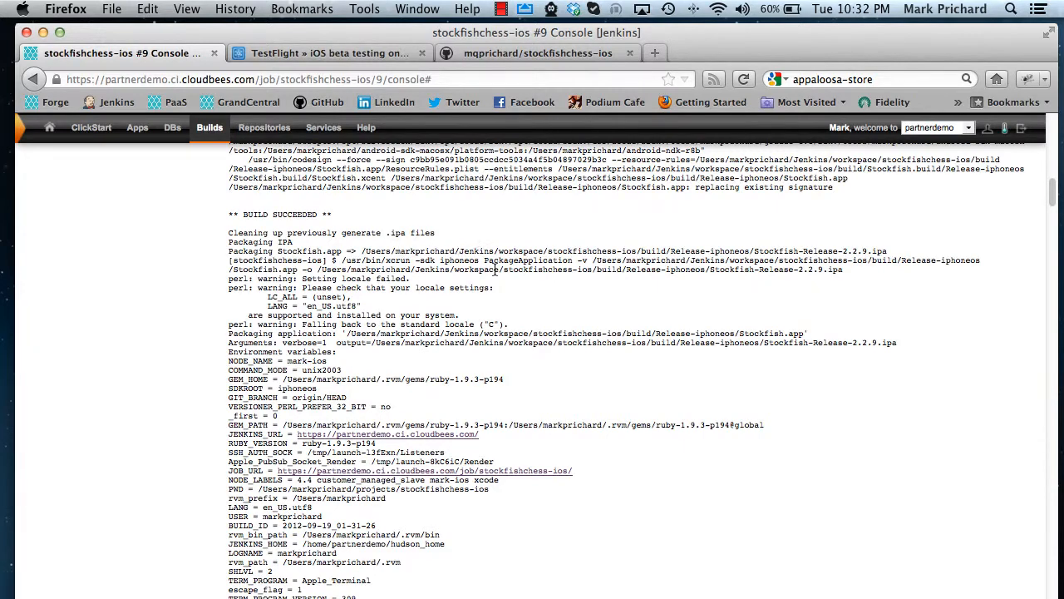
{"action": "scroll", "scroll_direction": "down", "scroll_amount": 3}
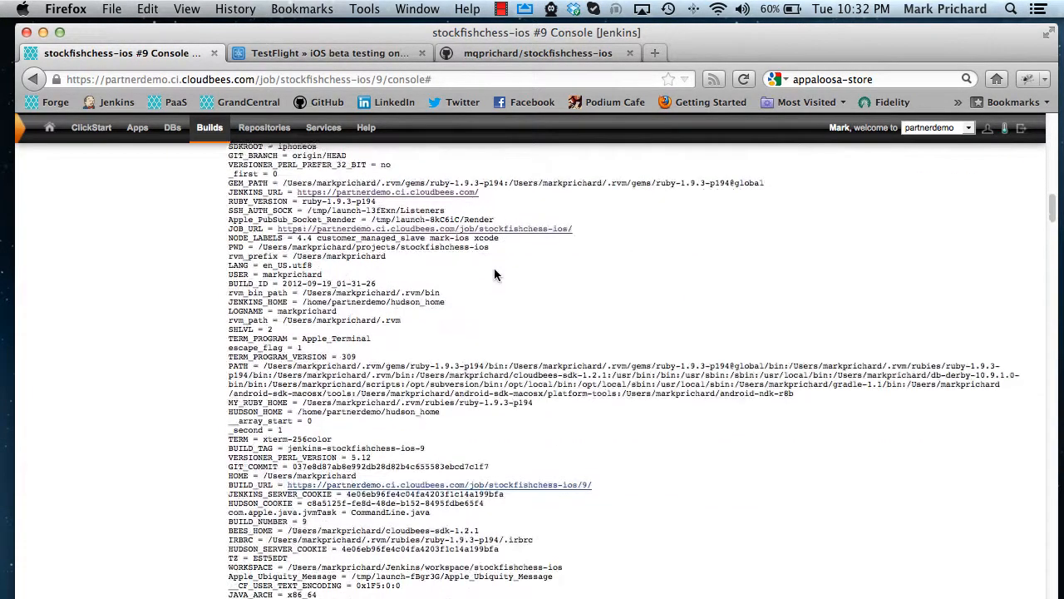
{"action": "scroll", "scroll_direction": "down", "scroll_amount": 3}
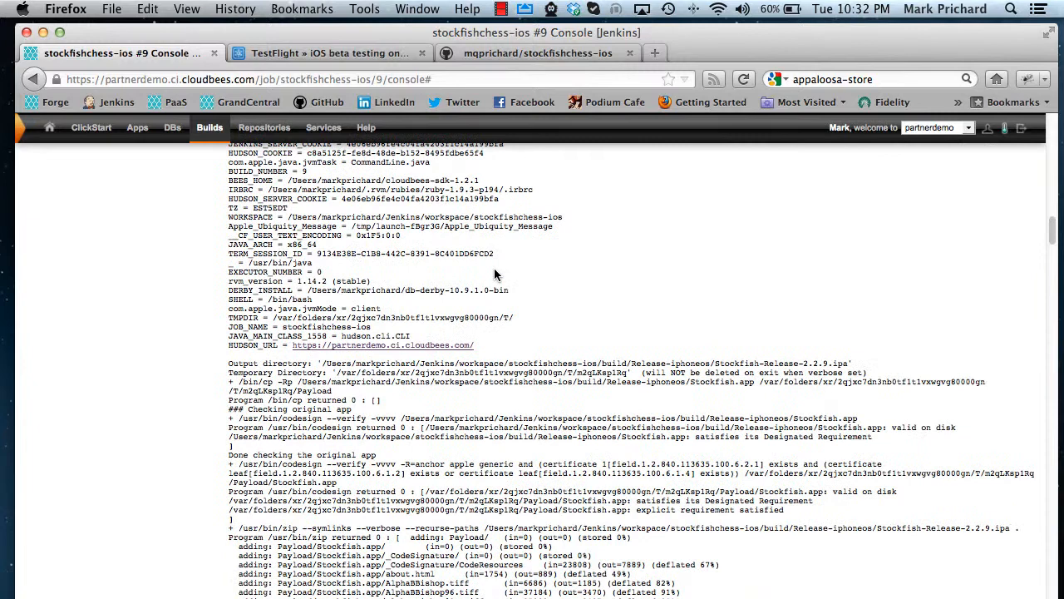
{"action": "scroll", "scroll_direction": "down", "scroll_amount": 3}
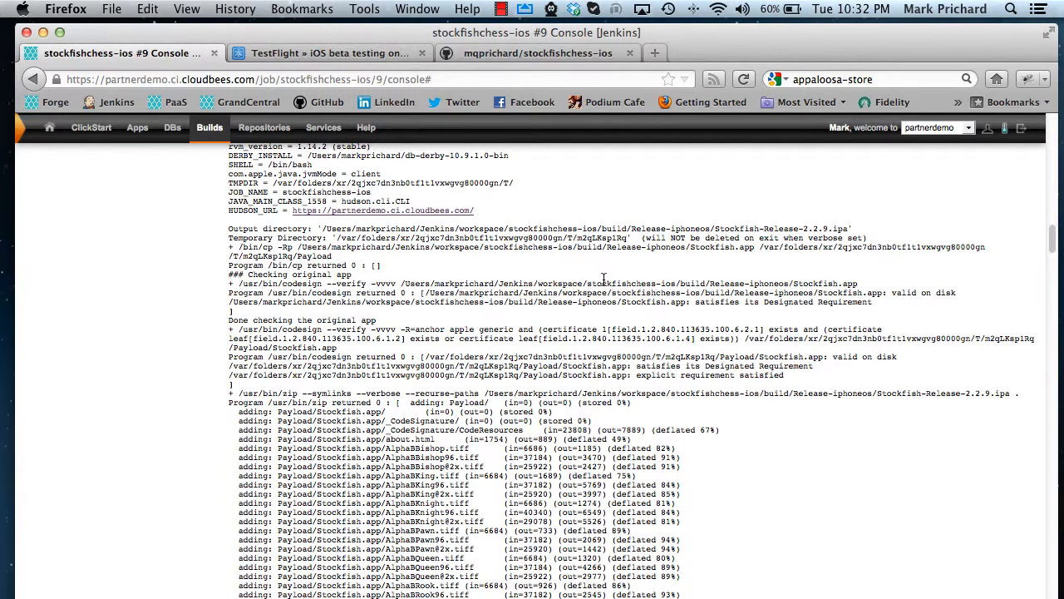
{"action": "scroll", "scroll_direction": "down", "scroll_amount": 3}
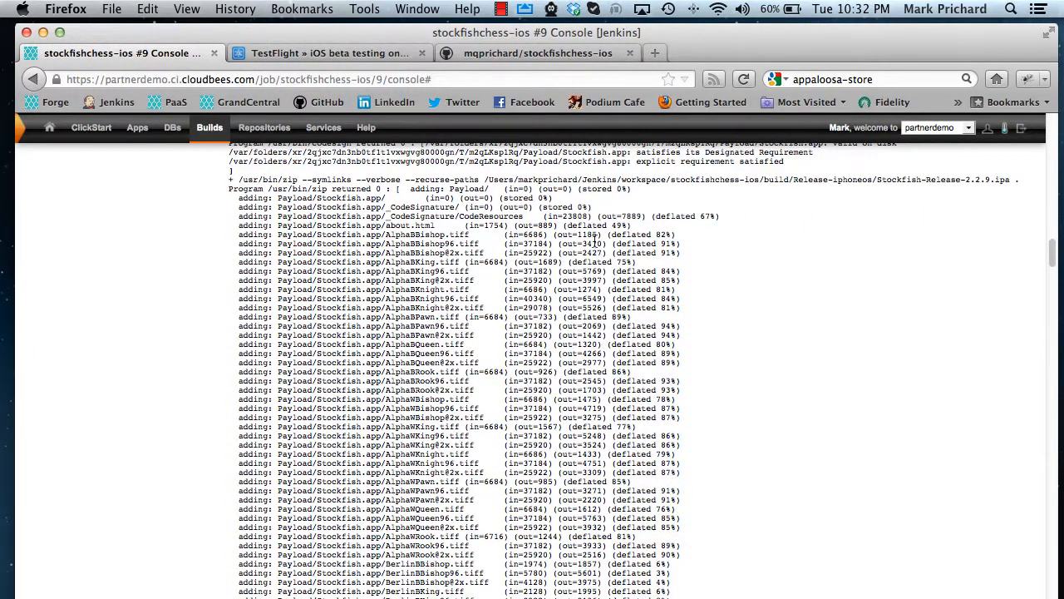
{"action": "scroll", "scroll_direction": "down", "scroll_amount": 3}
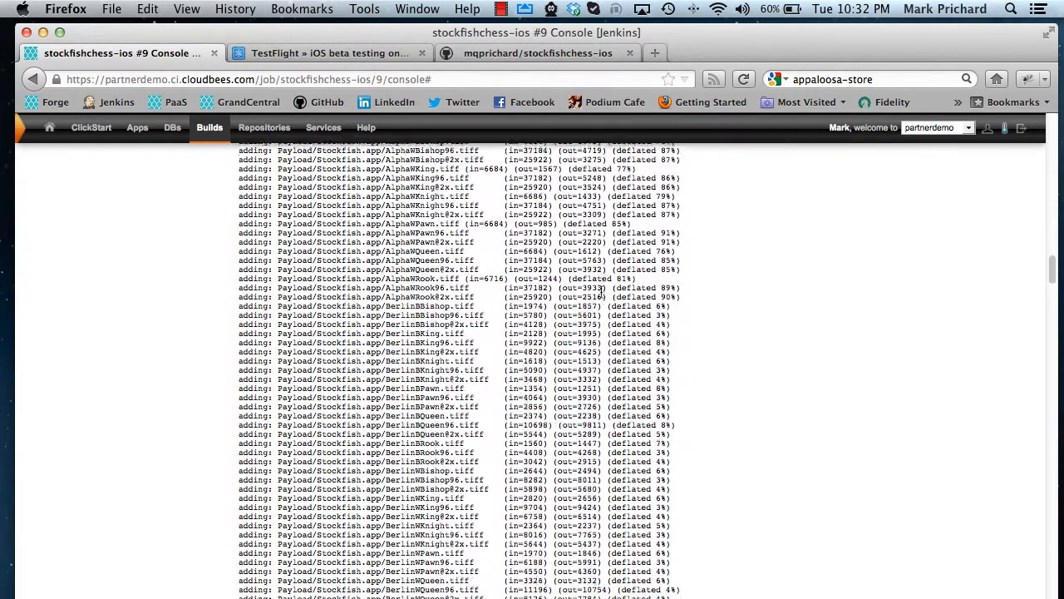
{"action": "scroll", "scroll_direction": "down", "scroll_amount": 3}
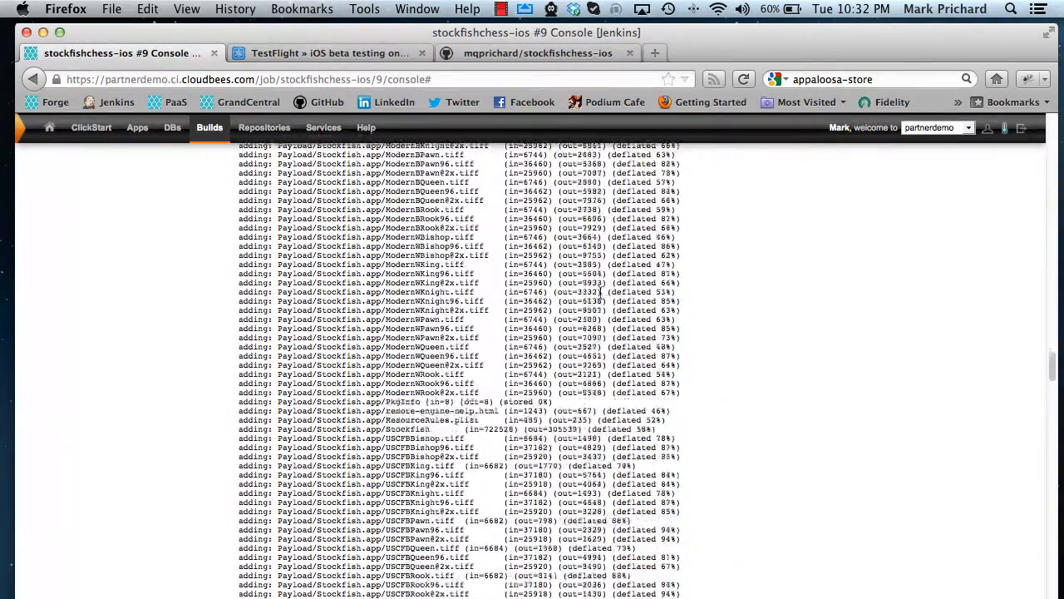
{"action": "scroll", "scroll_direction": "down", "scroll_amount": 3}
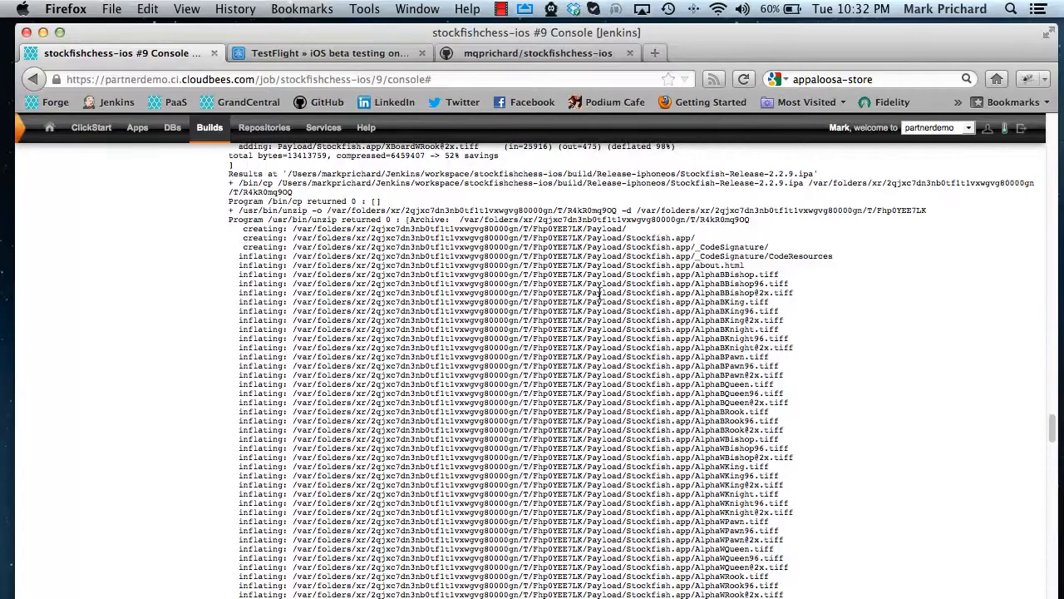
{"action": "scroll", "scroll_direction": "down", "scroll_amount": 3}
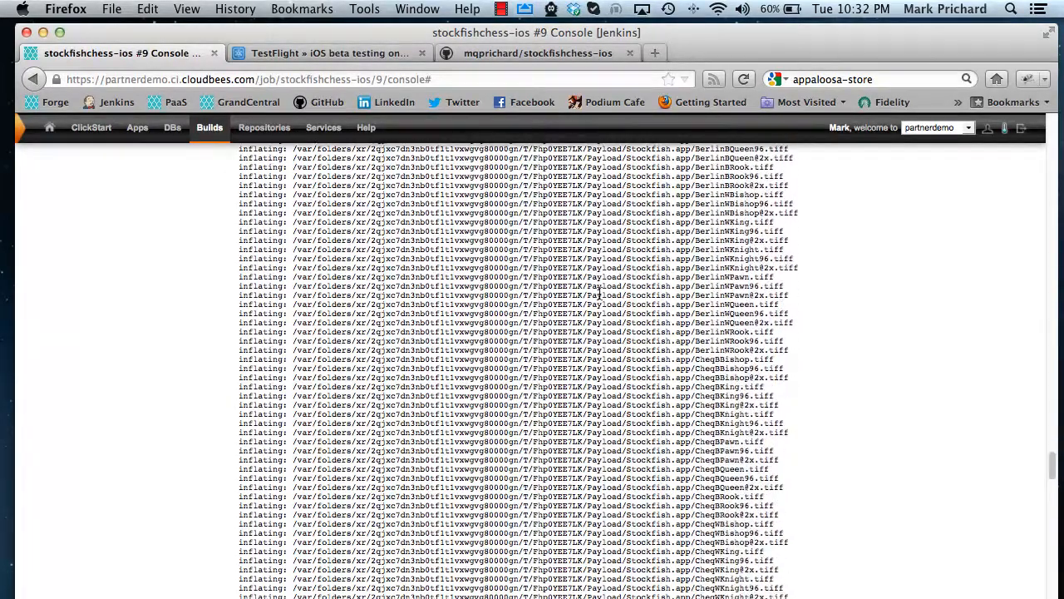
{"action": "scroll", "scroll_direction": "down", "scroll_amount": 3}
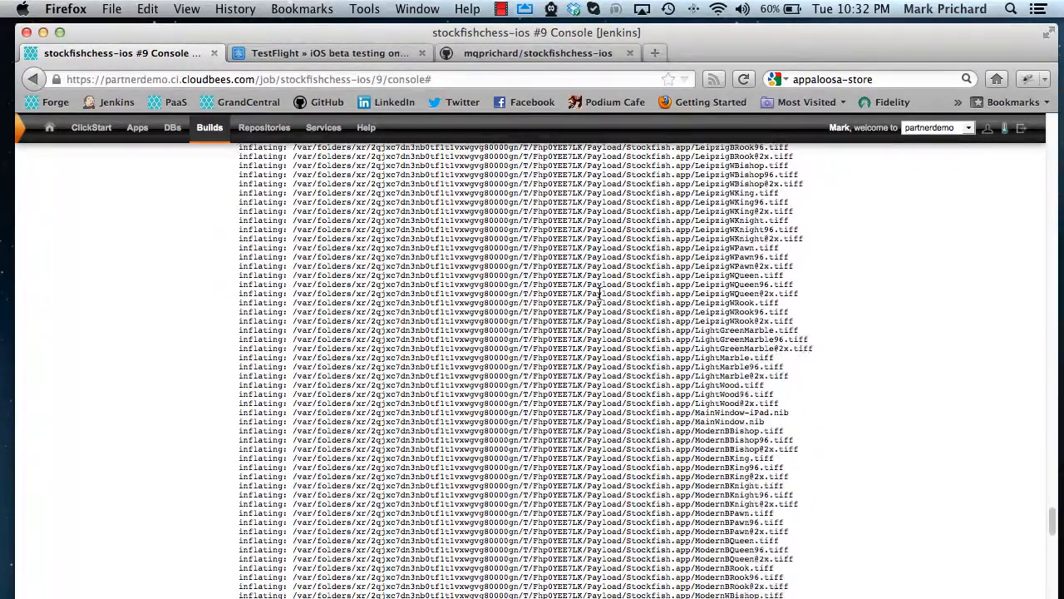
{"action": "scroll", "scroll_direction": "down", "scroll_amount": 3}
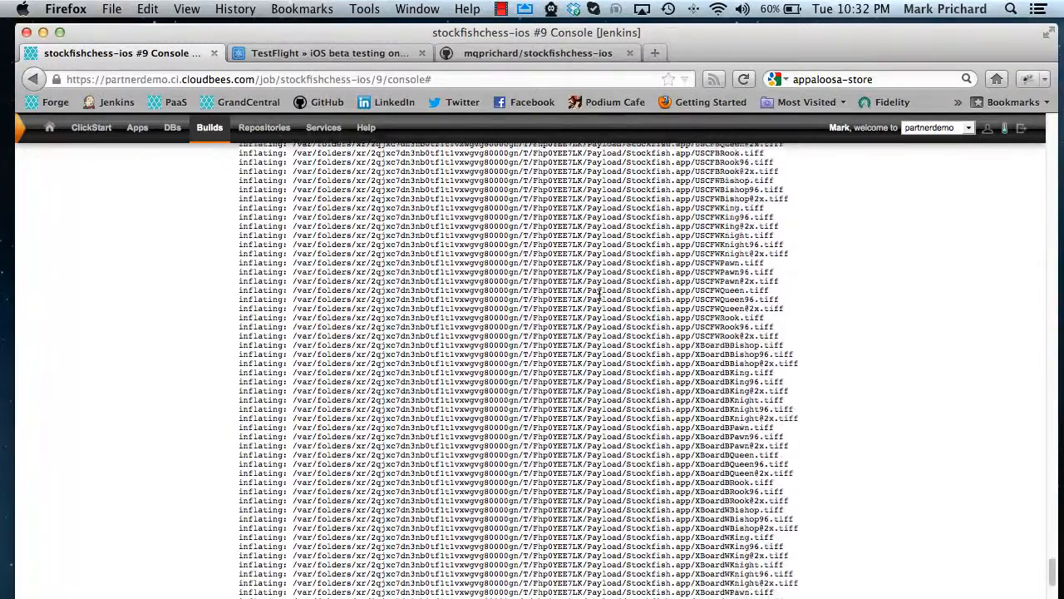
{"action": "scroll", "scroll_direction": "down", "scroll_amount": 3}
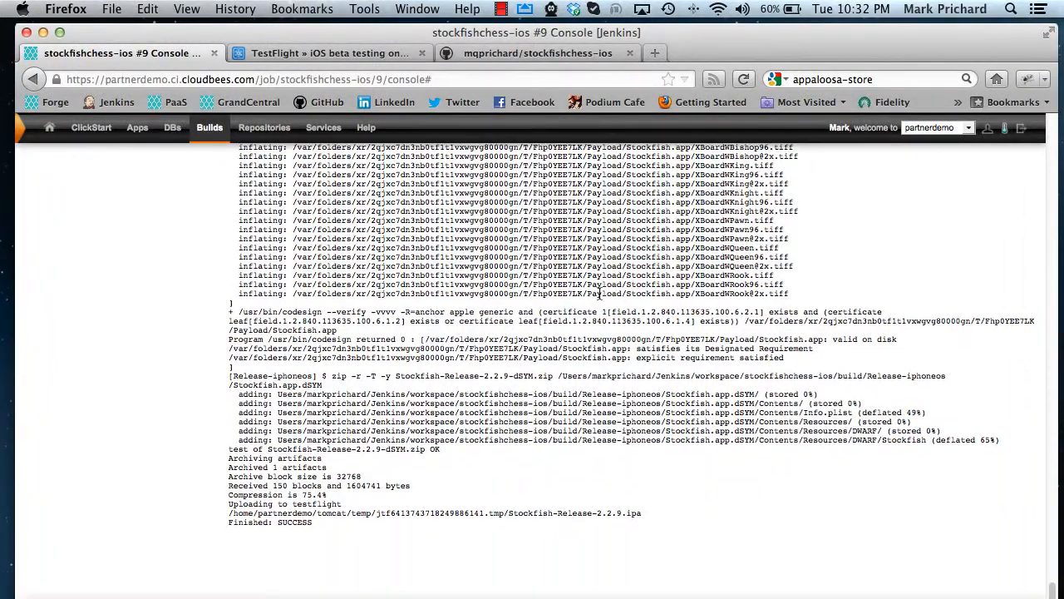
{"action": "mouse_move", "coordinate": [324, 376]}
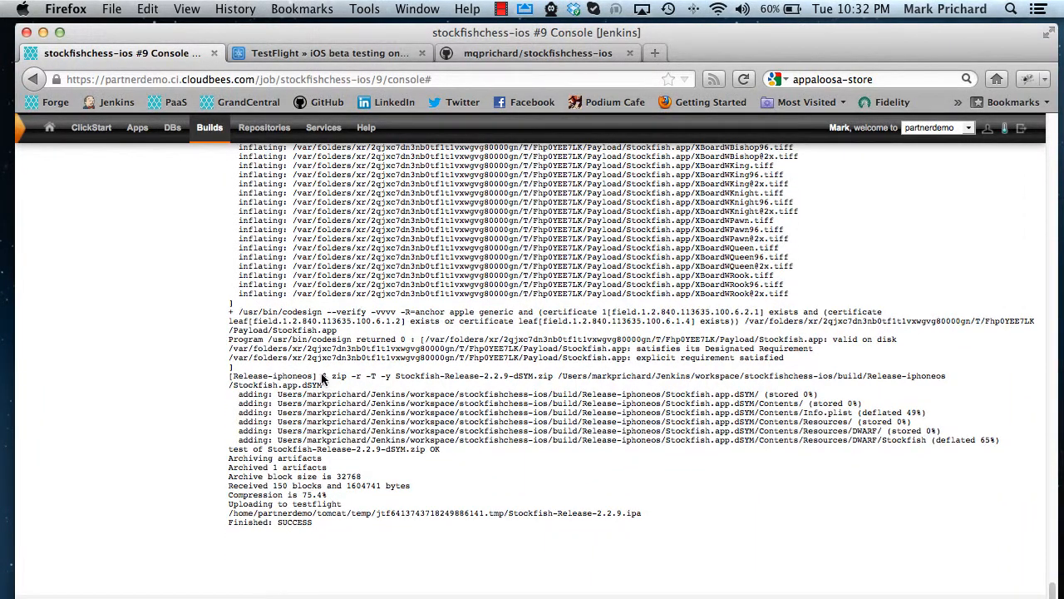
{"action": "mouse_move", "coordinate": [435, 391]}
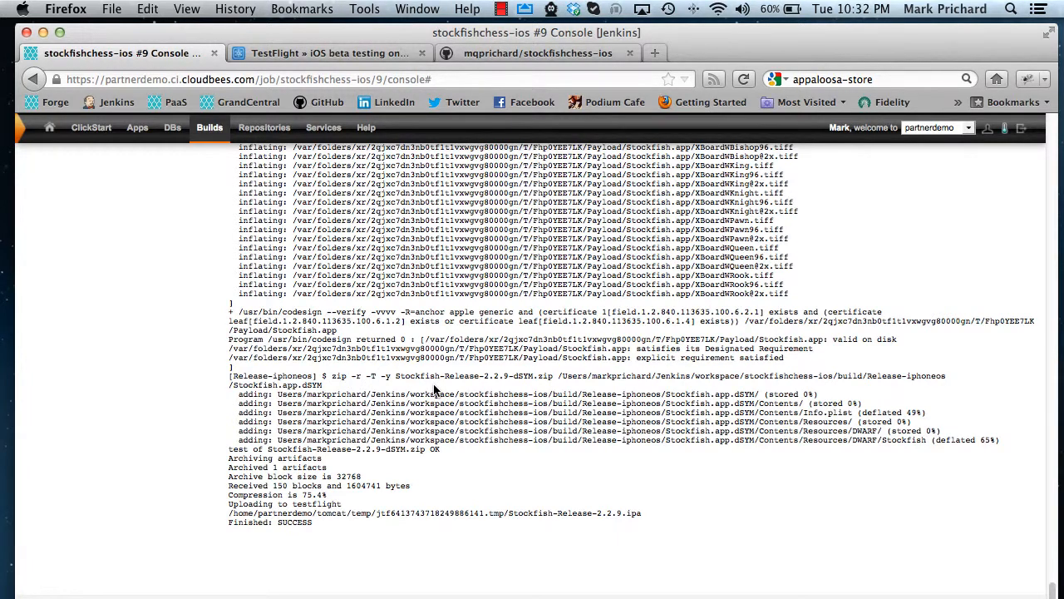
{"action": "mouse_move", "coordinate": [333, 498]}
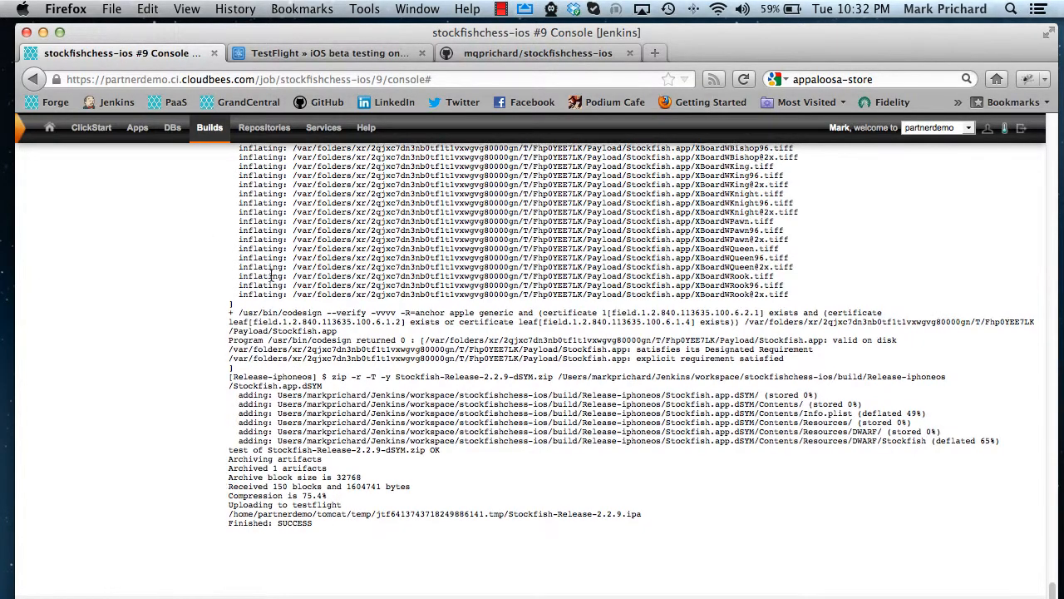
{"action": "scroll", "scroll_direction": "up", "scroll_amount": 3}
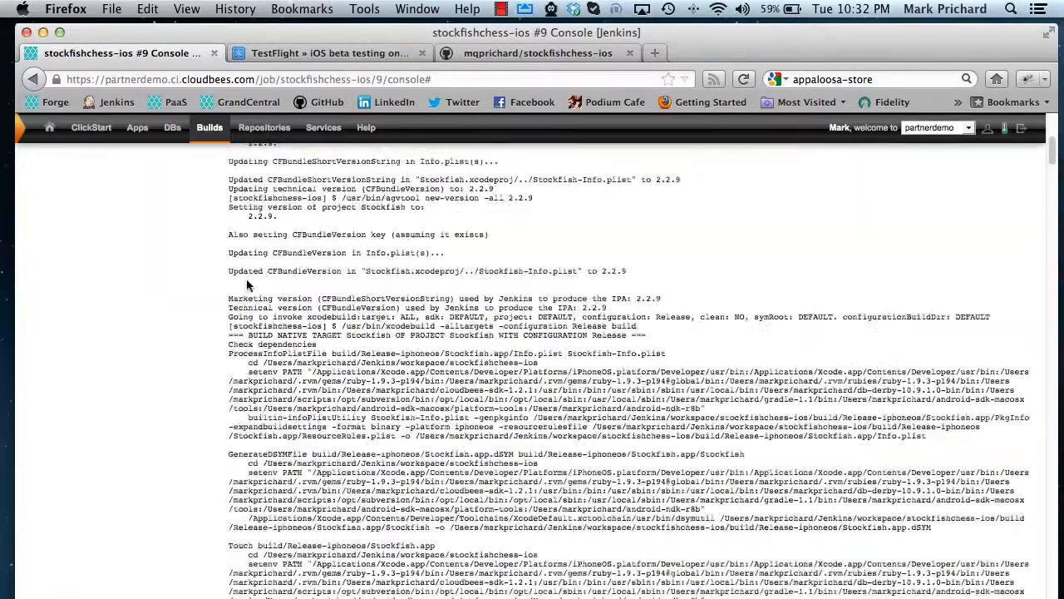
- Go back to the stockfishchess-ios project overview via the breadcrumb, then switch to the TestFlight tab
{"action": "scroll", "scroll_direction": "up", "scroll_amount": 3}
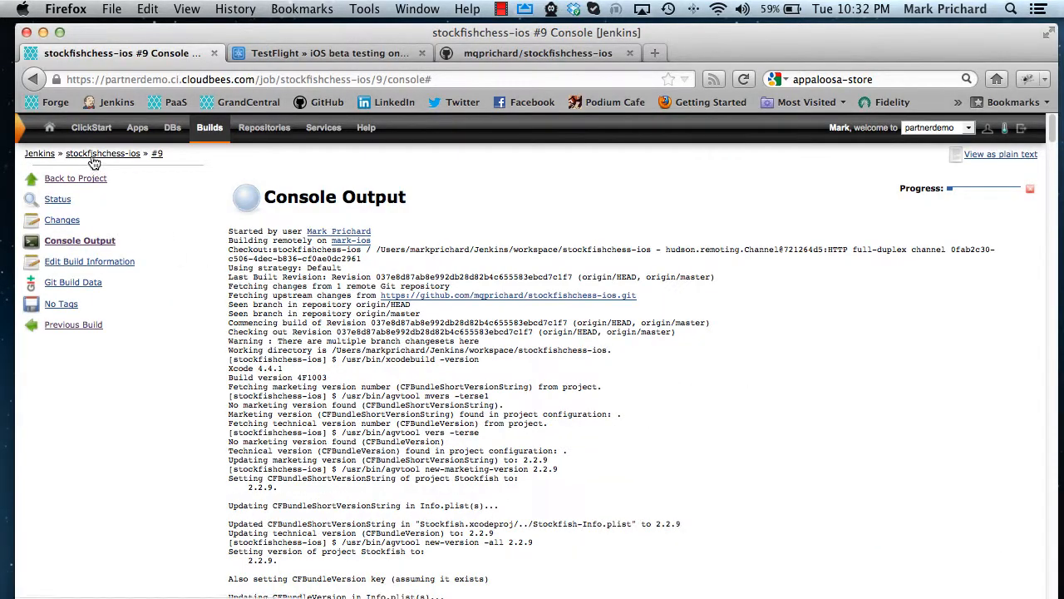
{"action": "left_click", "coordinate": [103, 153]}
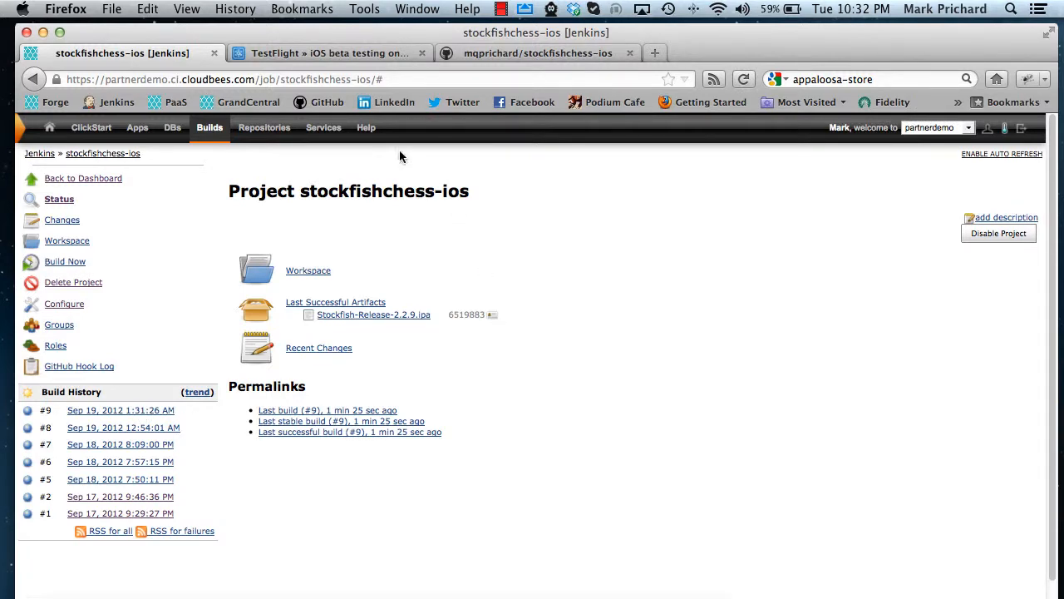
{"action": "mouse_move", "coordinate": [360, 53]}
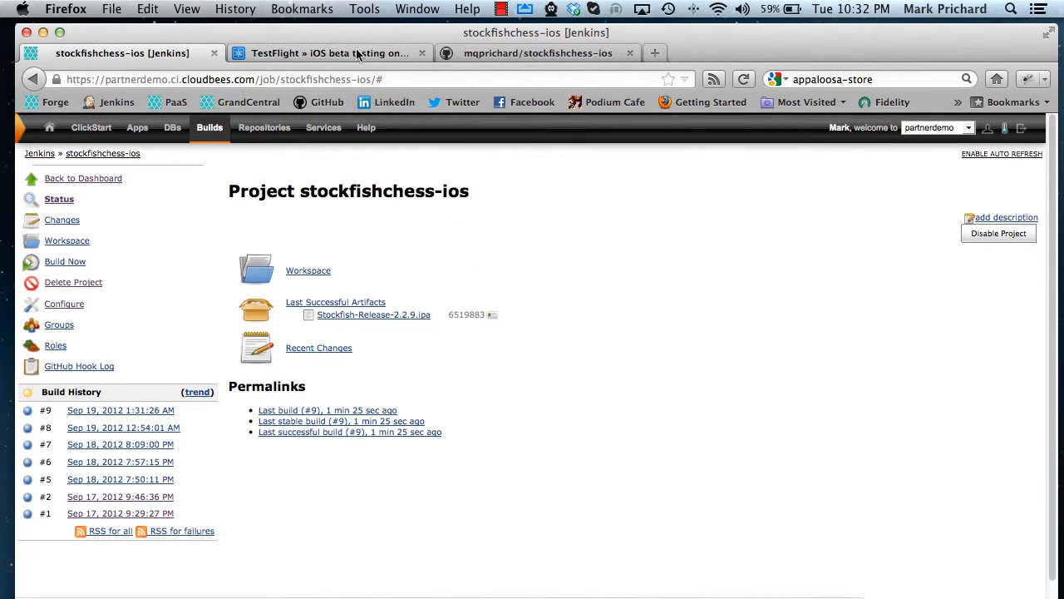
{"action": "left_click", "coordinate": [329, 52]}
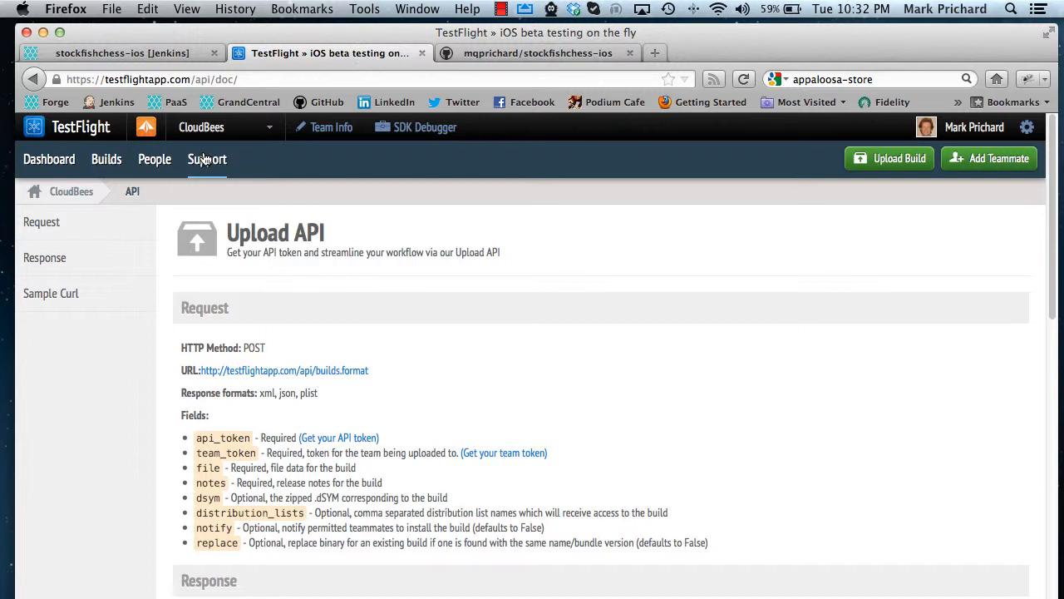
- Open the Stockfish 2.2.9 build report and choose Grant Build Access
{"action": "left_click", "coordinate": [106, 159]}
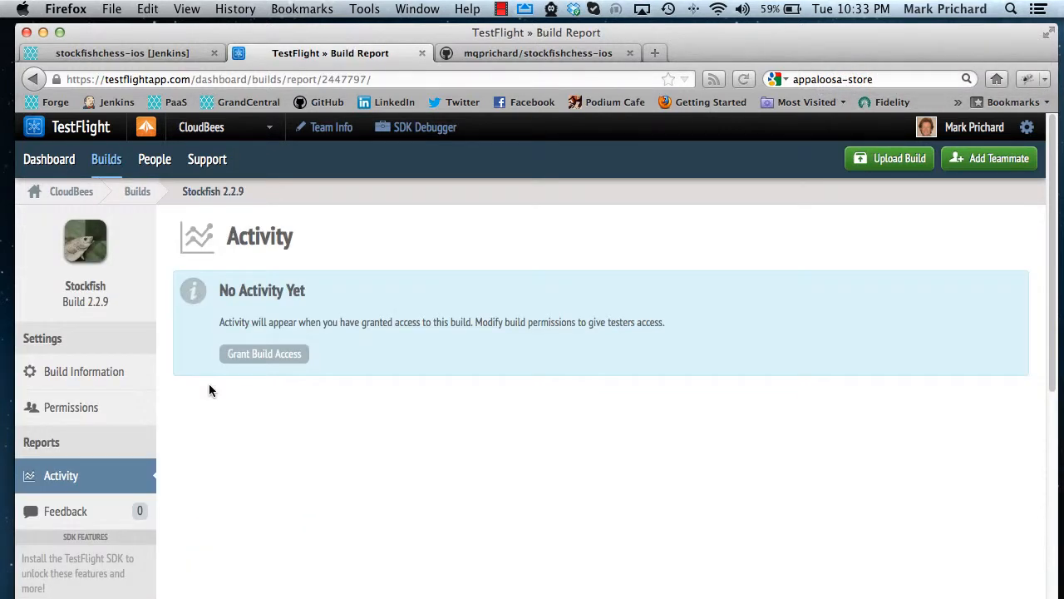
{"action": "mouse_move", "coordinate": [264, 353]}
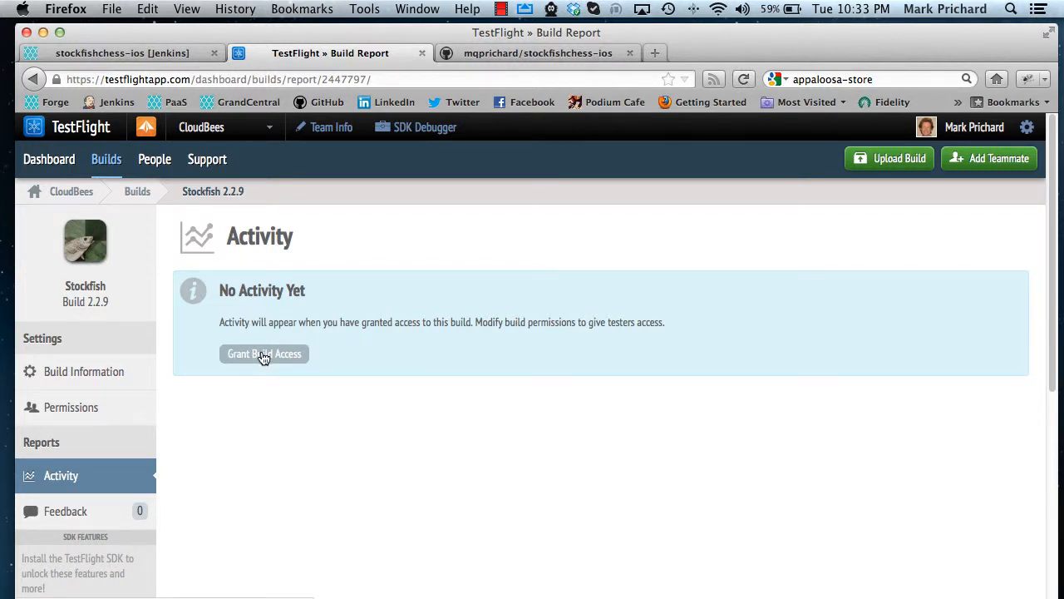
{"action": "left_click", "coordinate": [264, 353]}
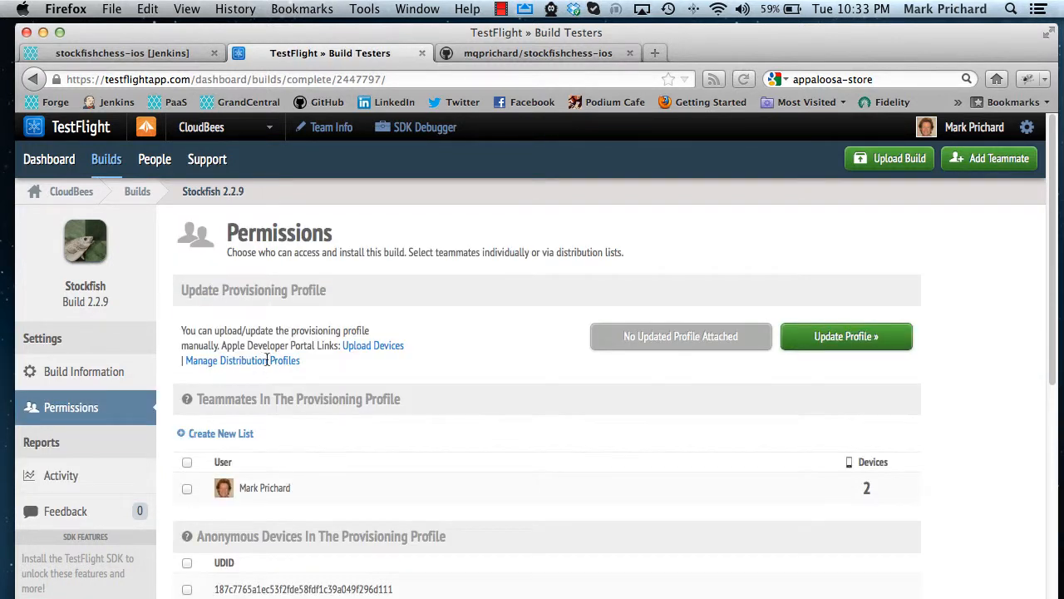
{"action": "left_click", "coordinate": [186, 487]}
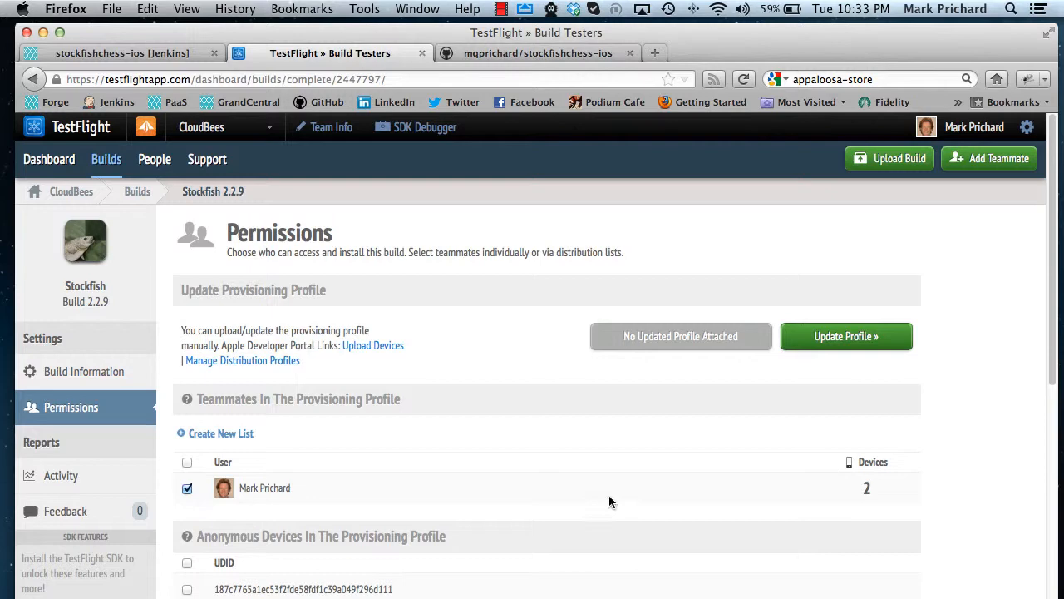
{"action": "scroll", "scroll_direction": "down", "scroll_amount": 3}
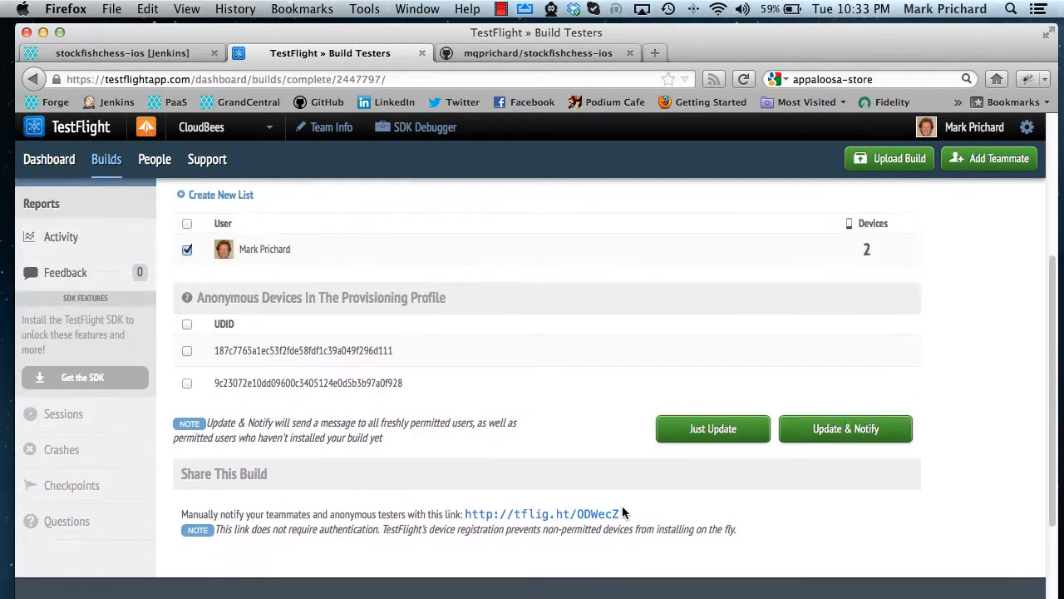
{"action": "left_click", "coordinate": [712, 429]}
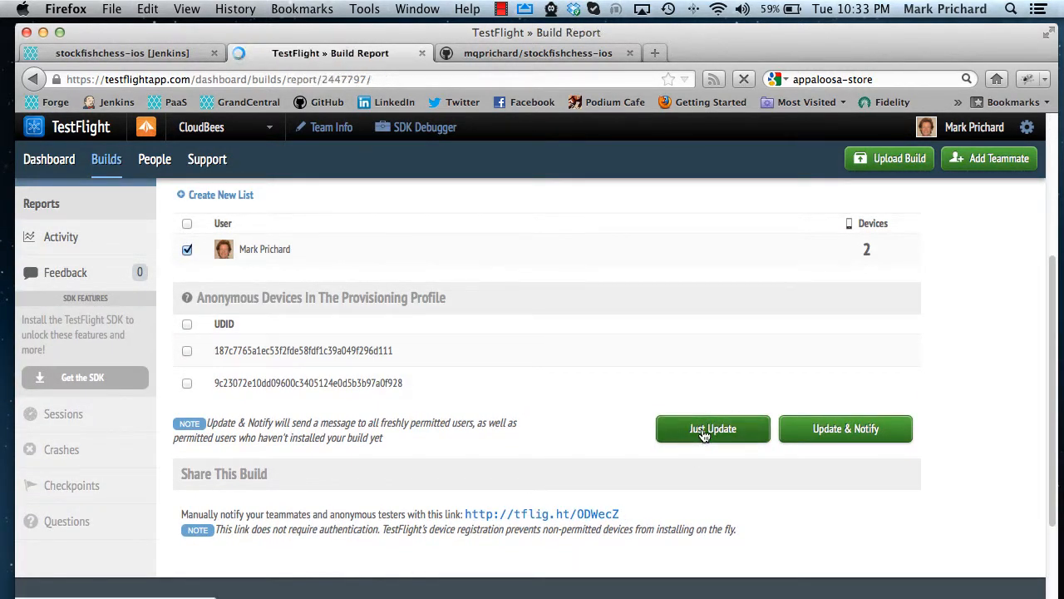
{"action": "left_click", "coordinate": [712, 429]}
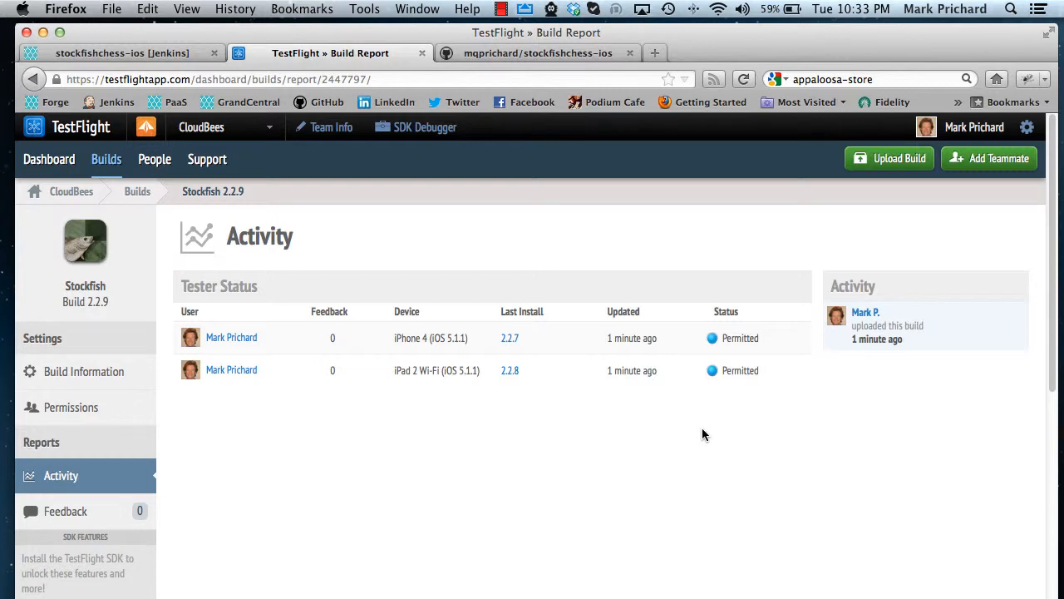
{"action": "mouse_move", "coordinate": [43, 33]}
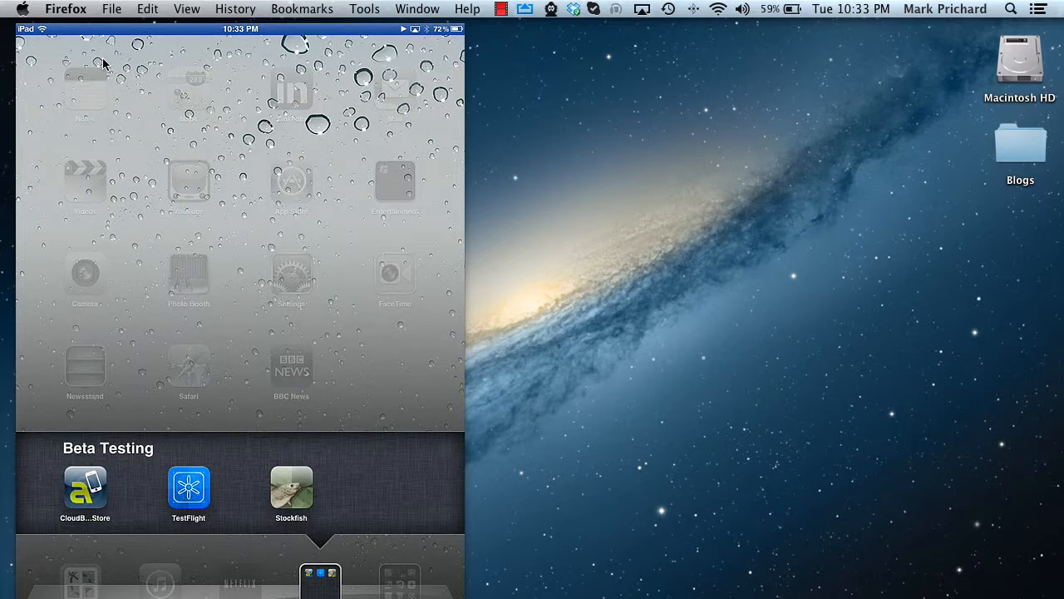
{"action": "mouse_move", "coordinate": [183, 102]}
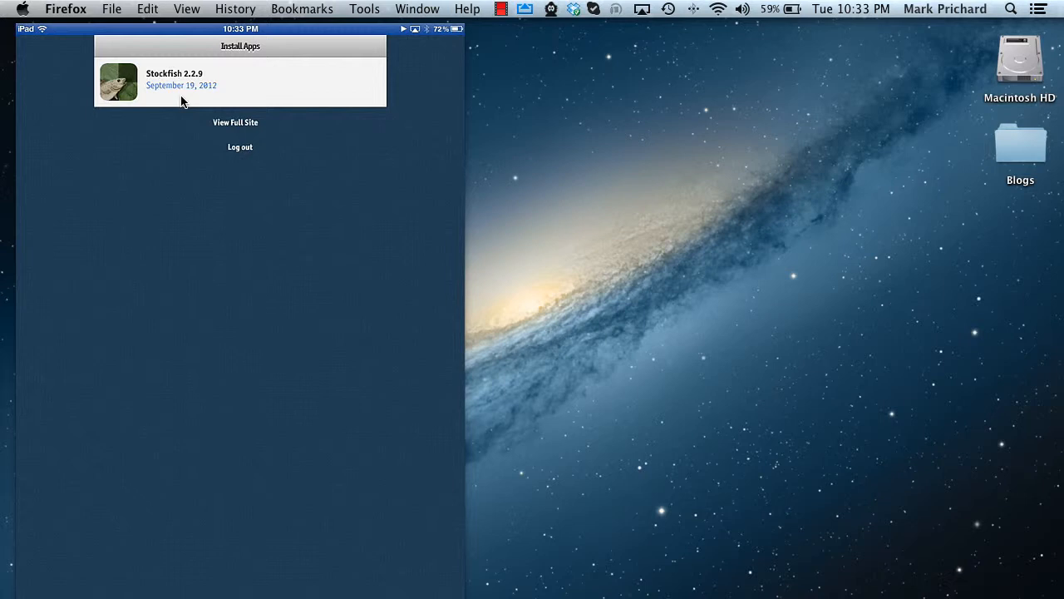
- Choose Stockfish 2.2.9 from TestFlight's Install Apps list to show its install page
{"action": "left_click", "coordinate": [239, 83]}
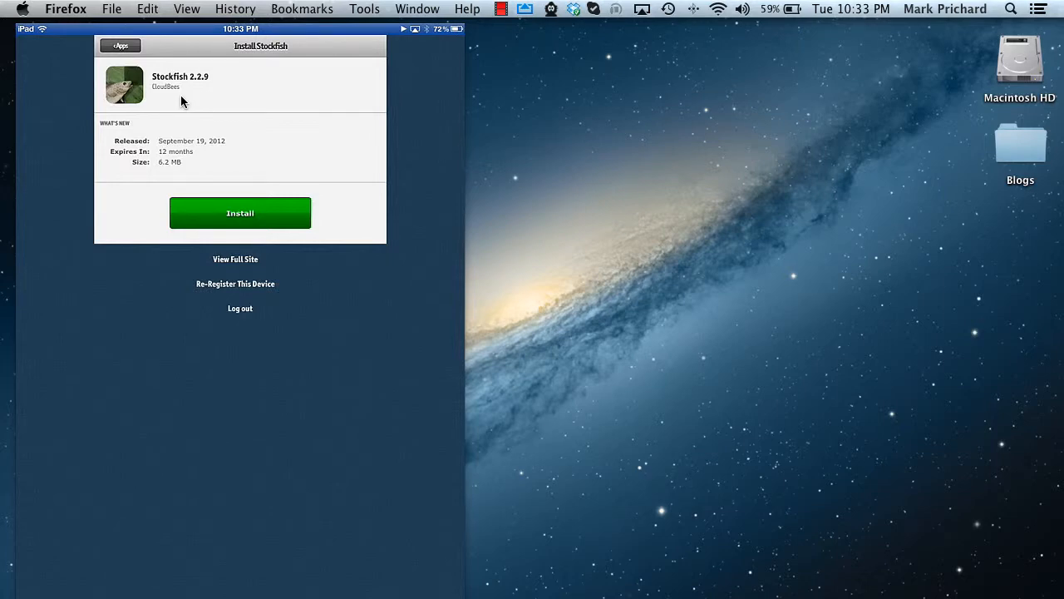
- Install Stockfish 2.2.9 via the green Install button and let it launch to a new game board
{"action": "left_click", "coordinate": [239, 213]}
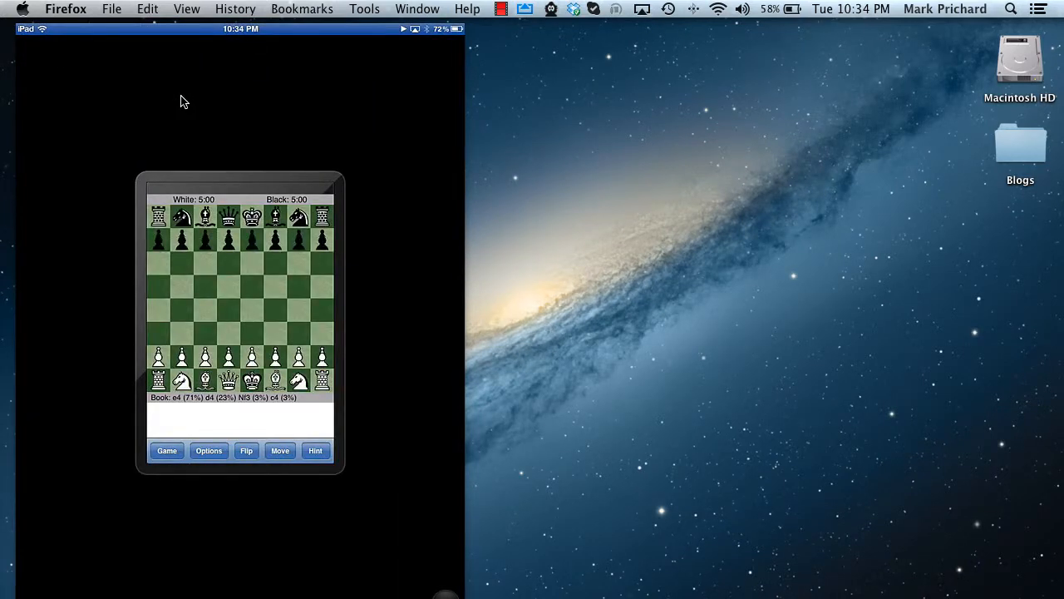
- Start the first pawn move of a new game on the Stockfish board
{"action": "left_click", "coordinate": [252, 356]}
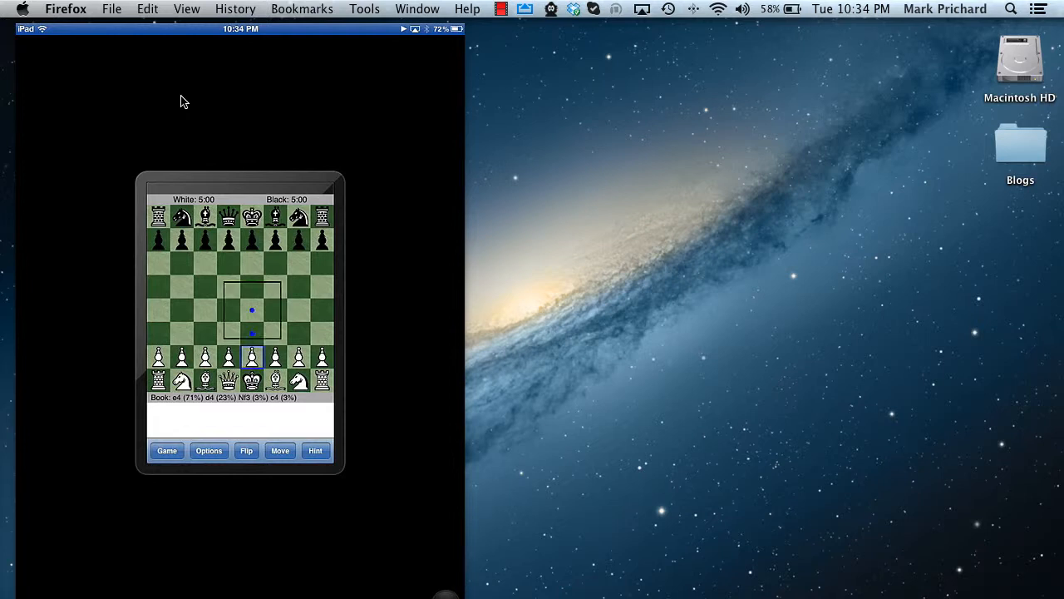